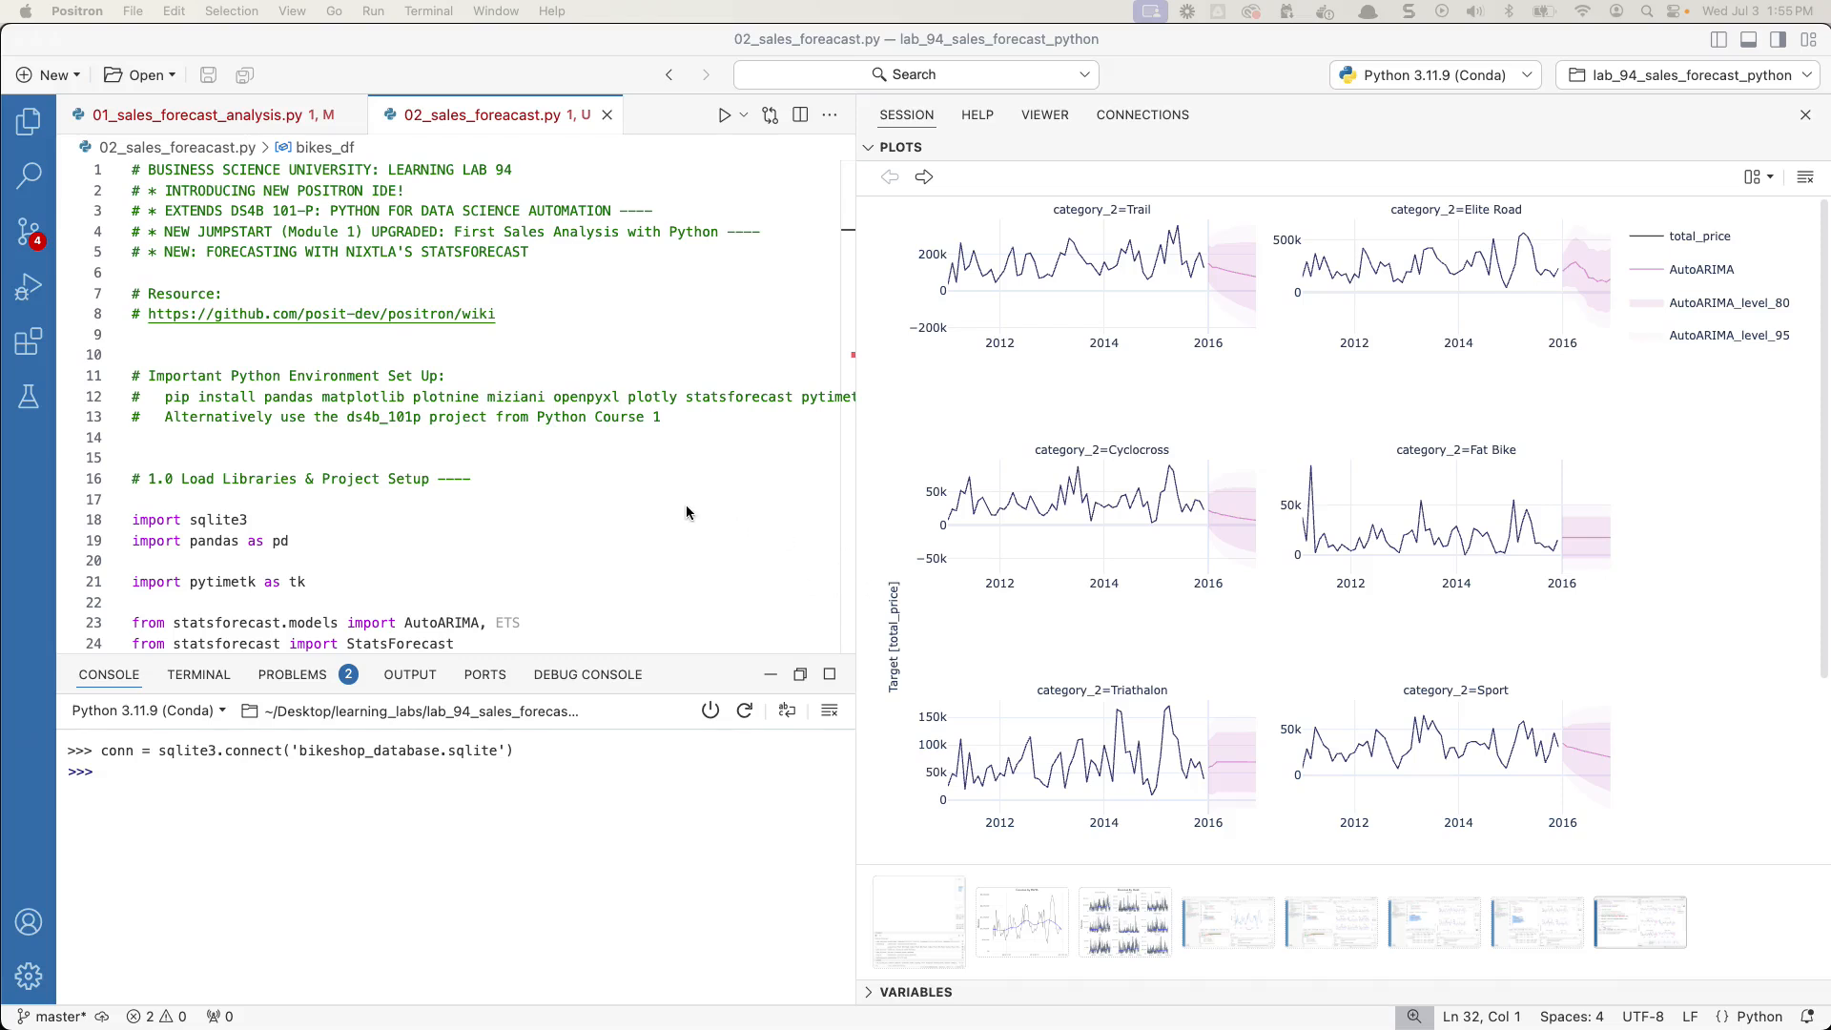
mouse_move(655, 332)
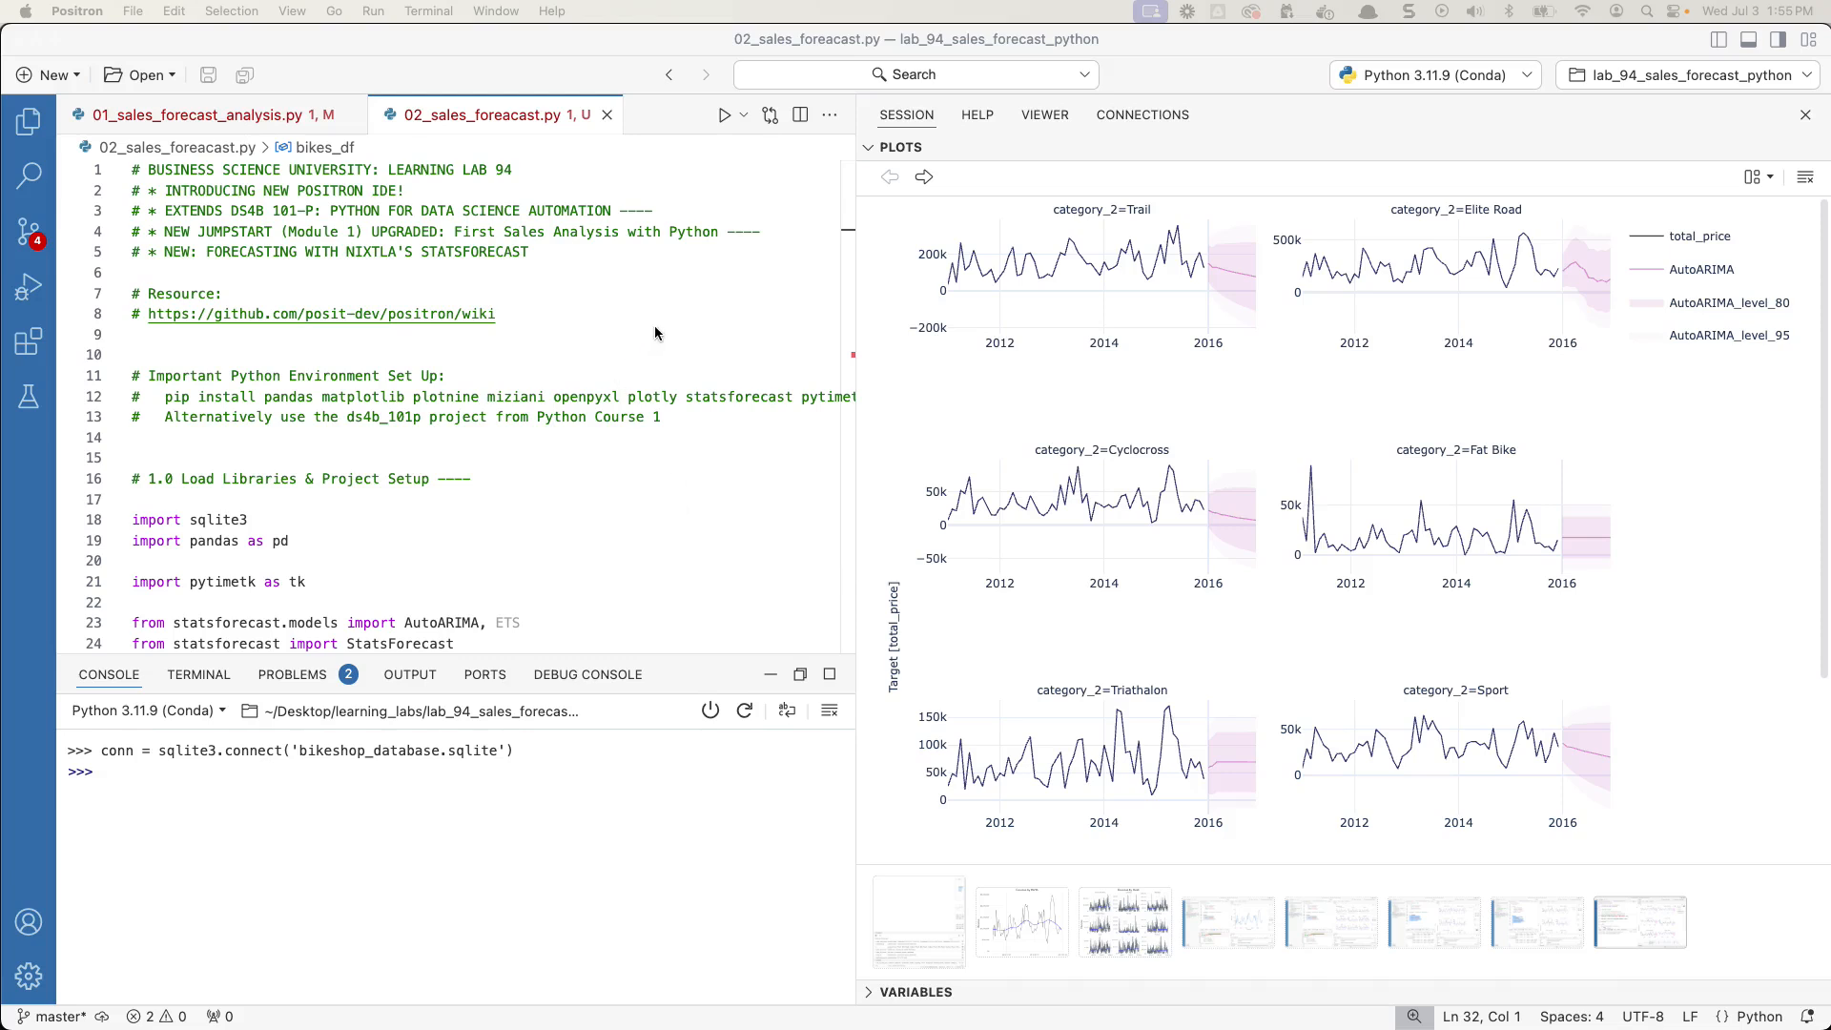
mouse_move(614, 365)
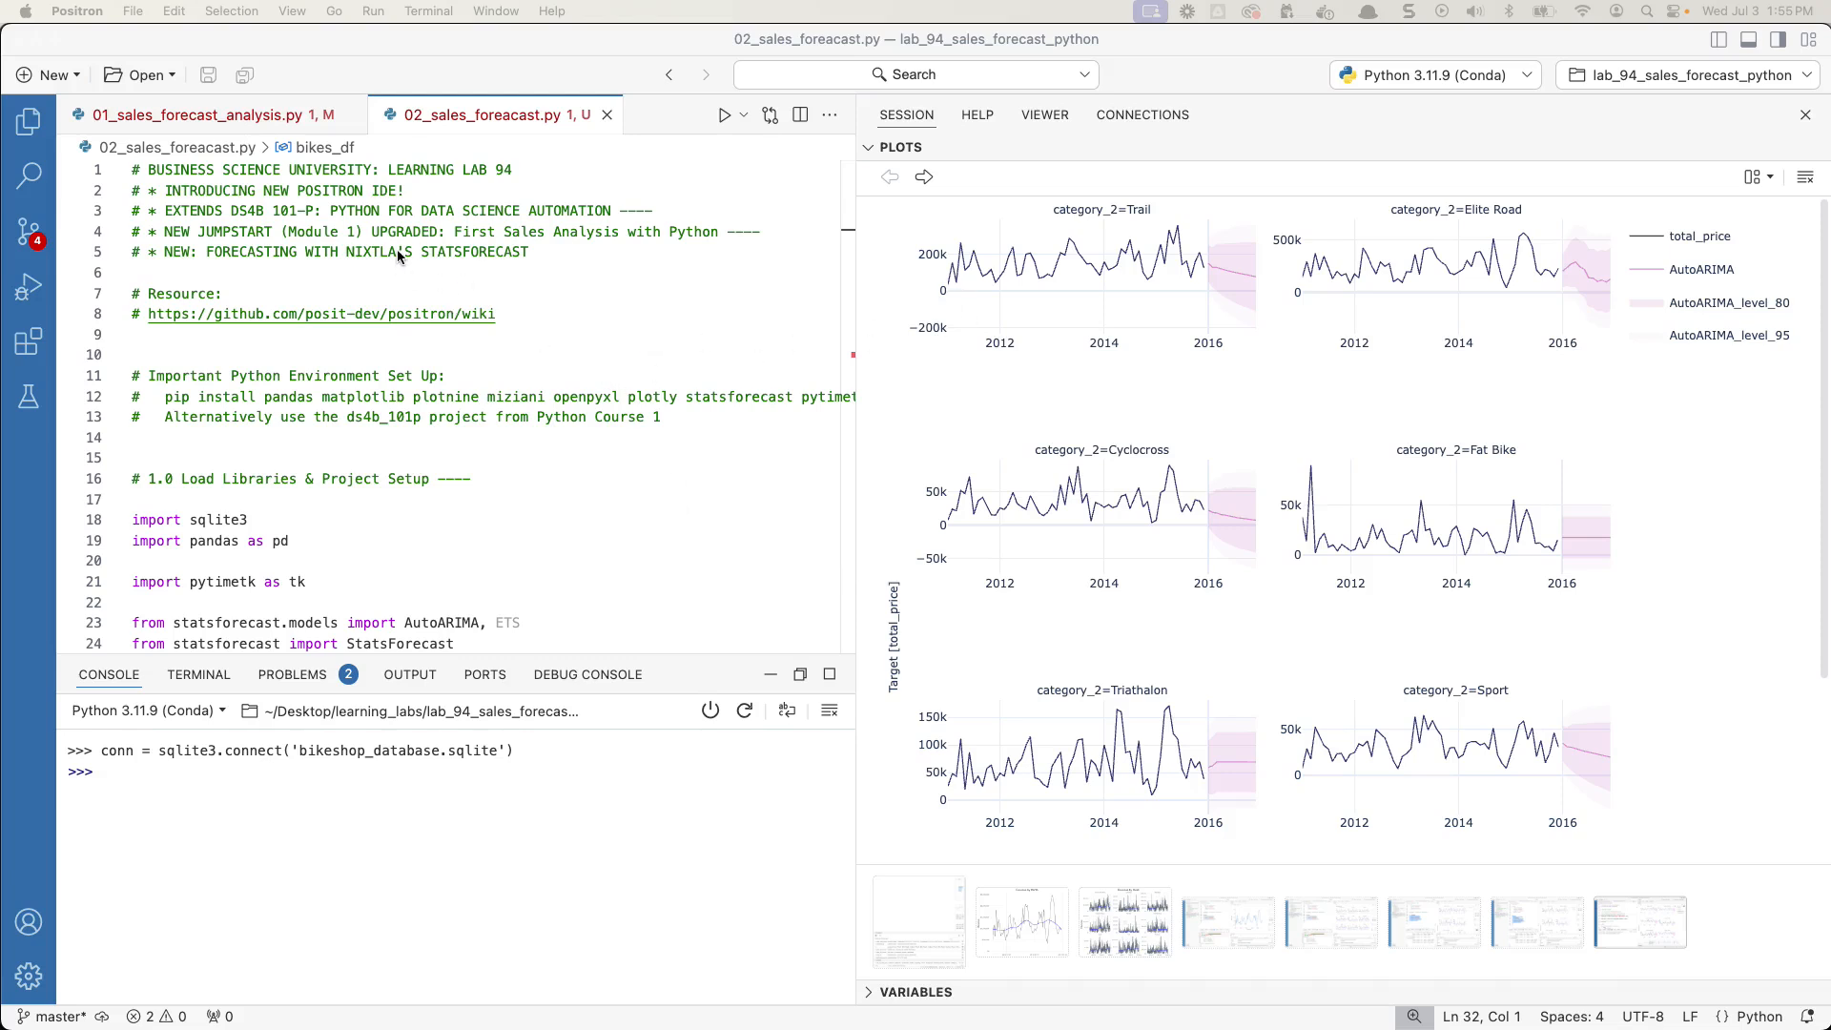
- Highlight the LEARNING LAB 94 header title, then the sqlite3.connect call on the database line
double_click(427, 169)
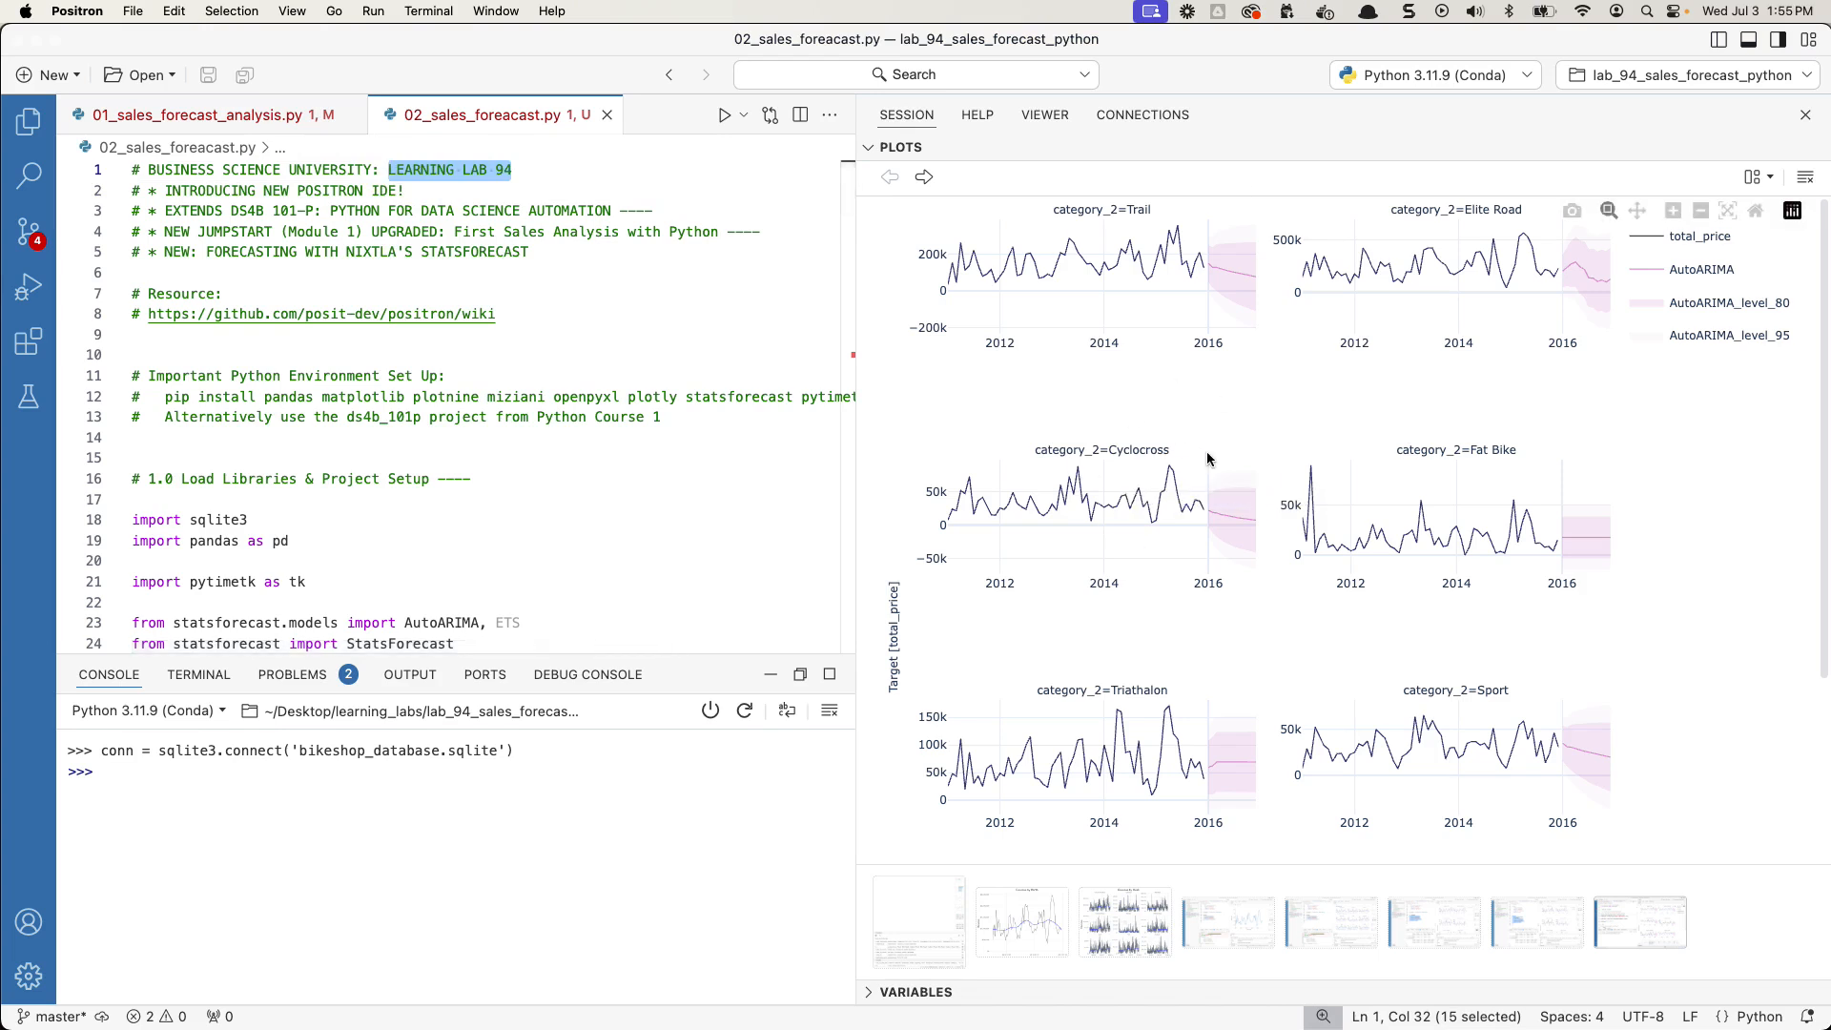
mouse_move(1218, 459)
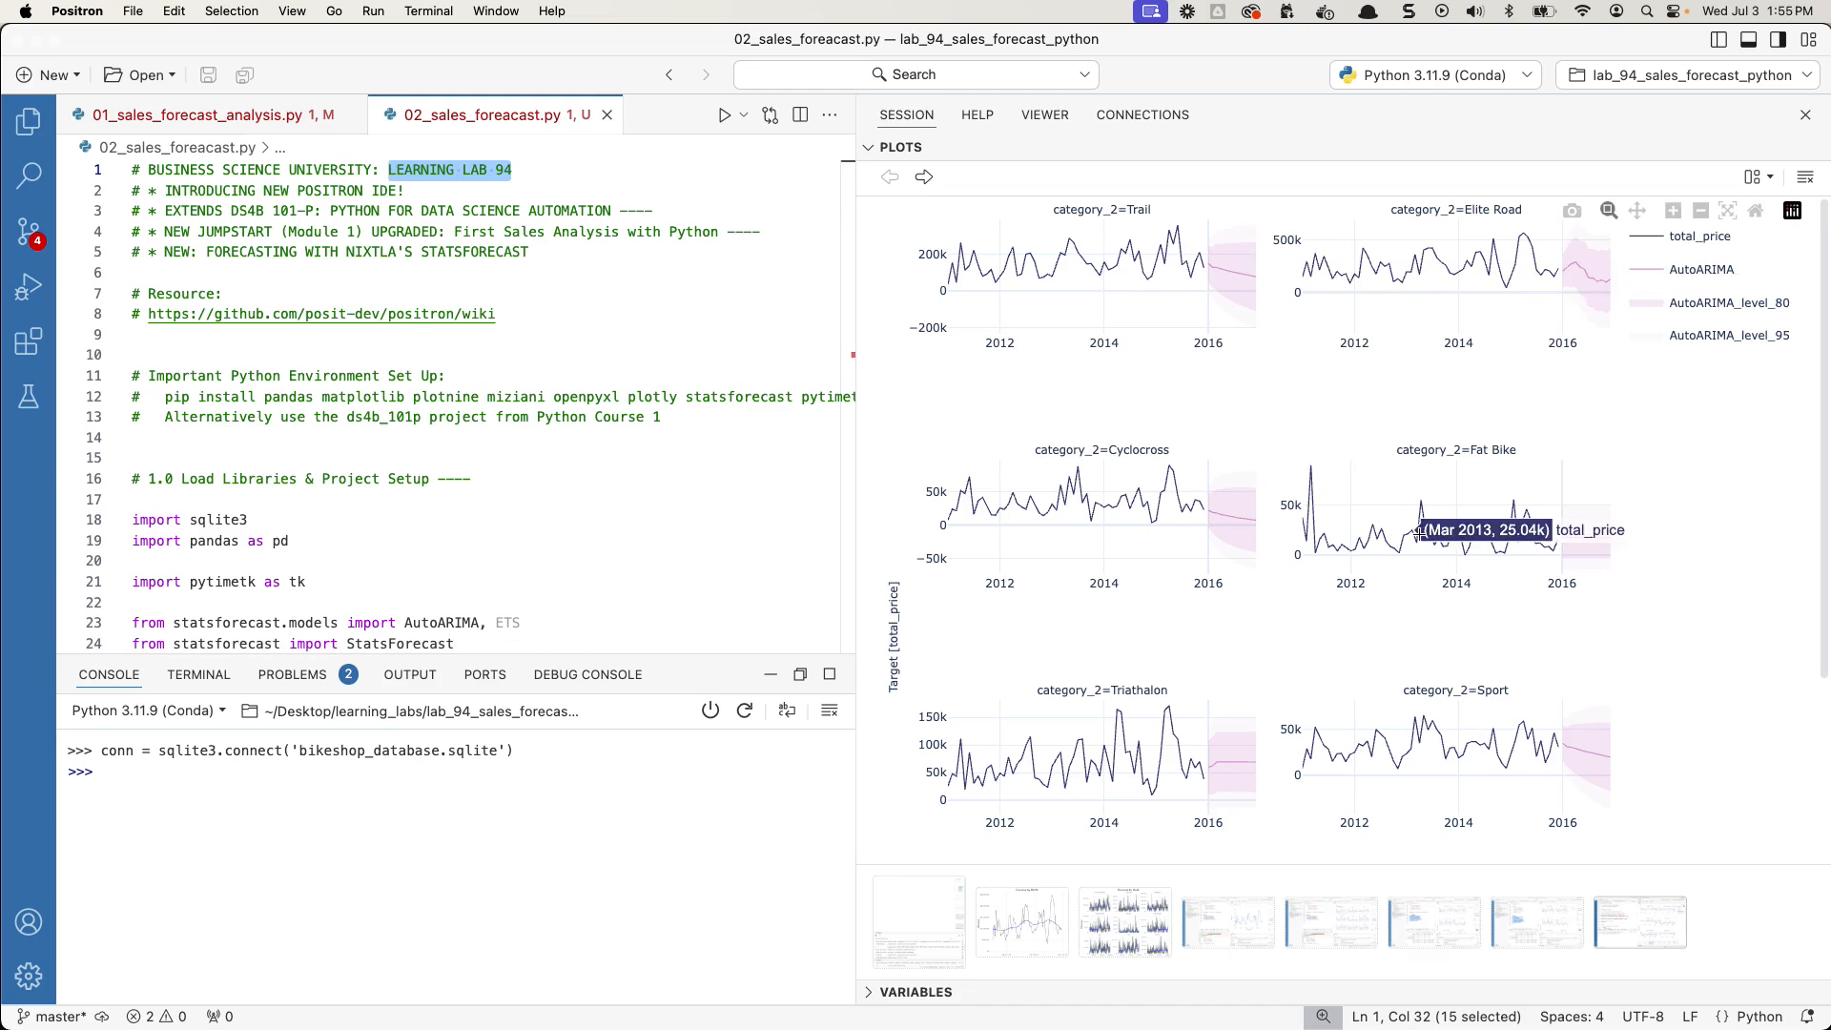
mouse_move(1267, 577)
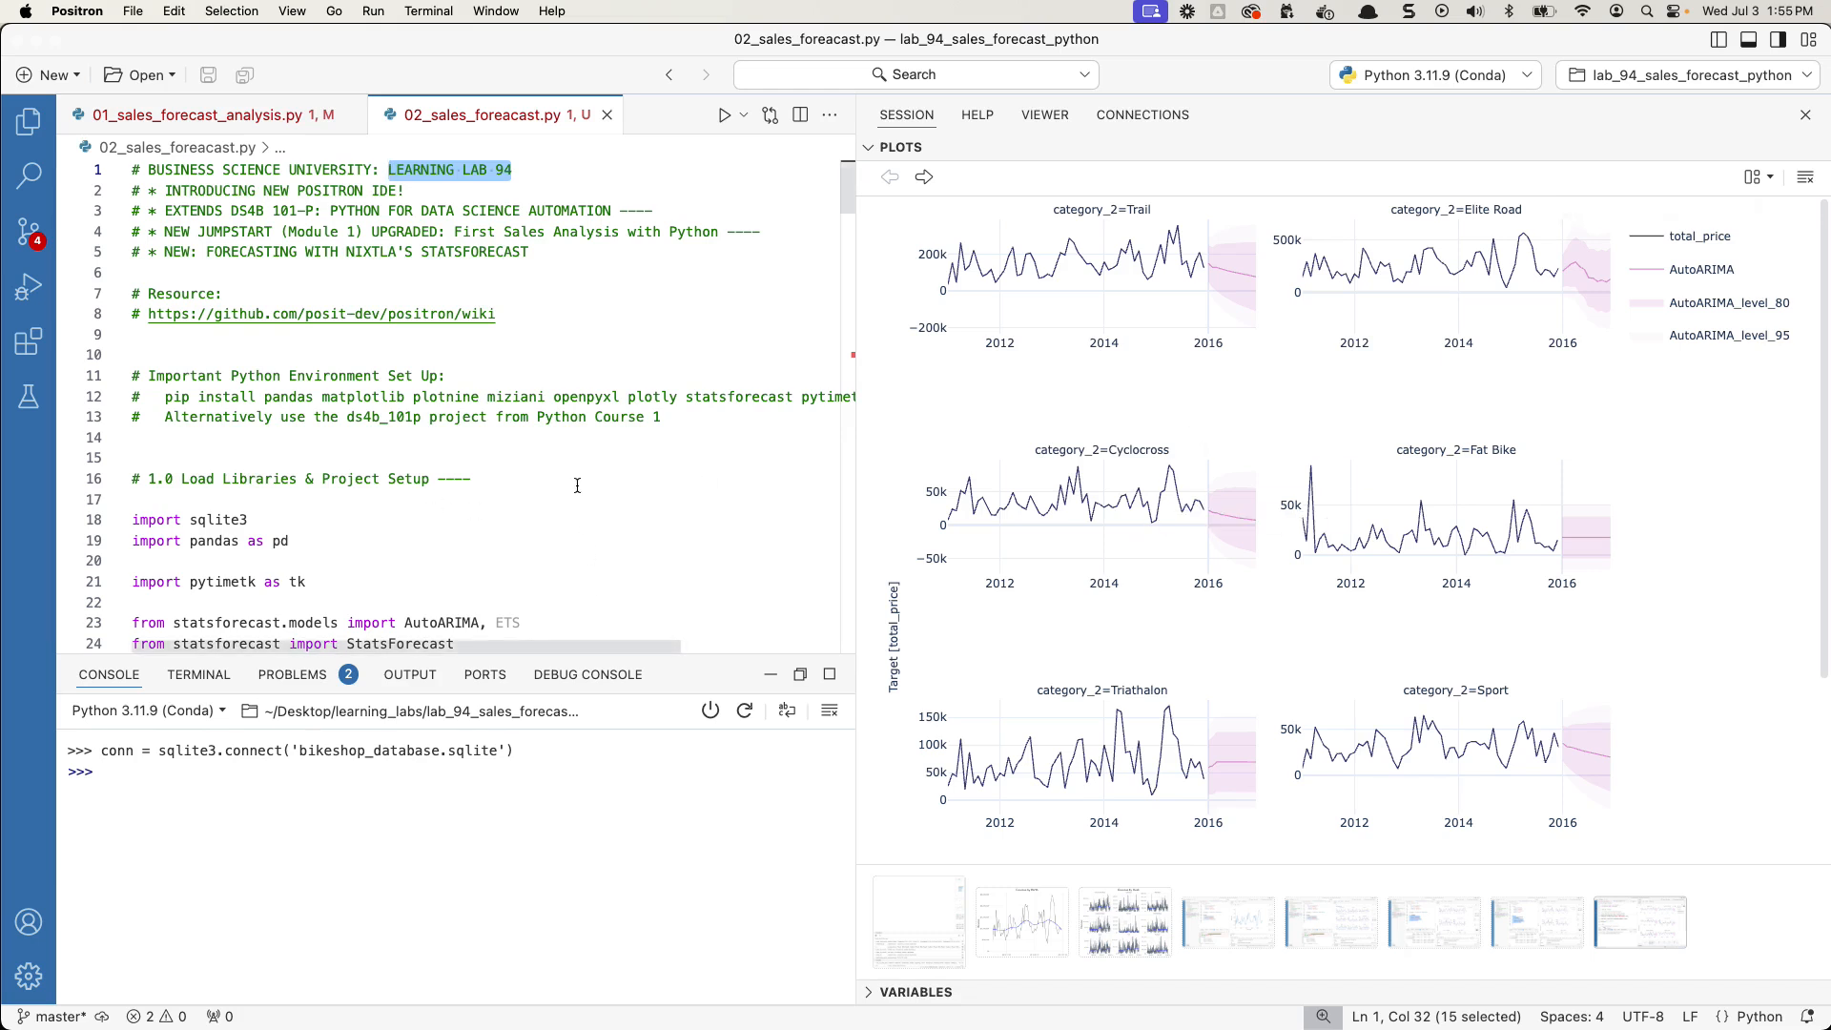
mouse_move(562, 417)
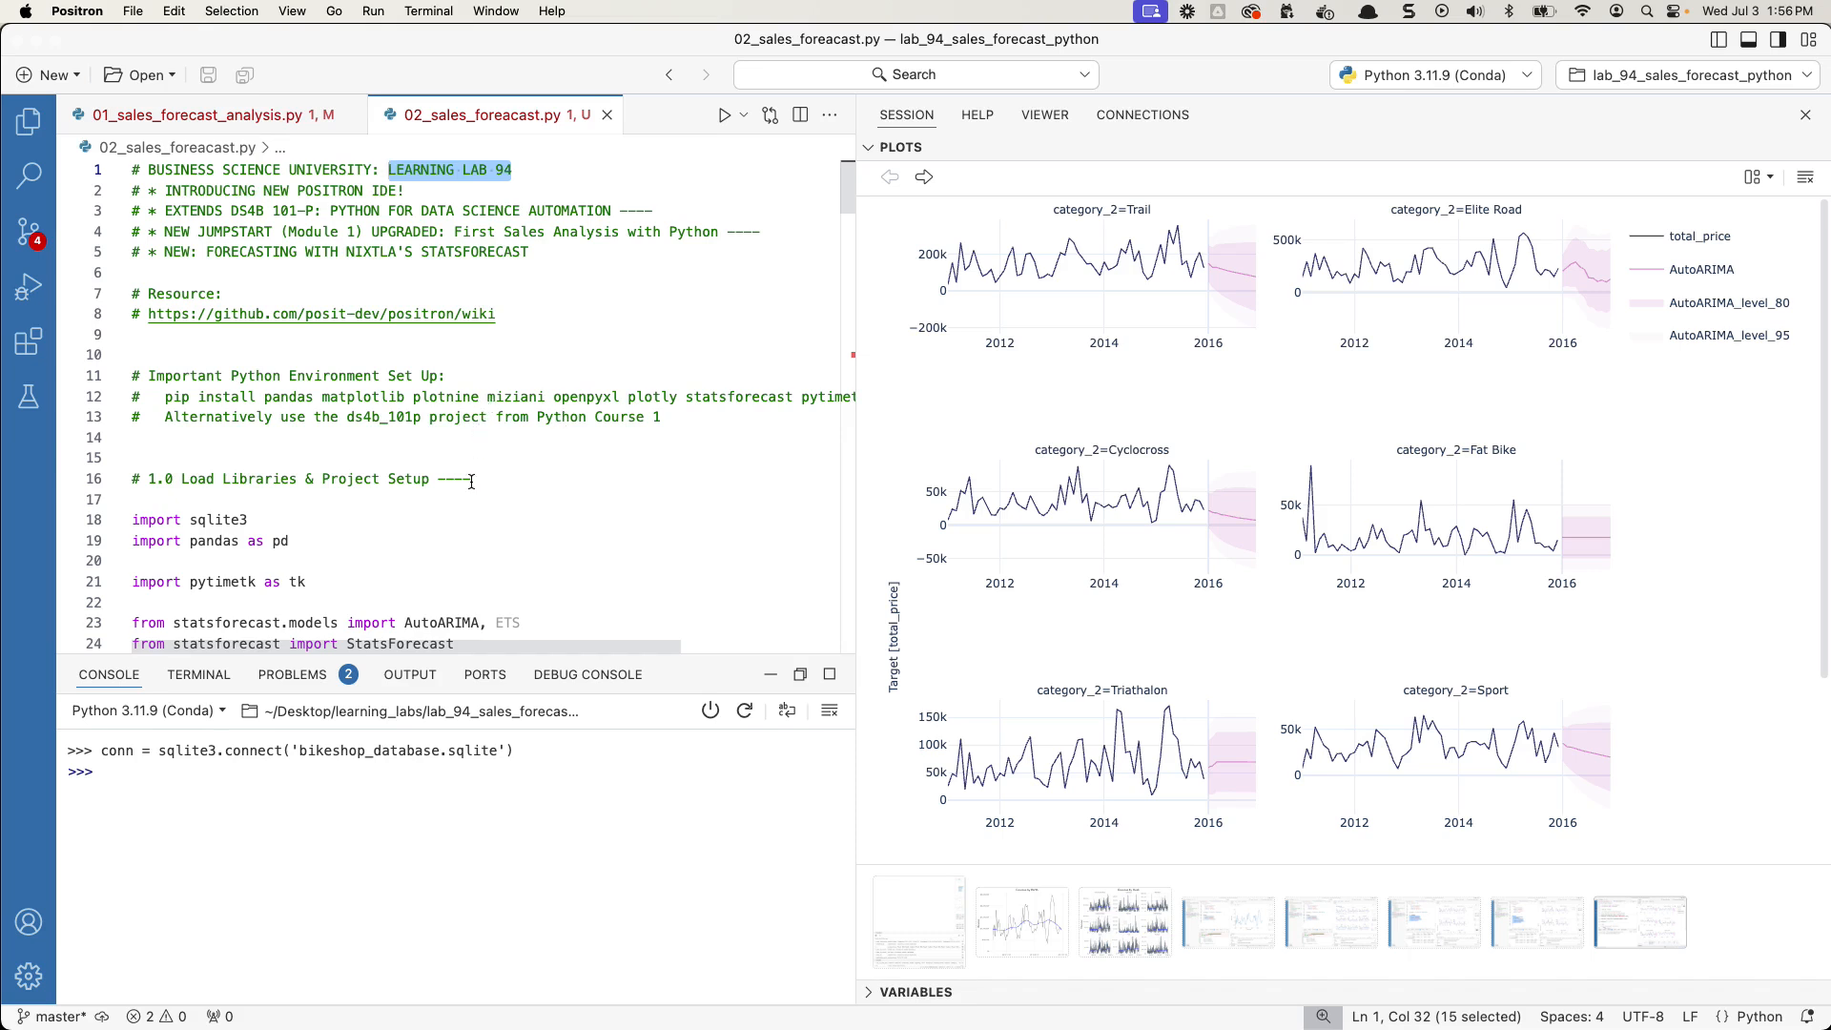
mouse_move(658, 204)
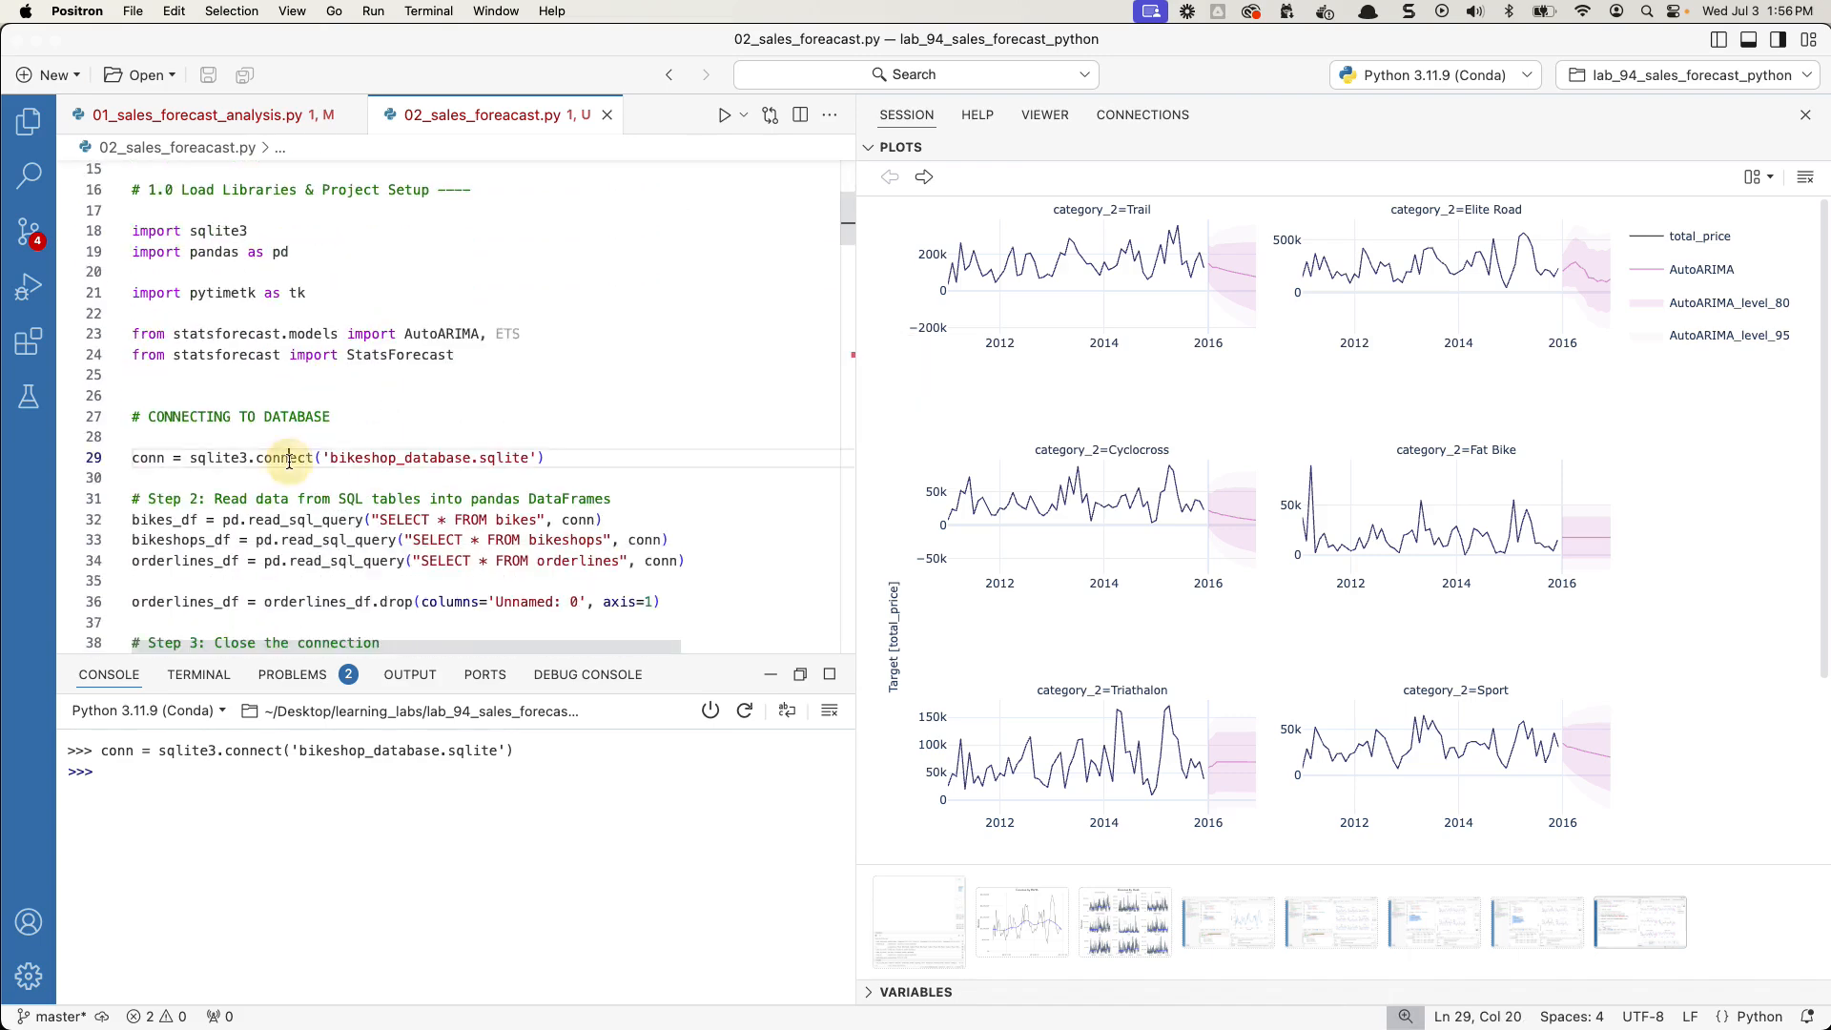
double_click(276, 457)
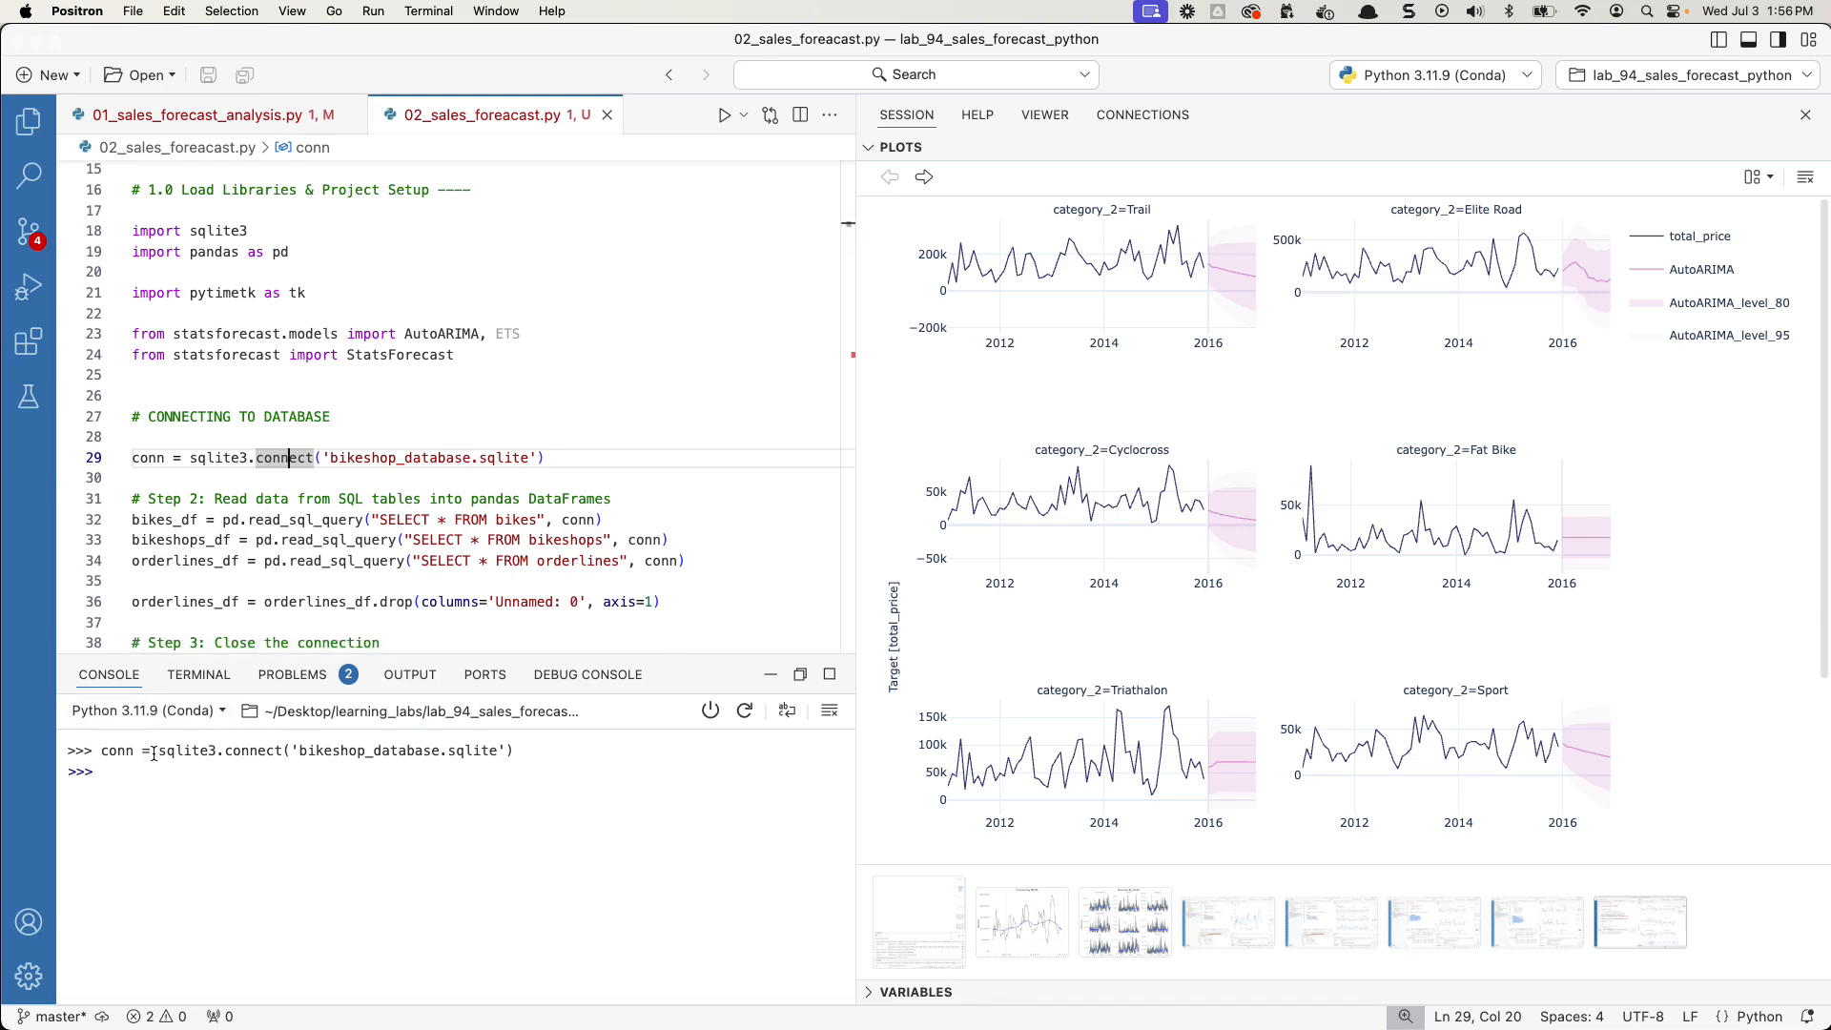
mouse_move(1074, 153)
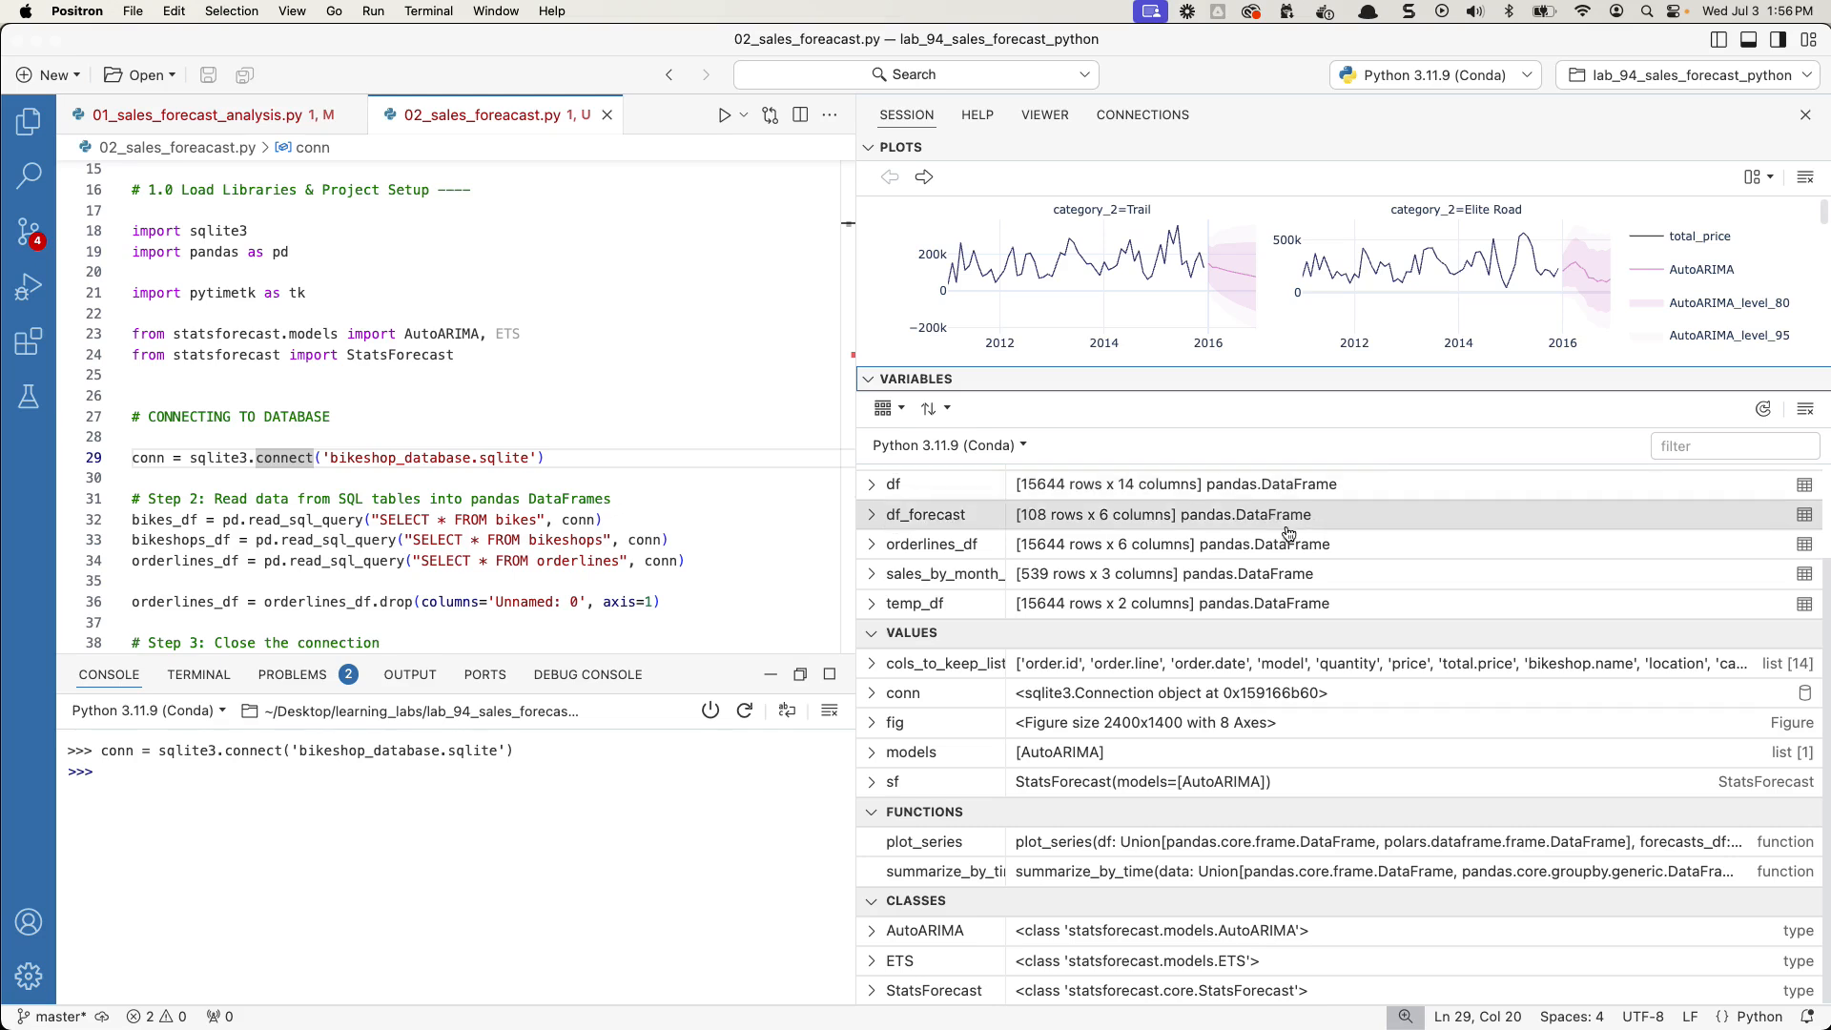
mouse_move(899, 722)
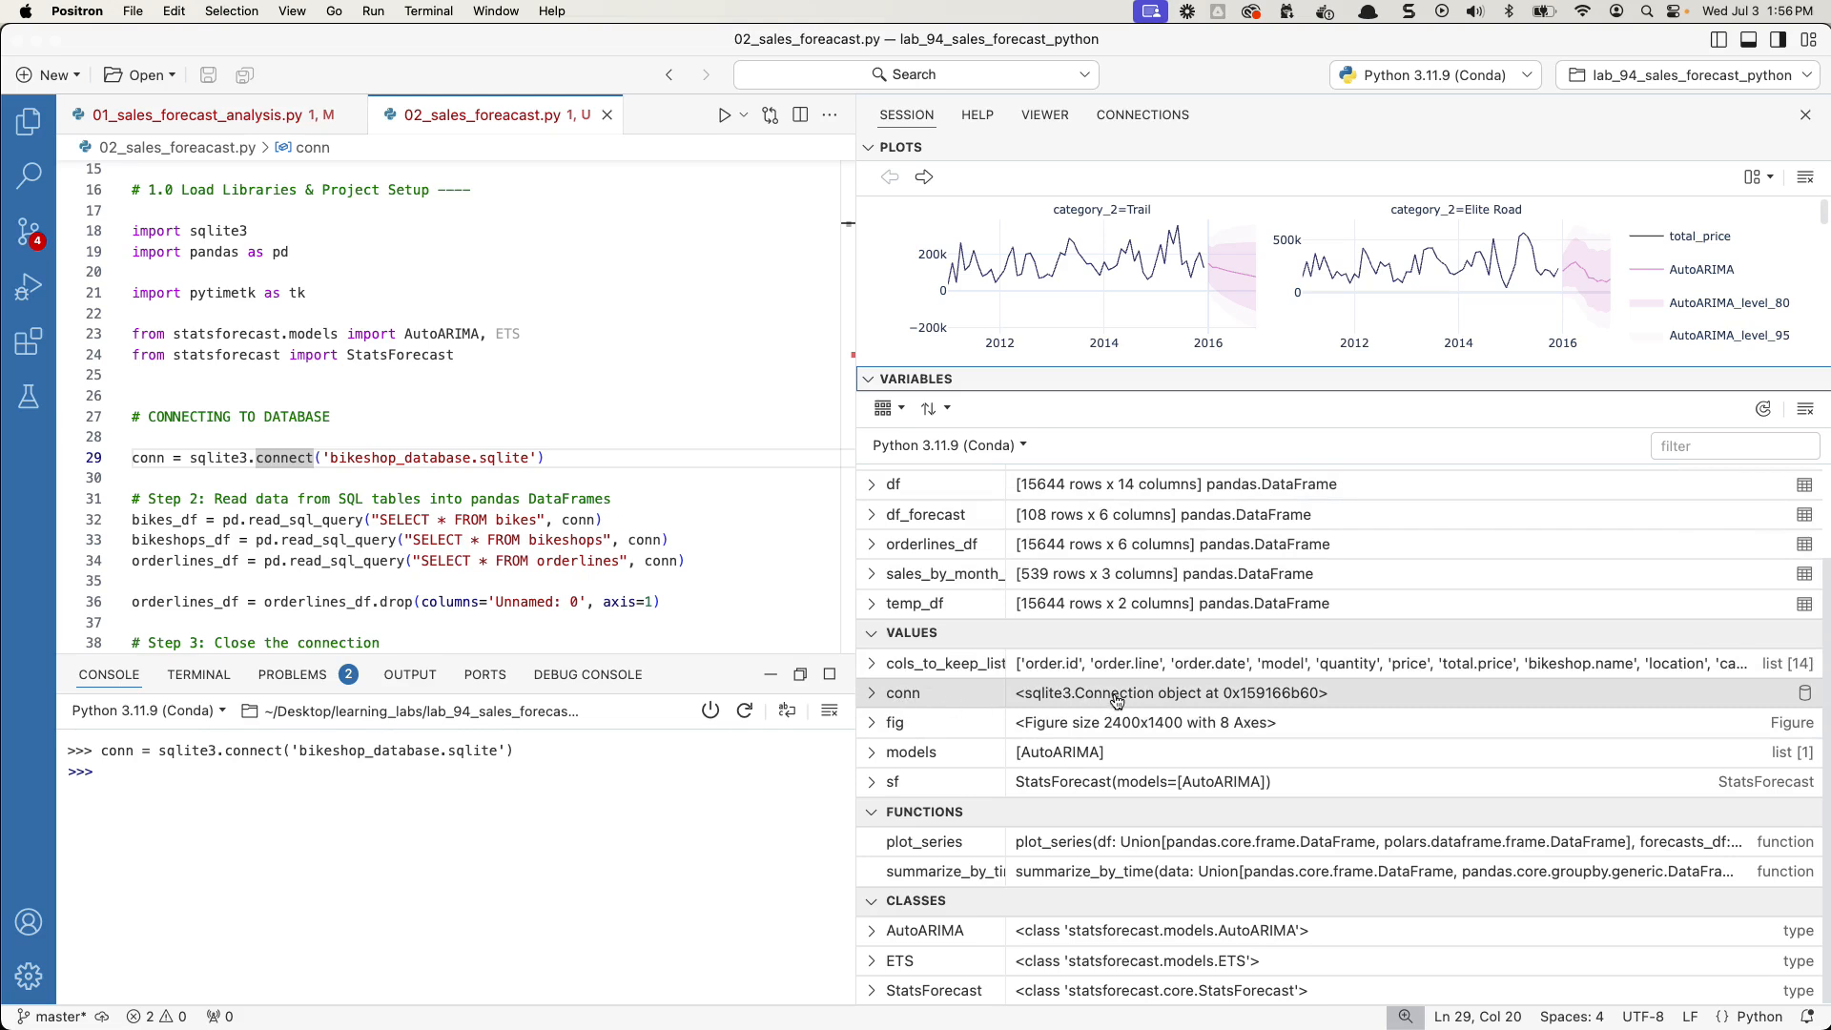
mouse_move(1805, 694)
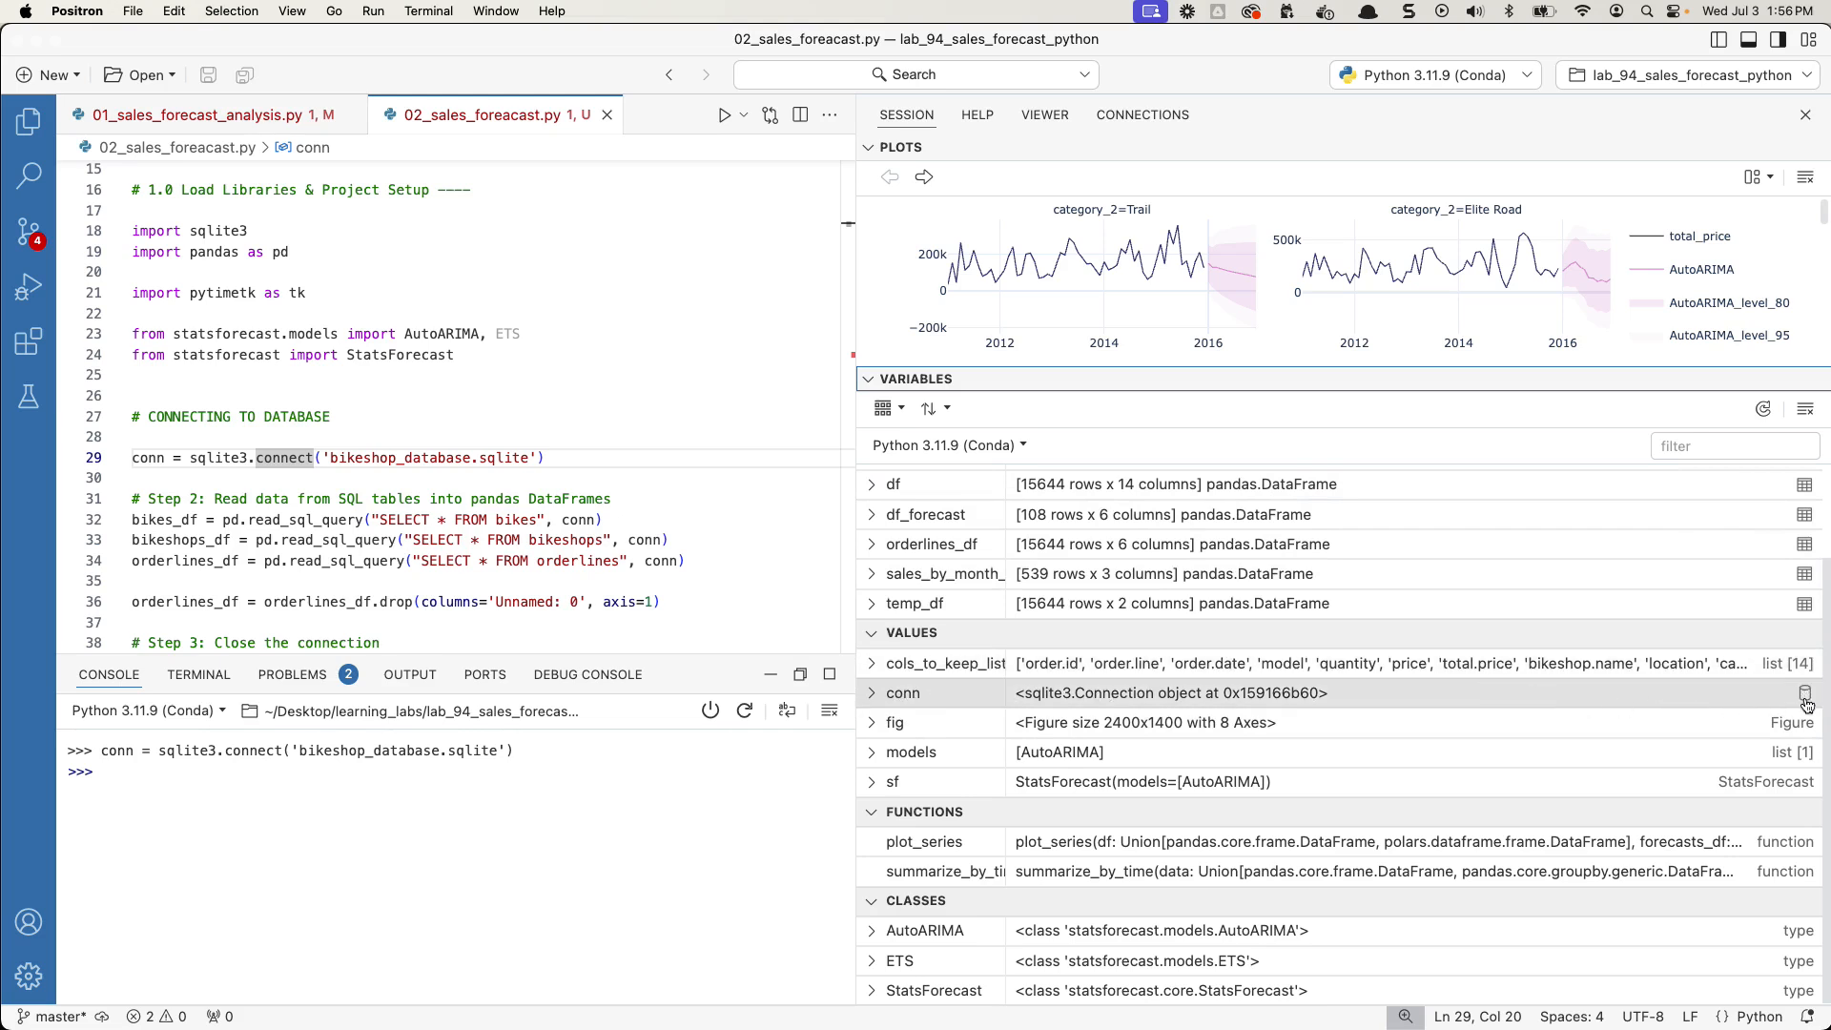
click(1141, 115)
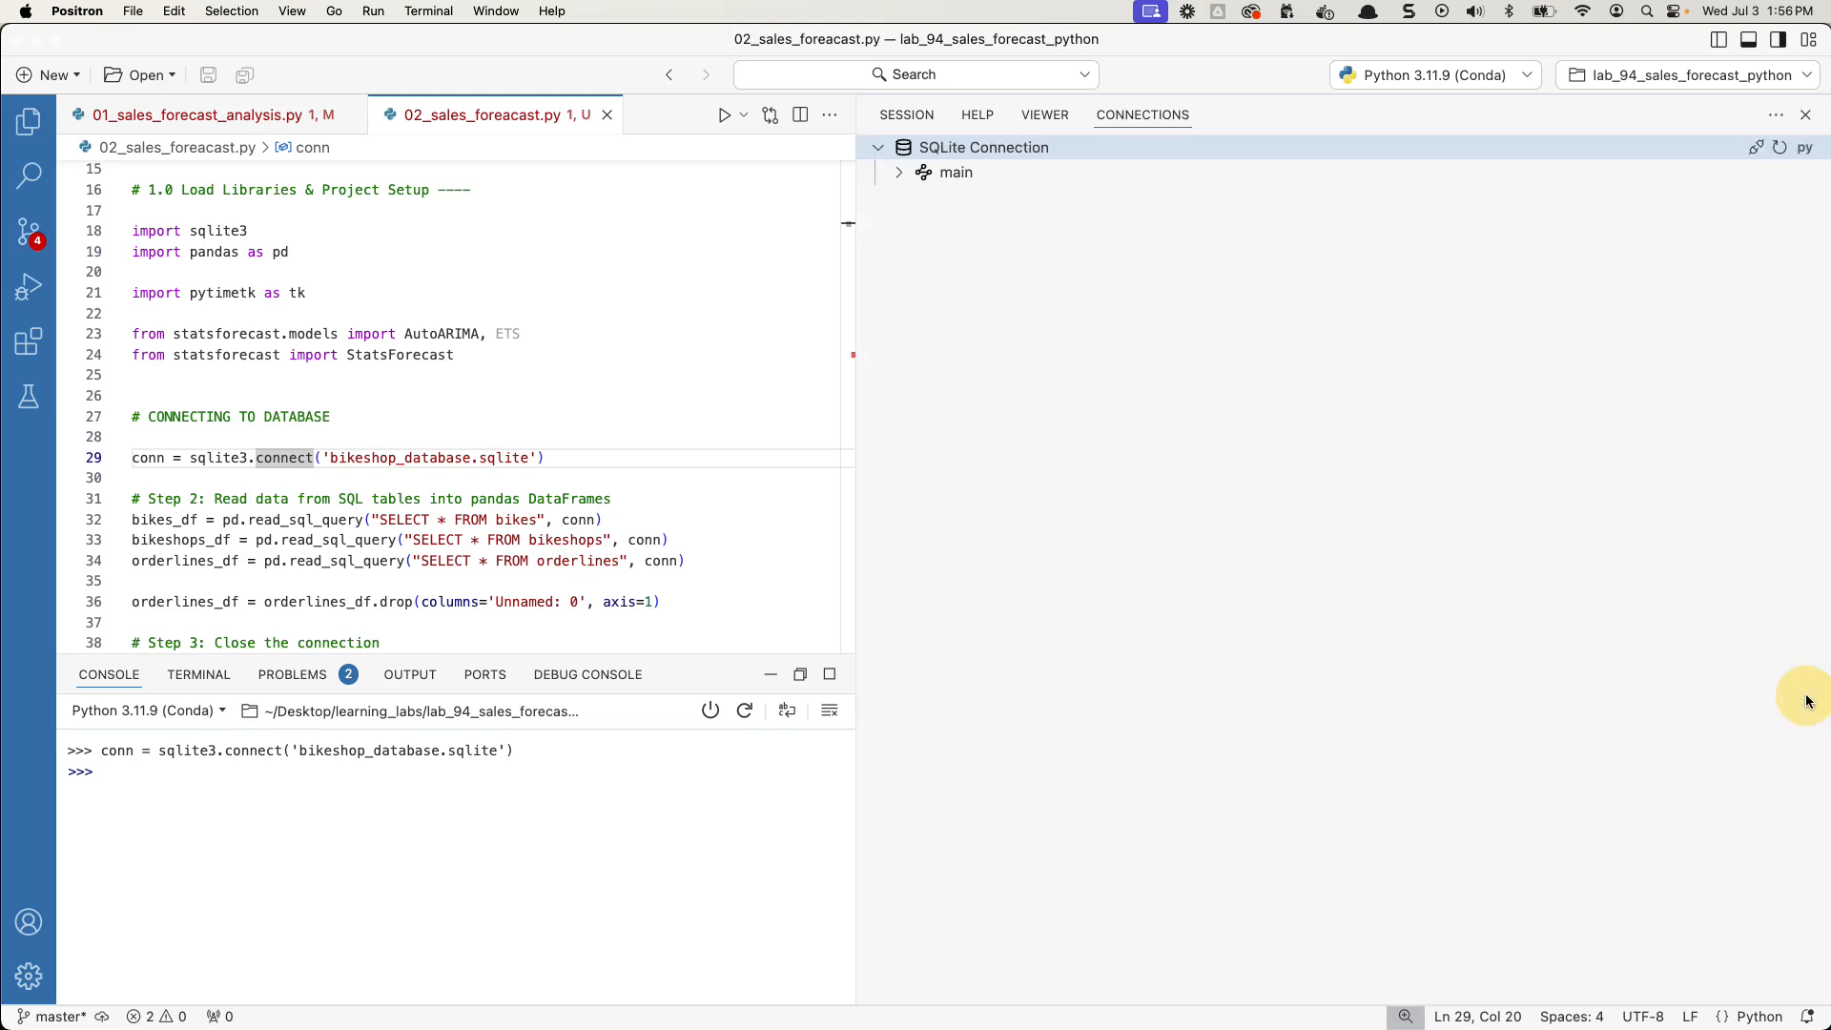
mouse_move(922, 172)
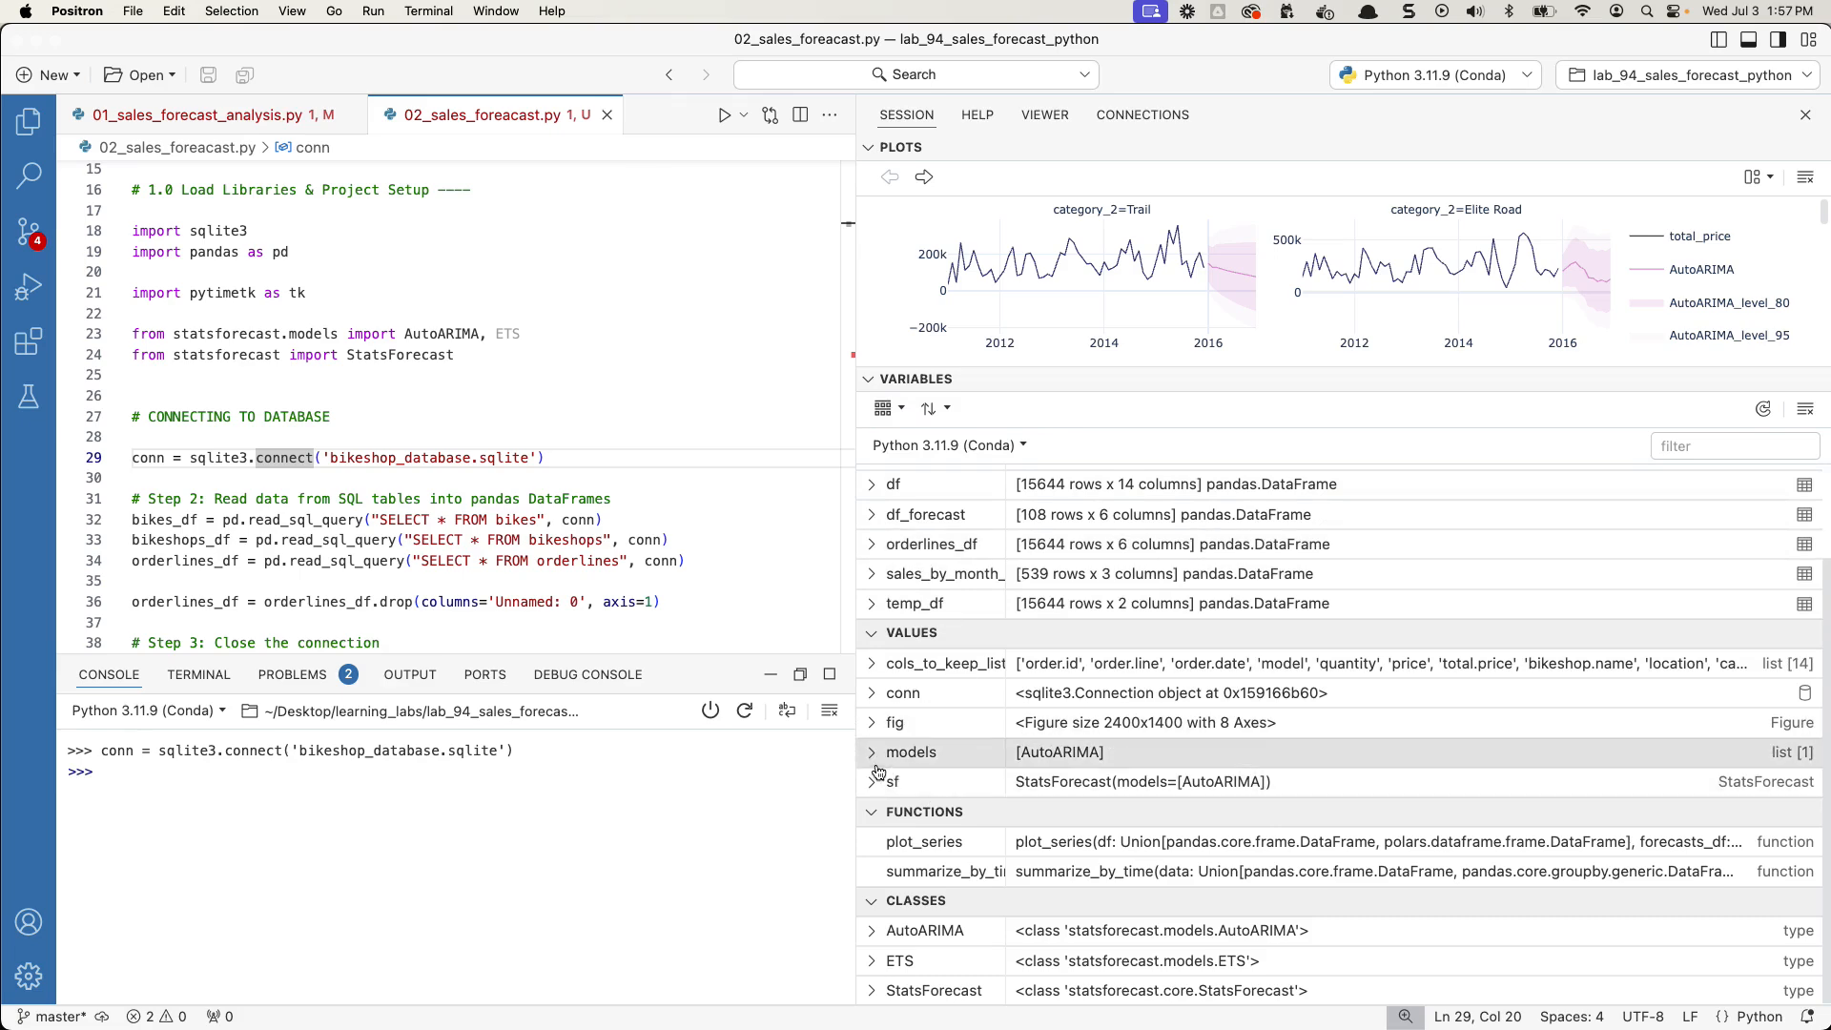
- Expand models and its AutoARIMA item, then scroll through settings like max_p, season_length and stepwise
click(870, 750)
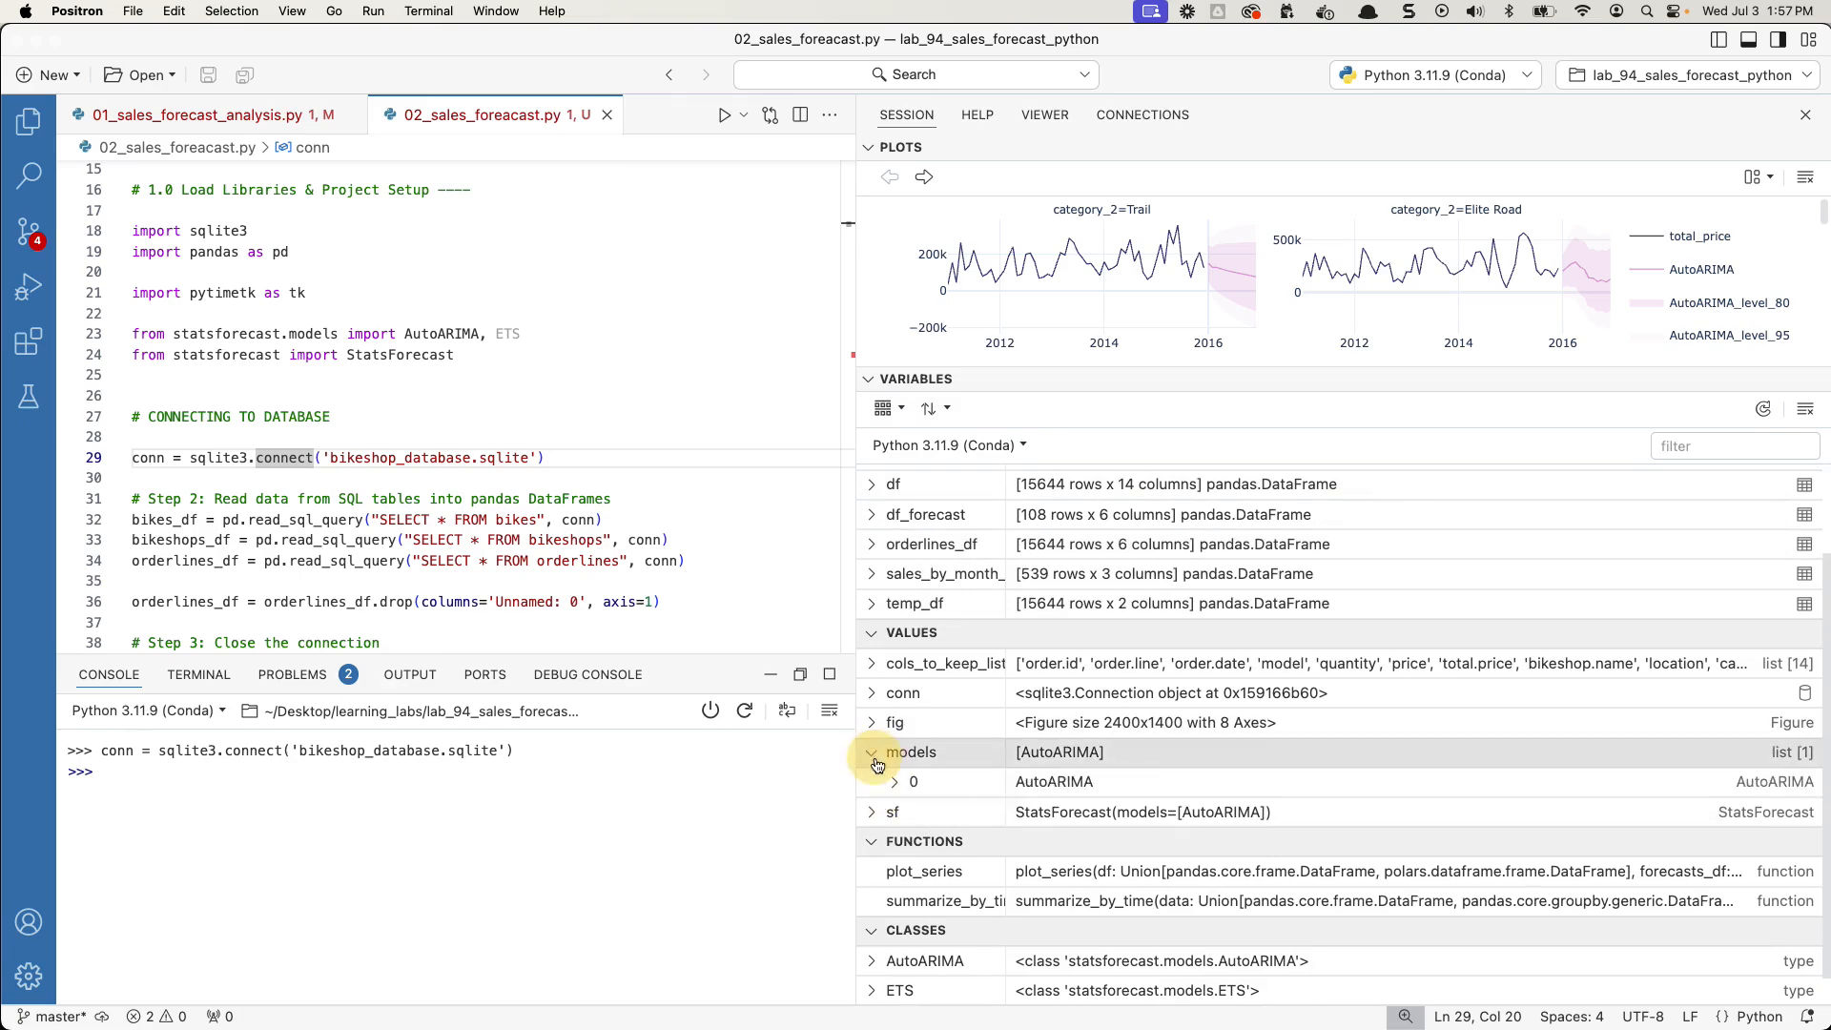
click(873, 781)
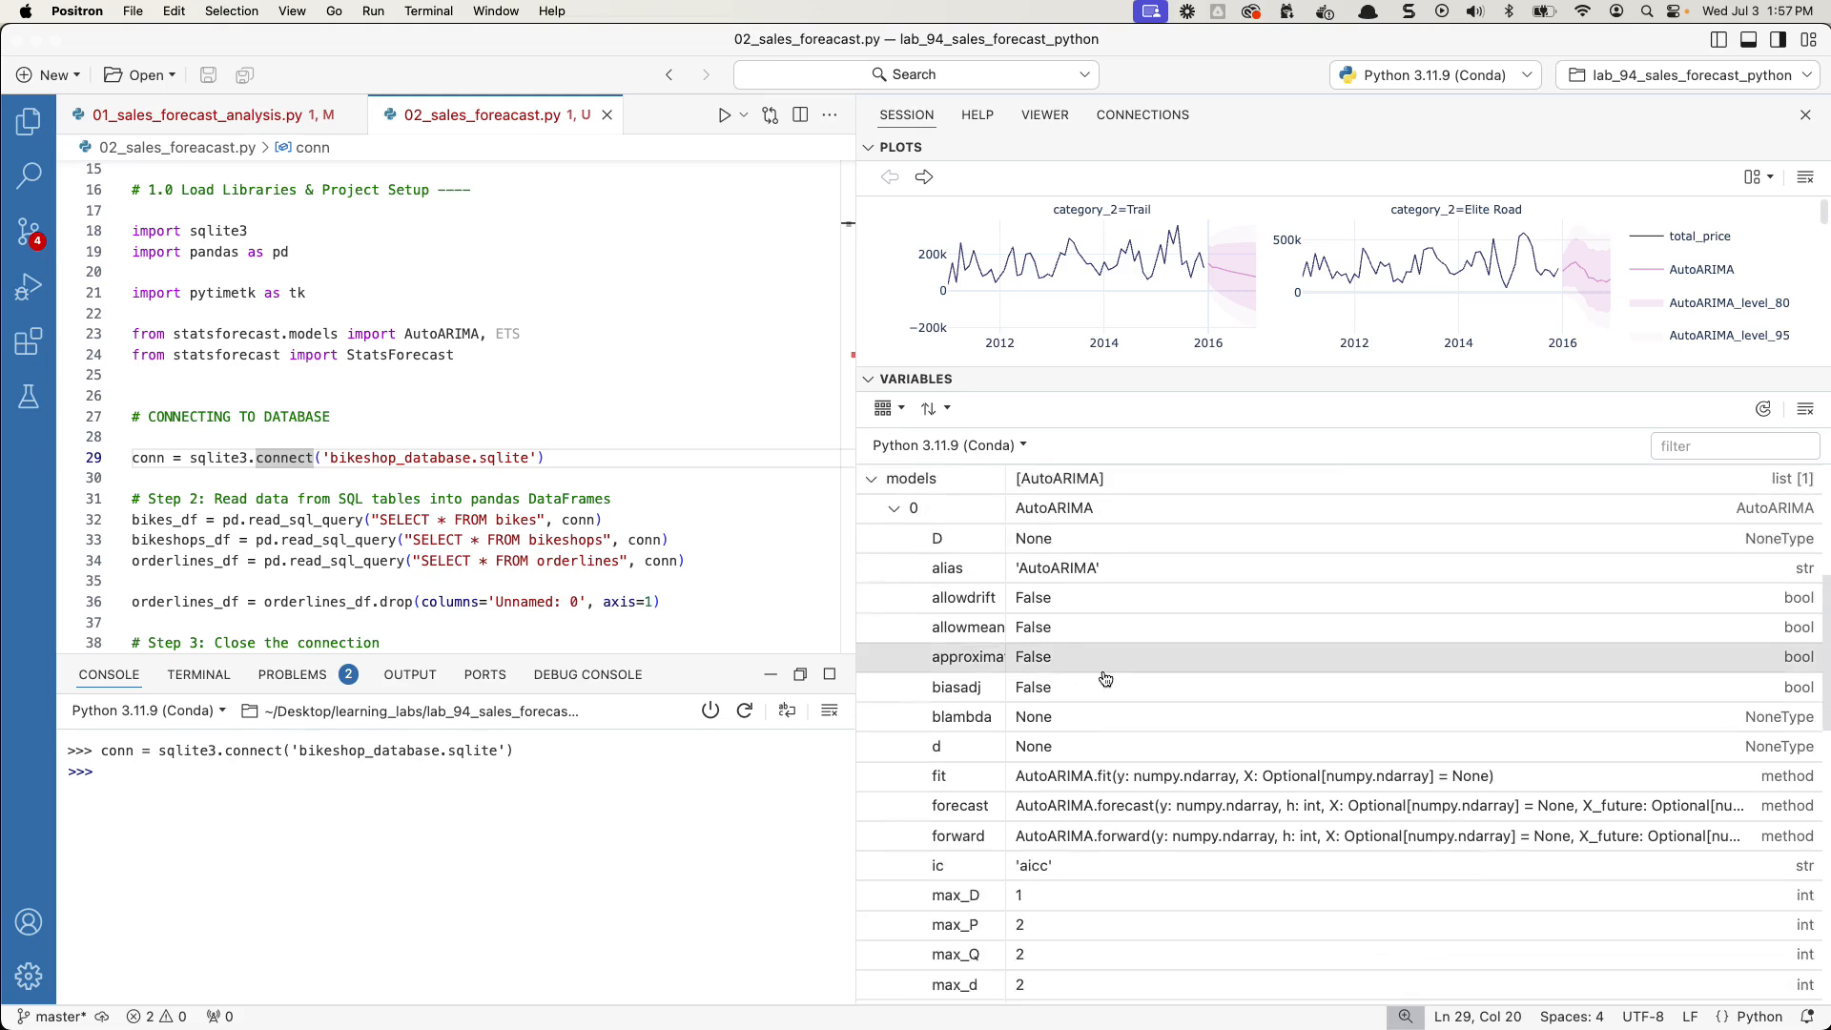
scroll(down, 3)
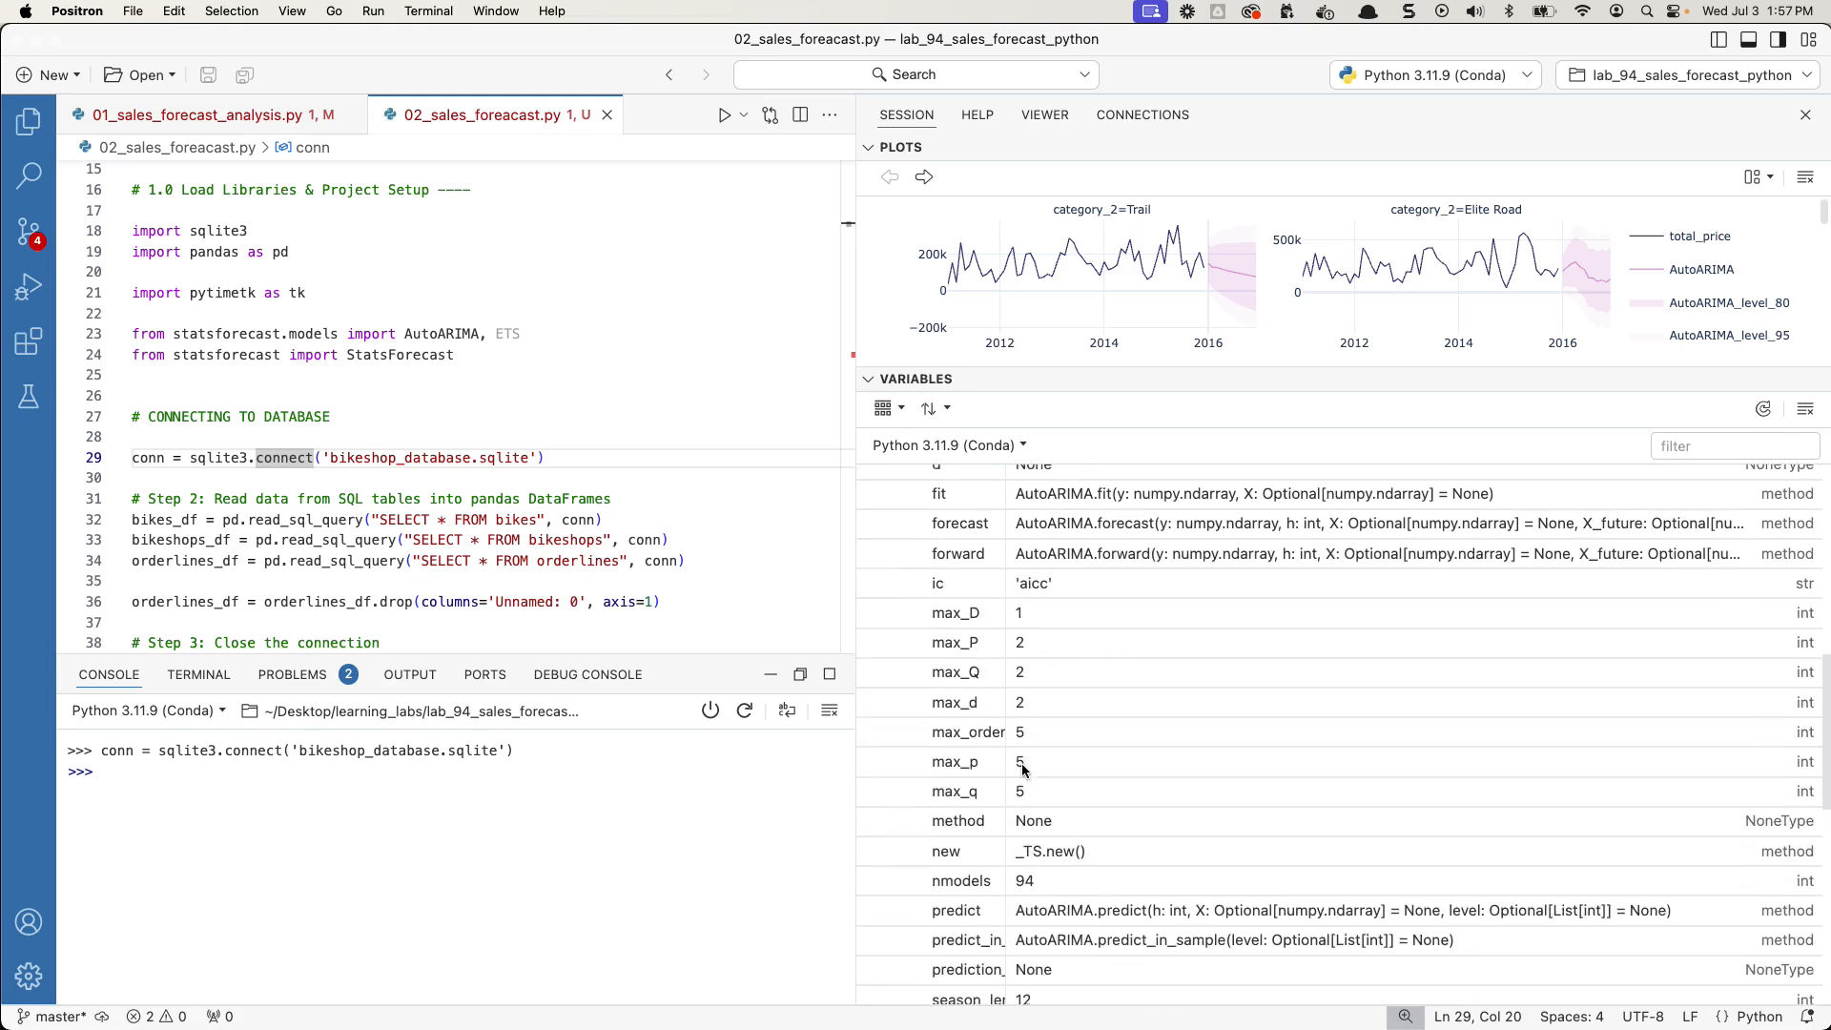
scroll(down, 3)
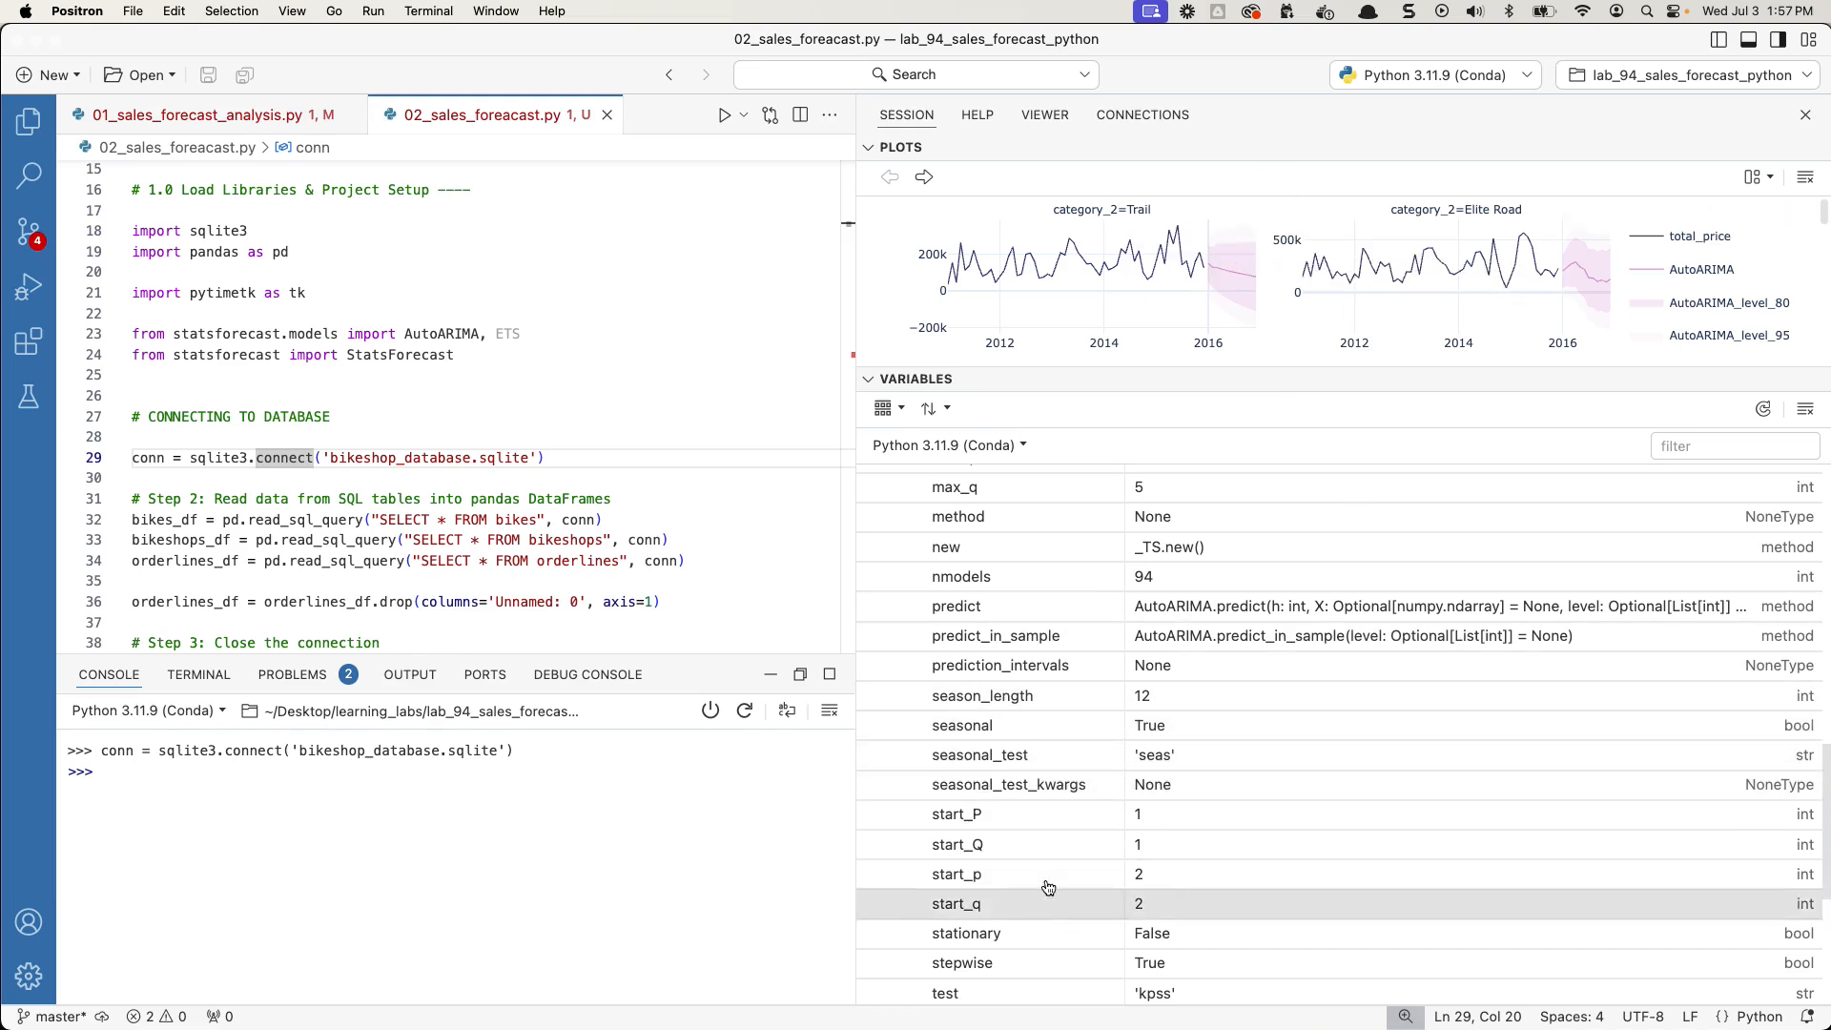
scroll(down, 3)
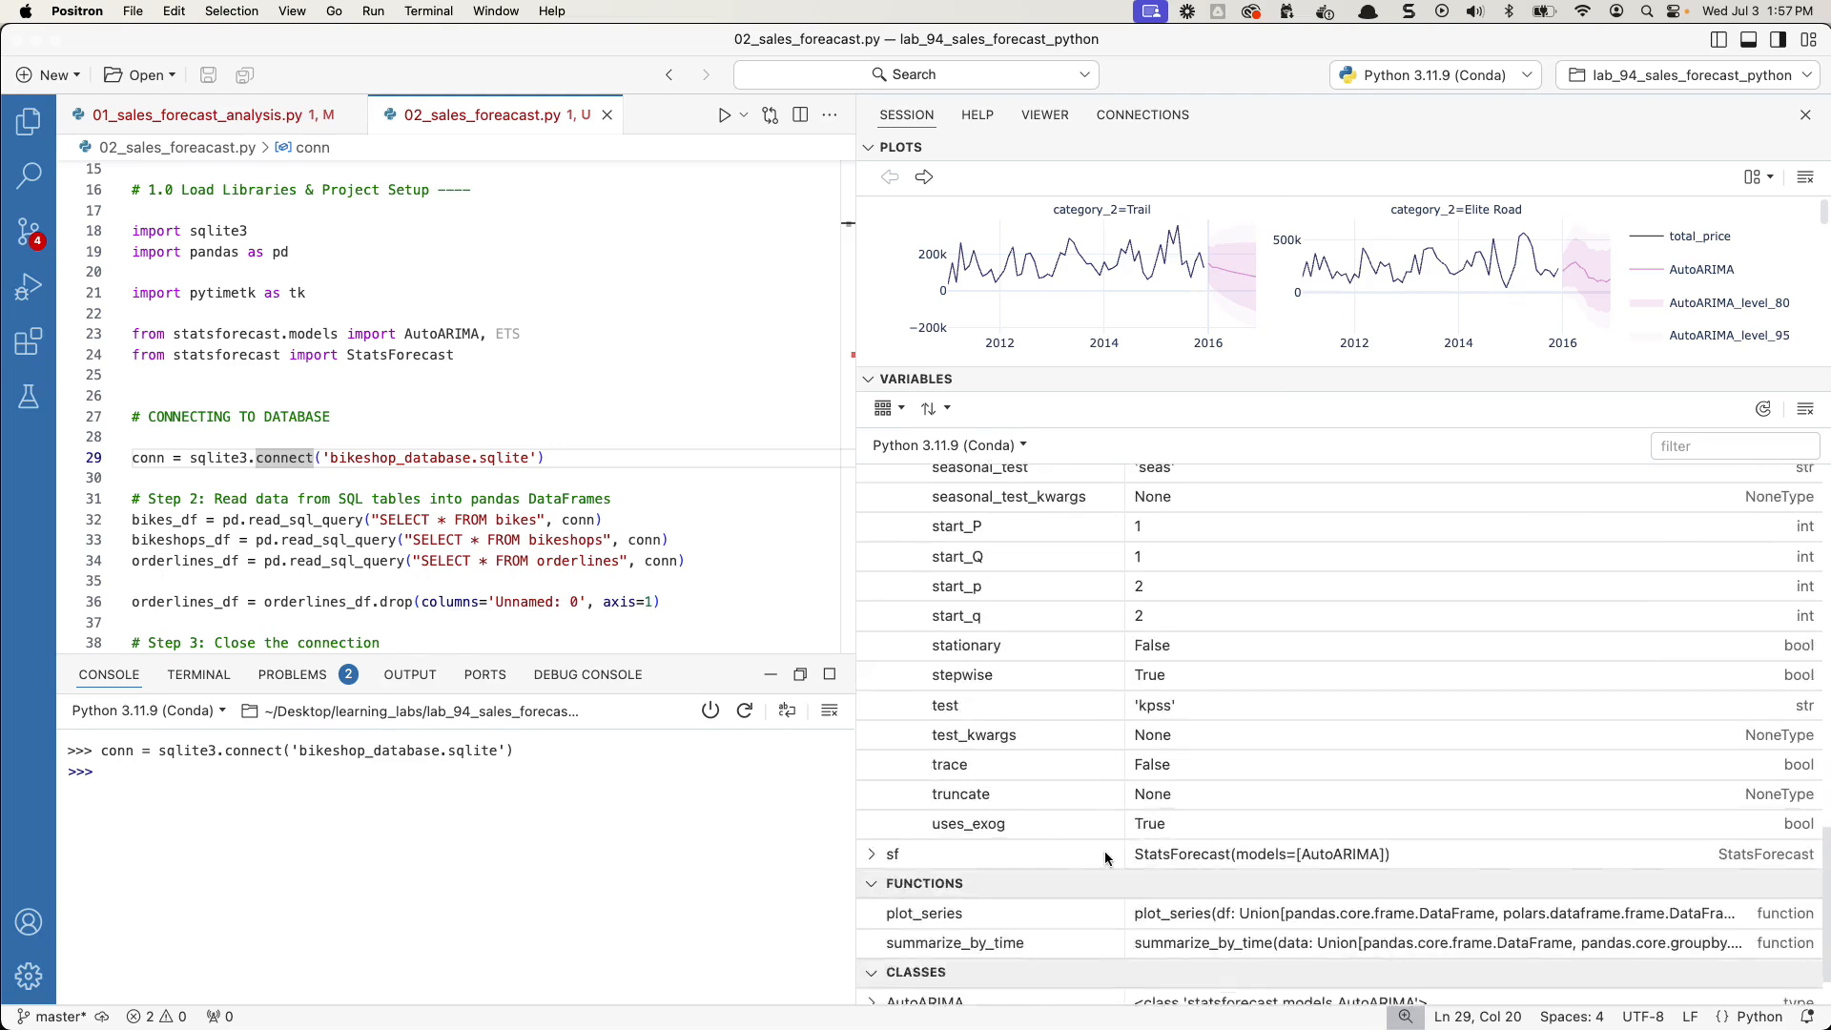
scroll(down, 3)
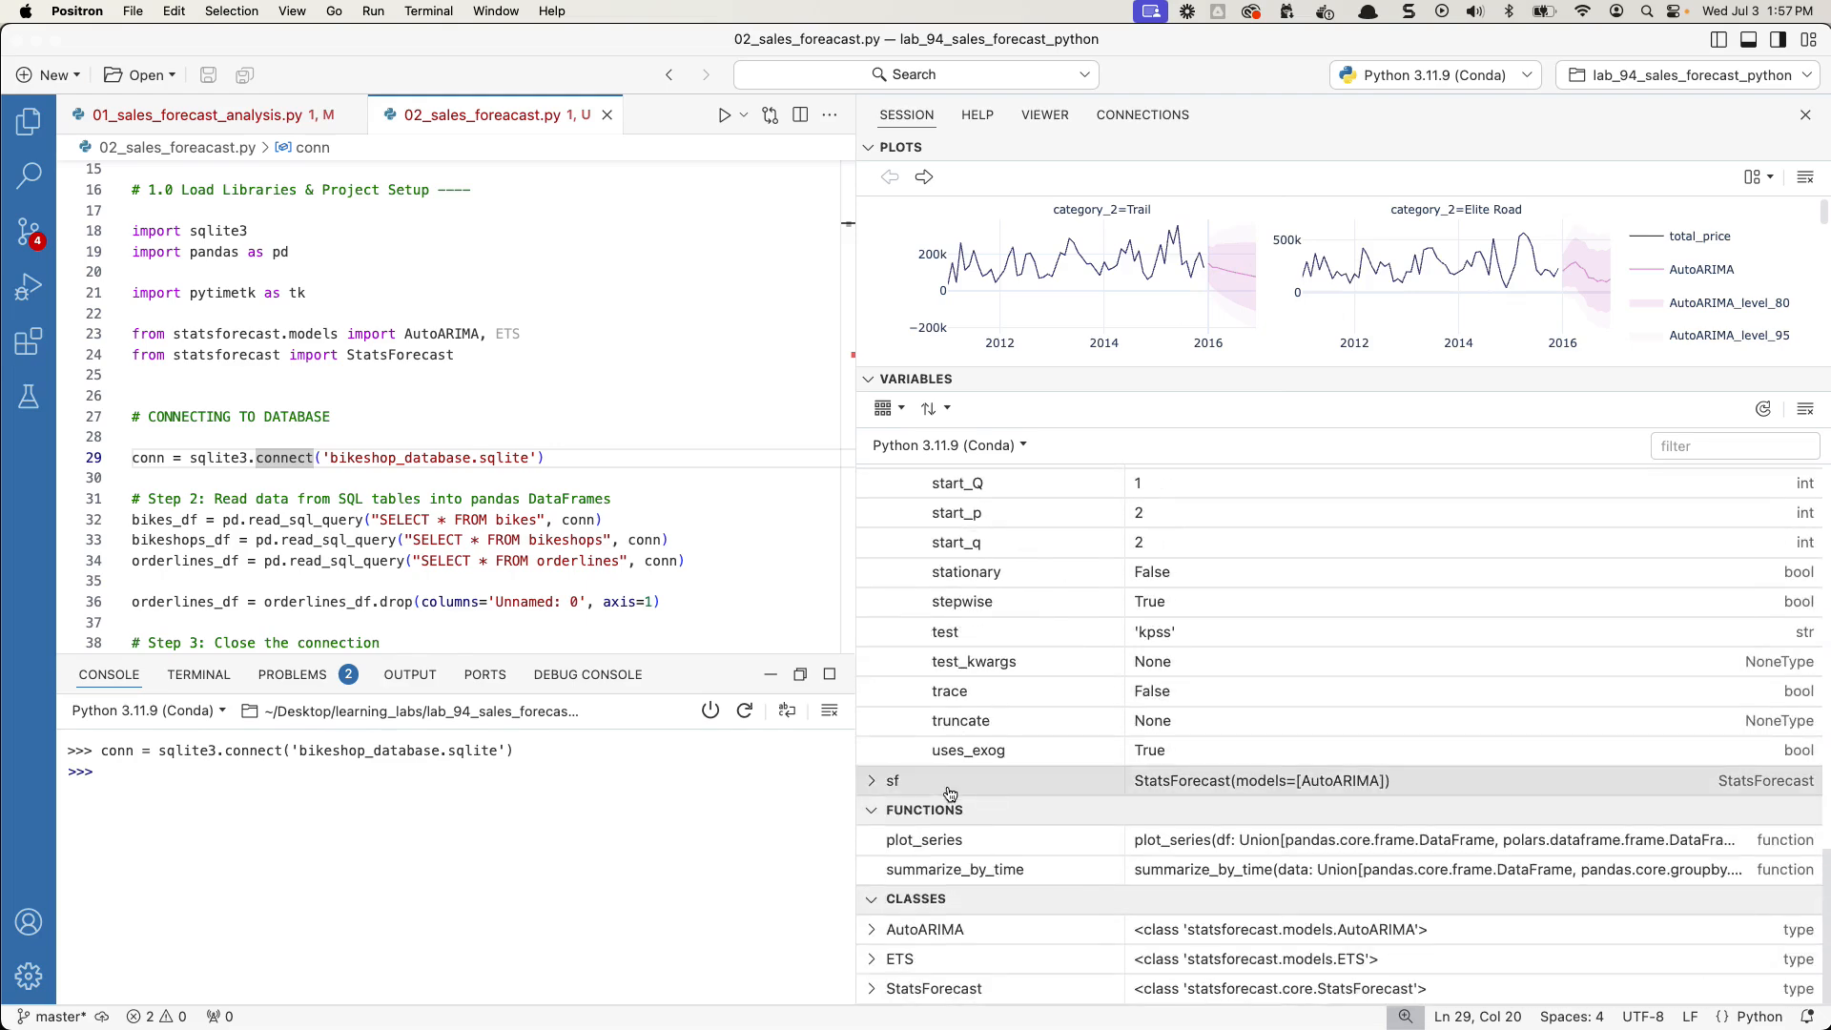
- Expand the sf StatsForecast object and scroll through members like freq, id_col and last_dates
click(870, 780)
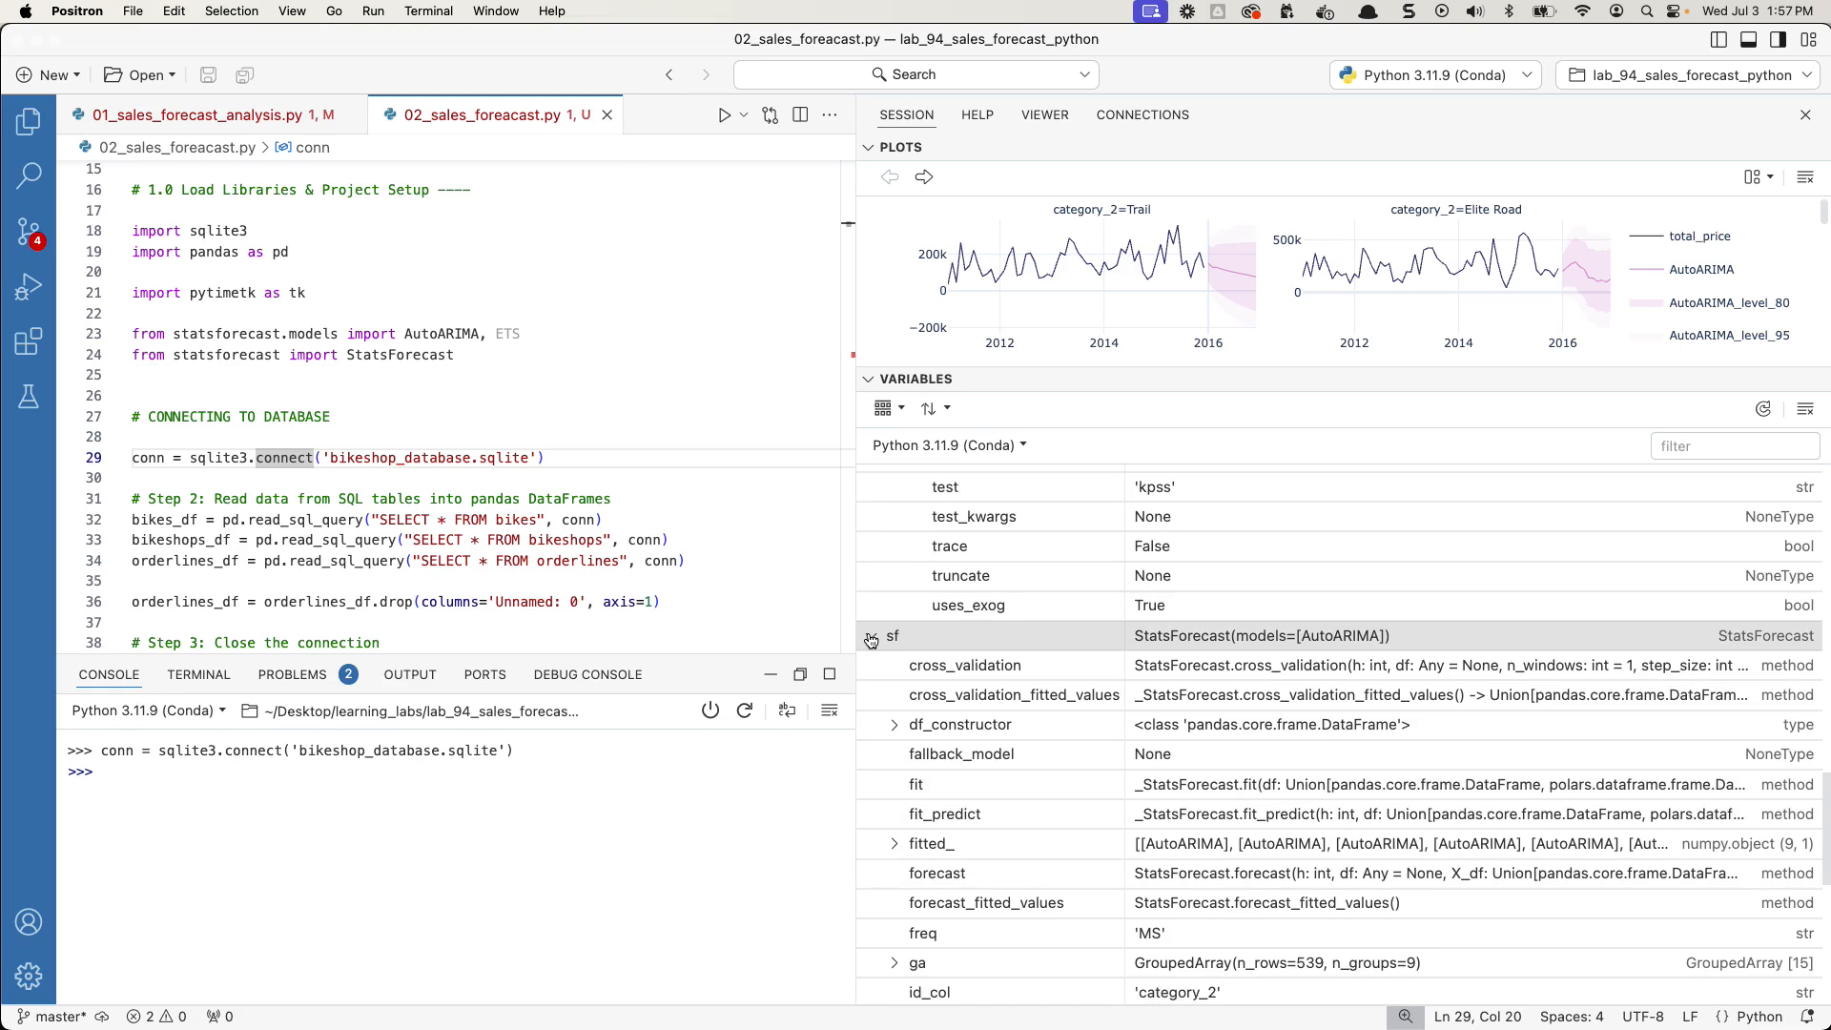
mouse_move(984, 813)
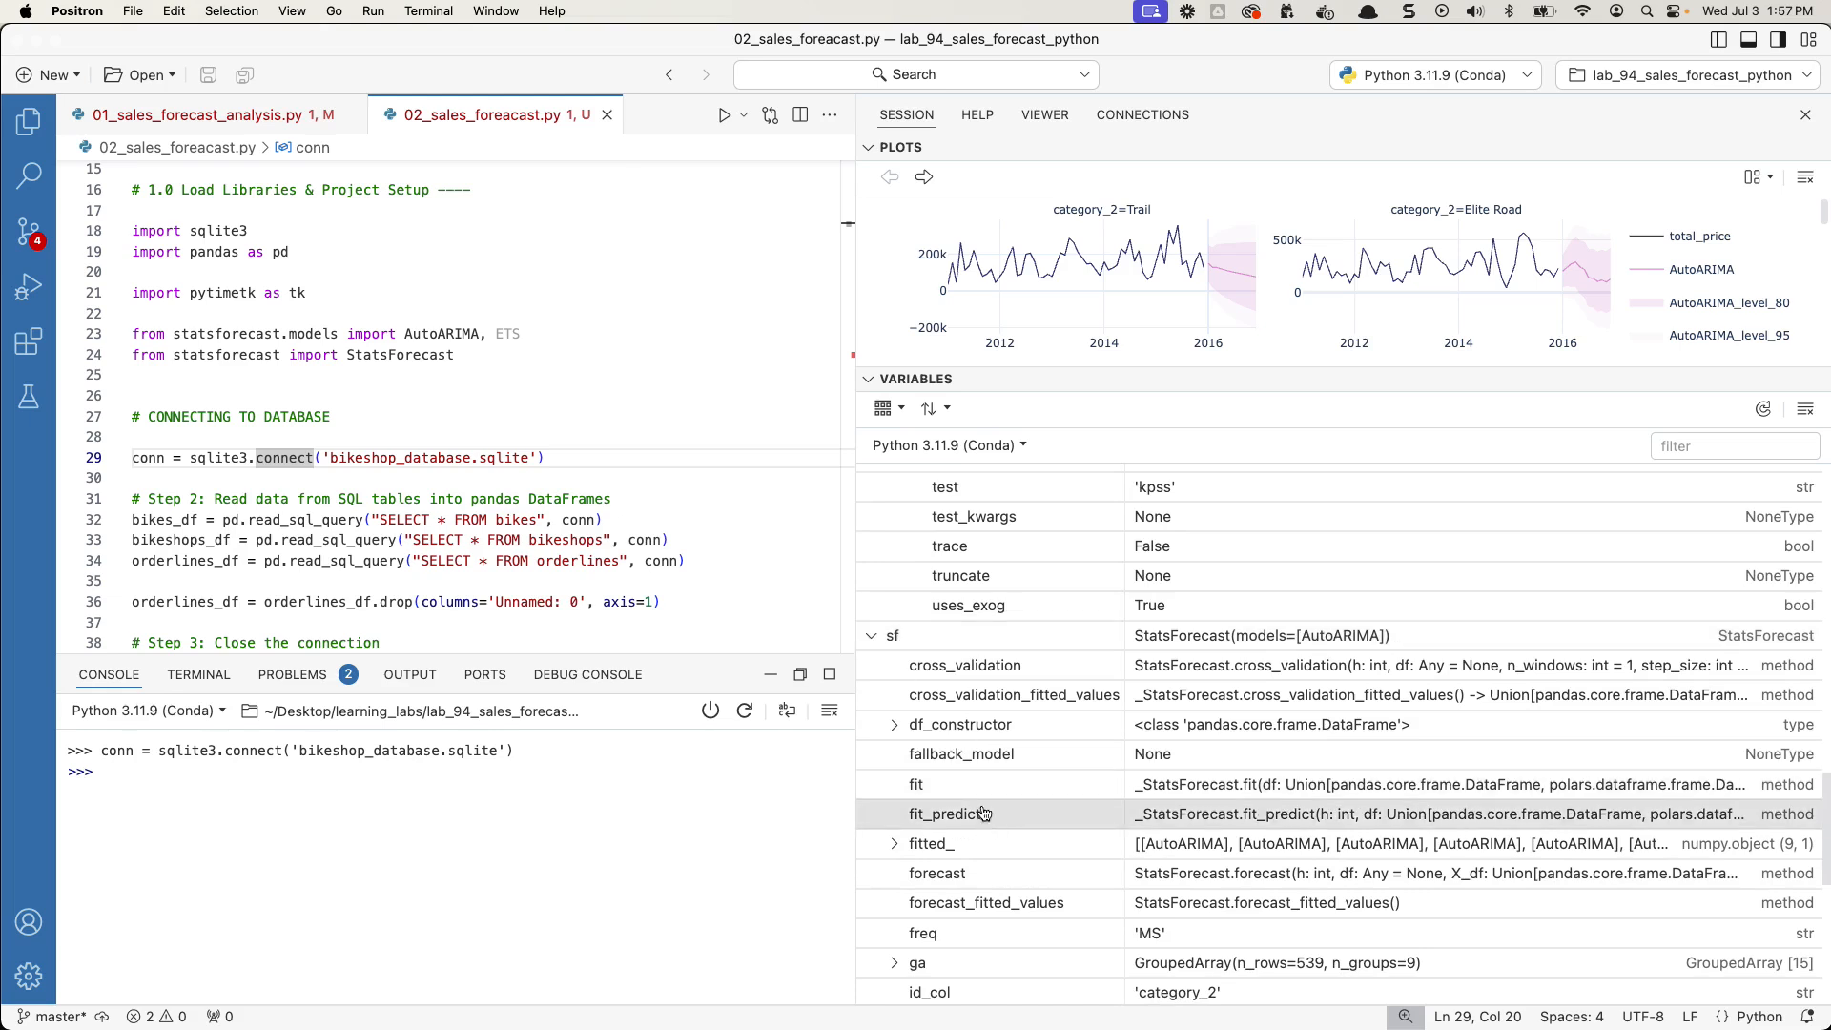
scroll(down, 3)
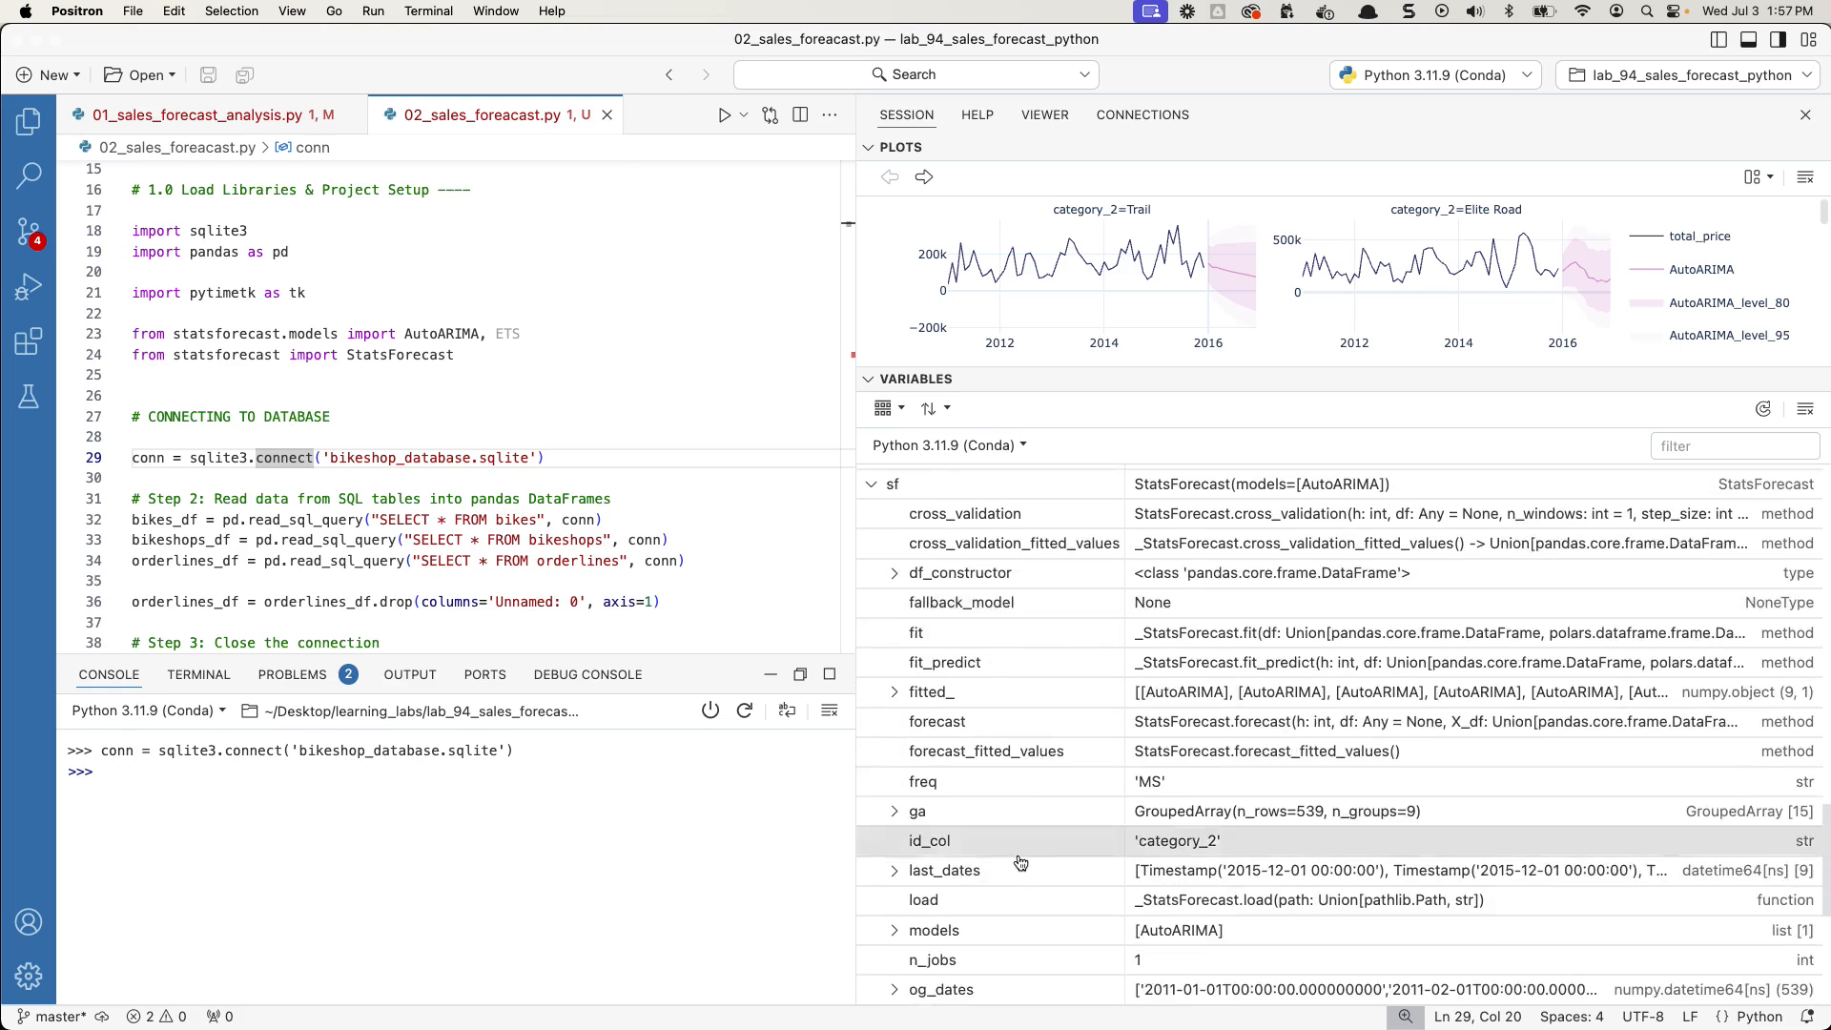
scroll(down, 3)
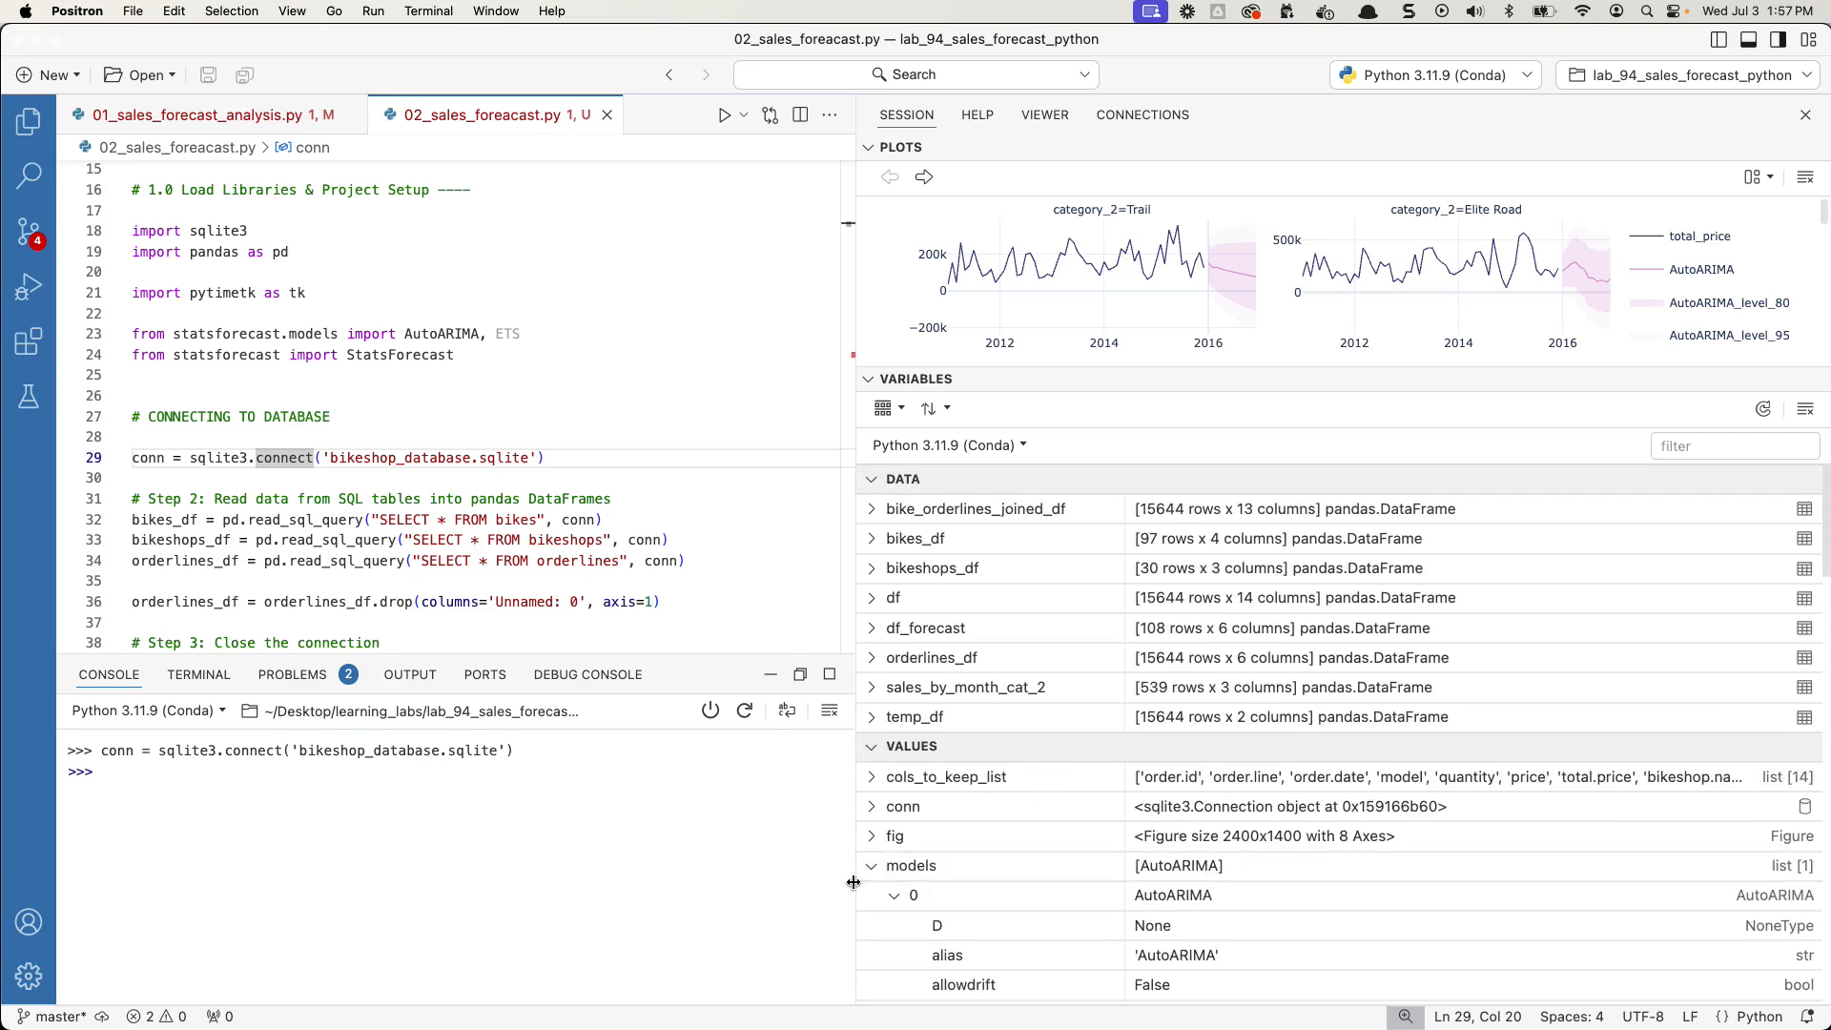
- Collapse Variables and restore the Revenue by Month trend chart from the plot history
click(870, 894)
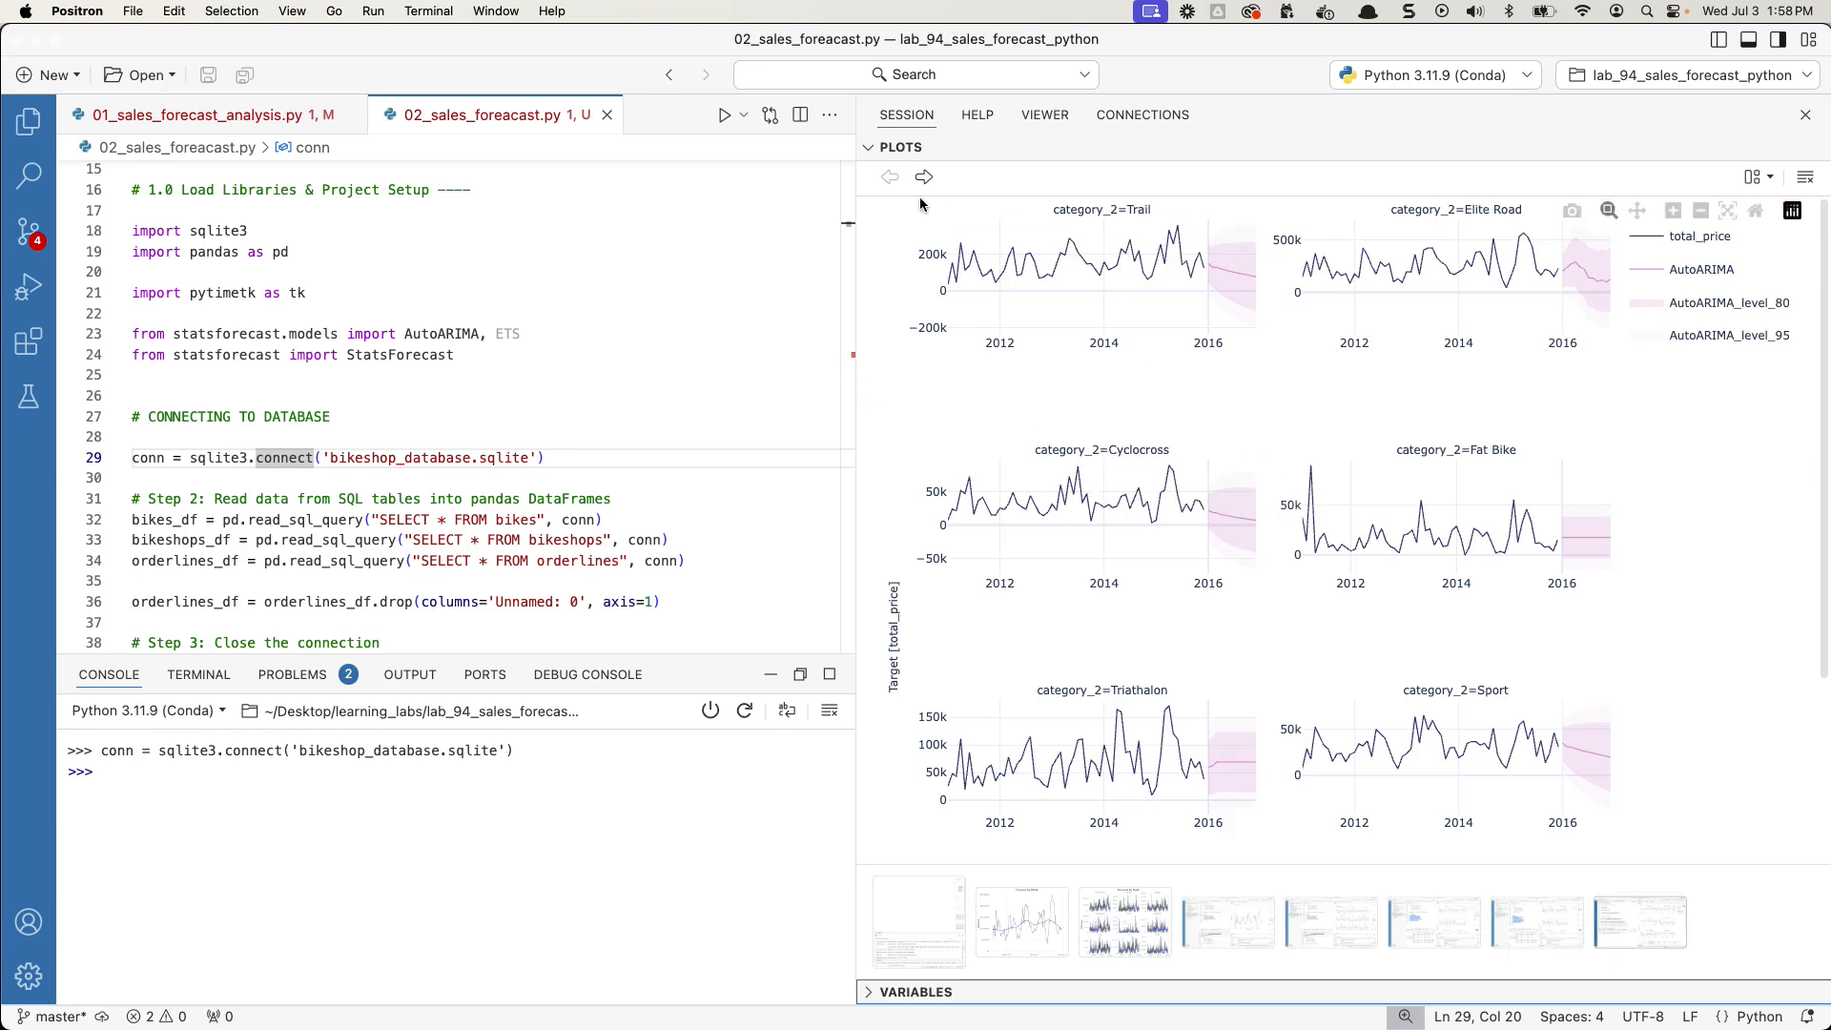
mouse_move(1231, 248)
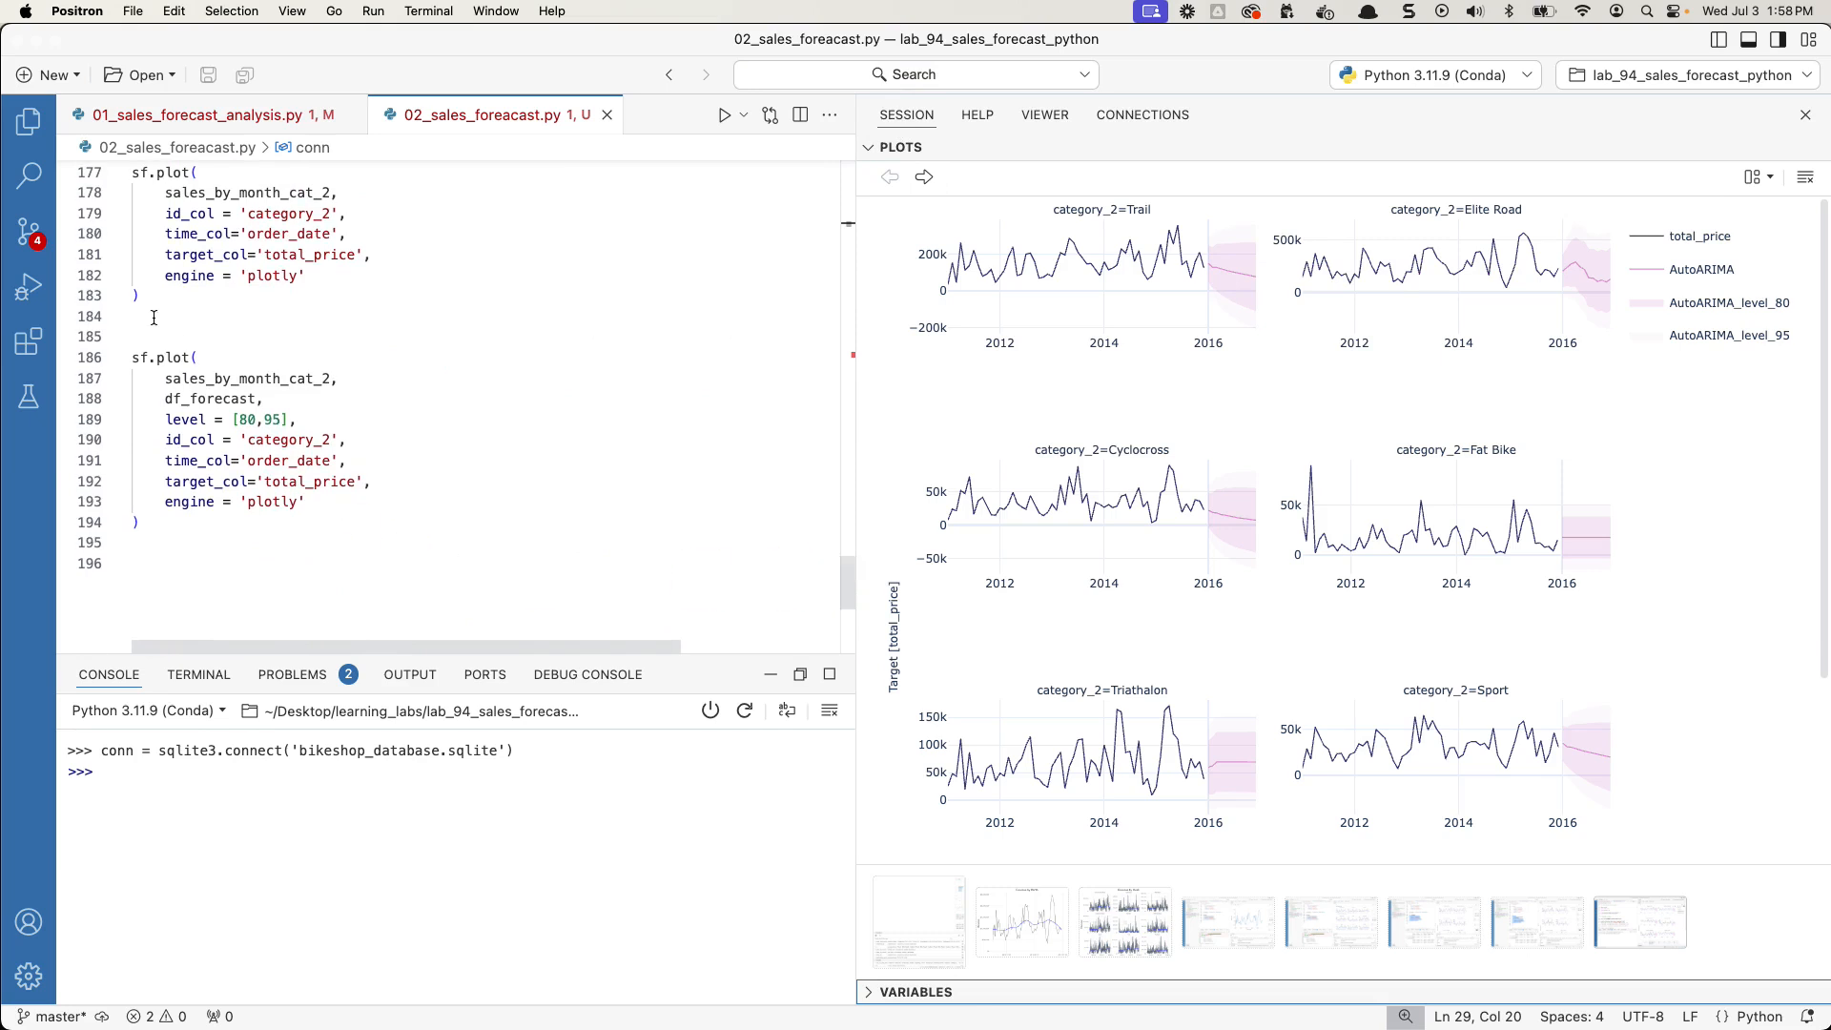
mouse_move(1142, 418)
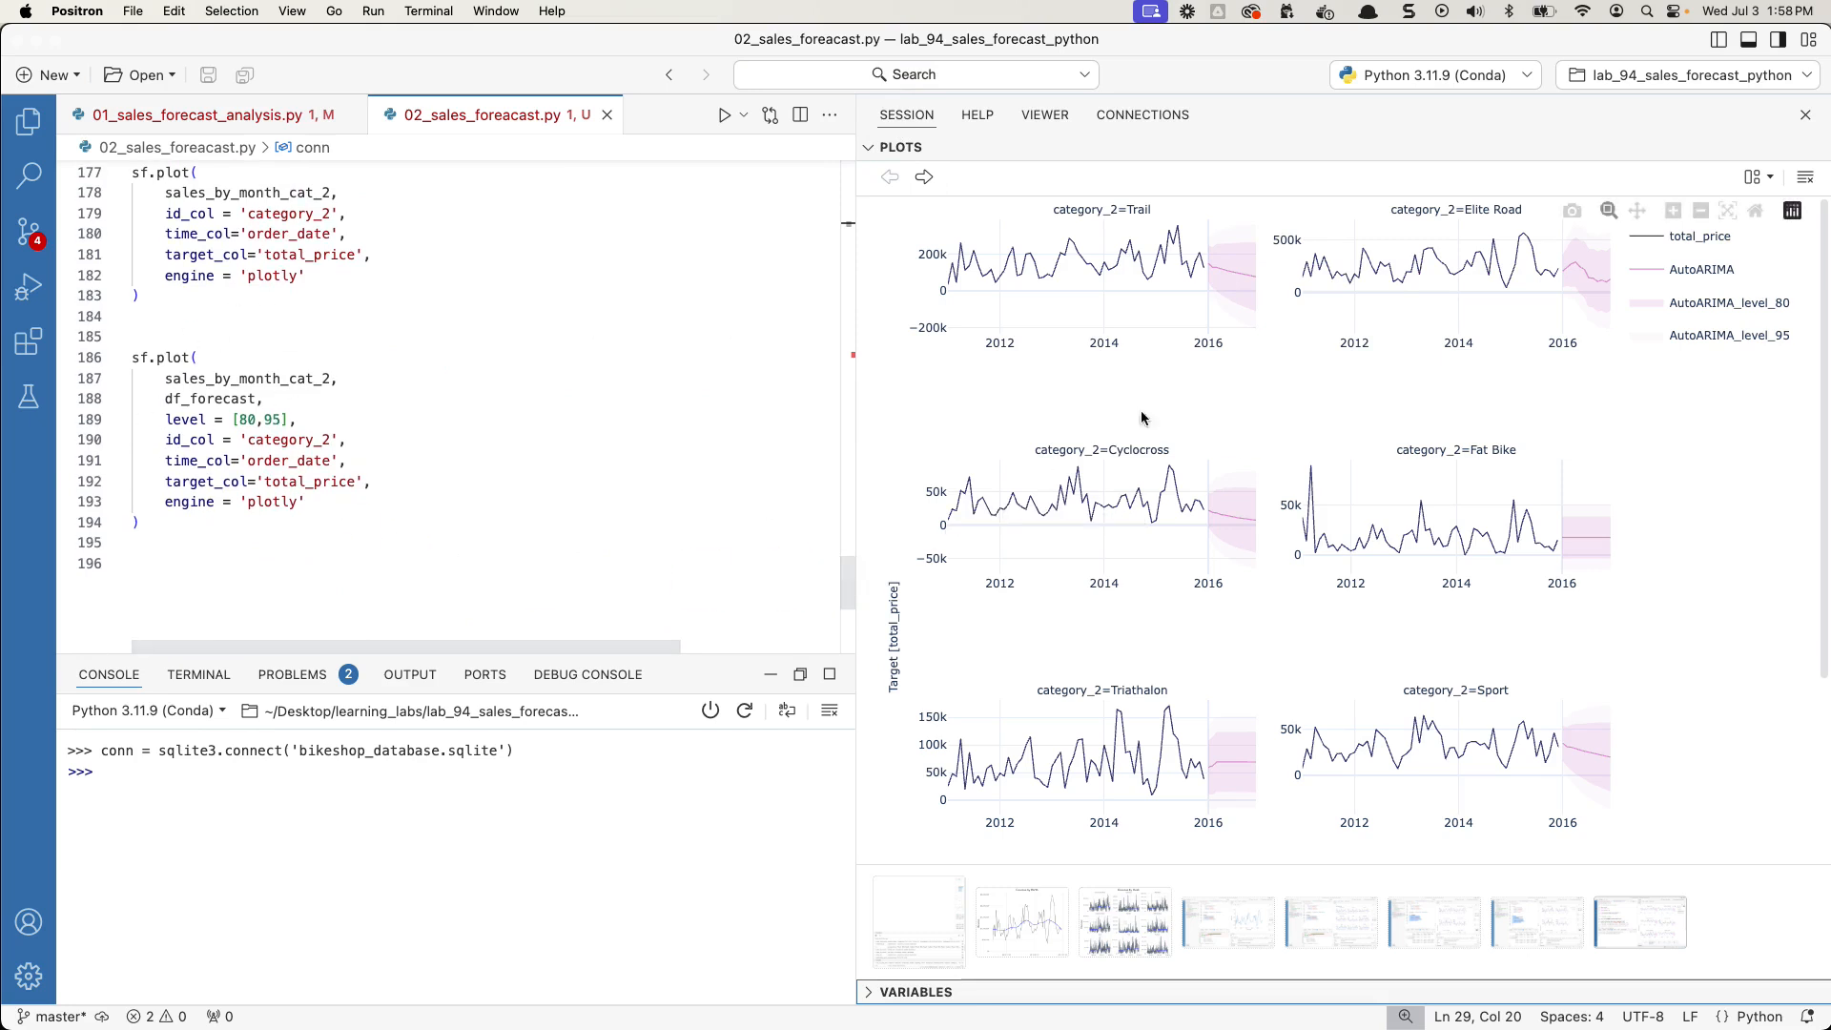
mouse_move(194, 503)
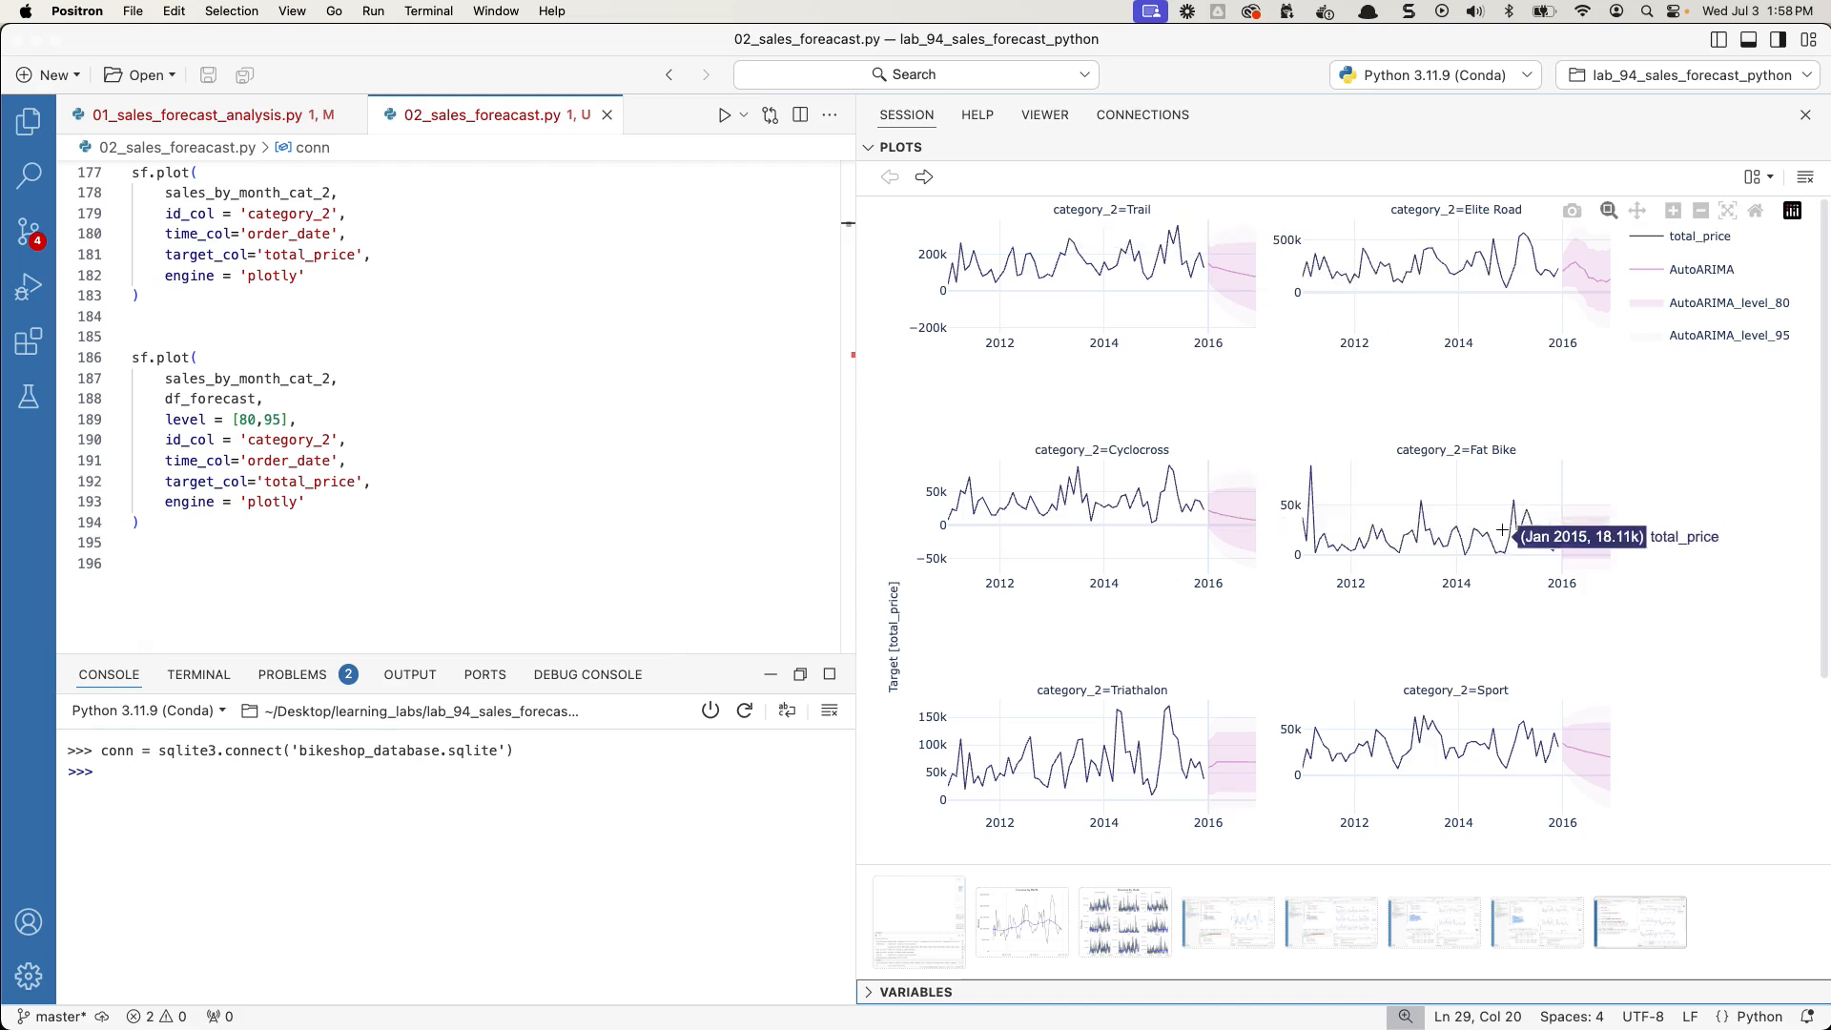
mouse_move(1167, 245)
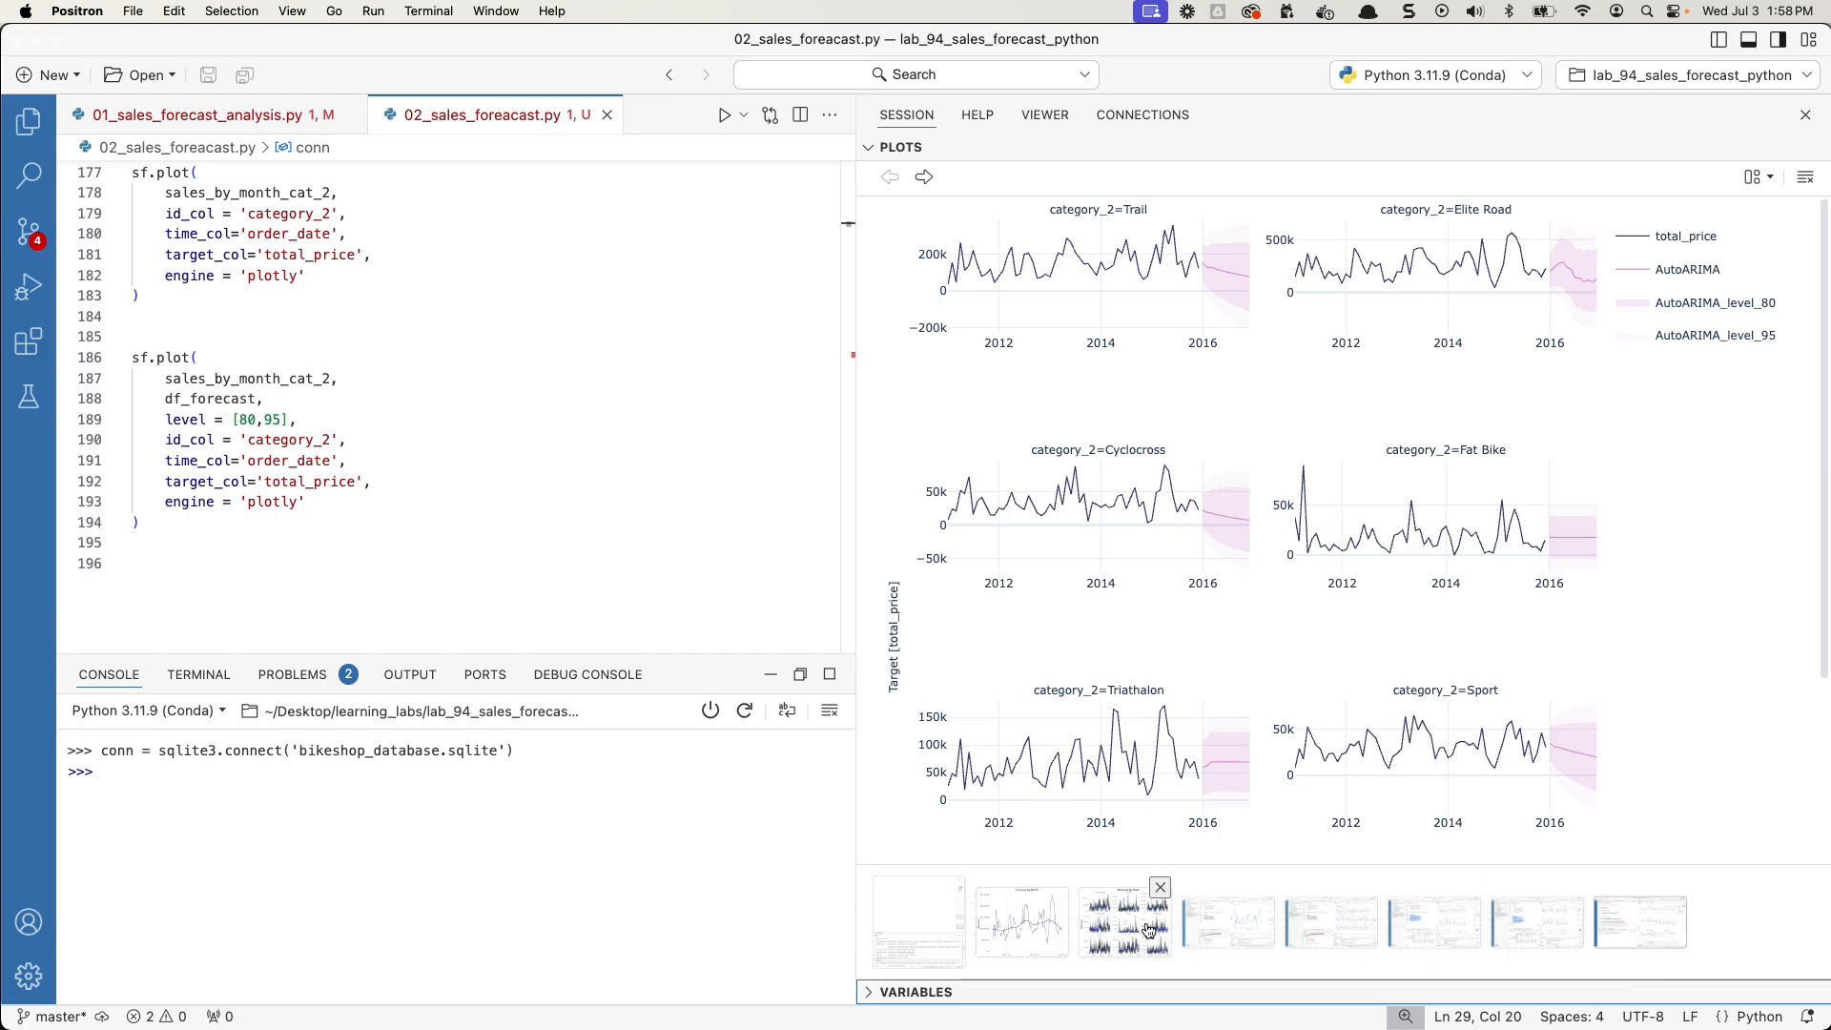
click(1020, 922)
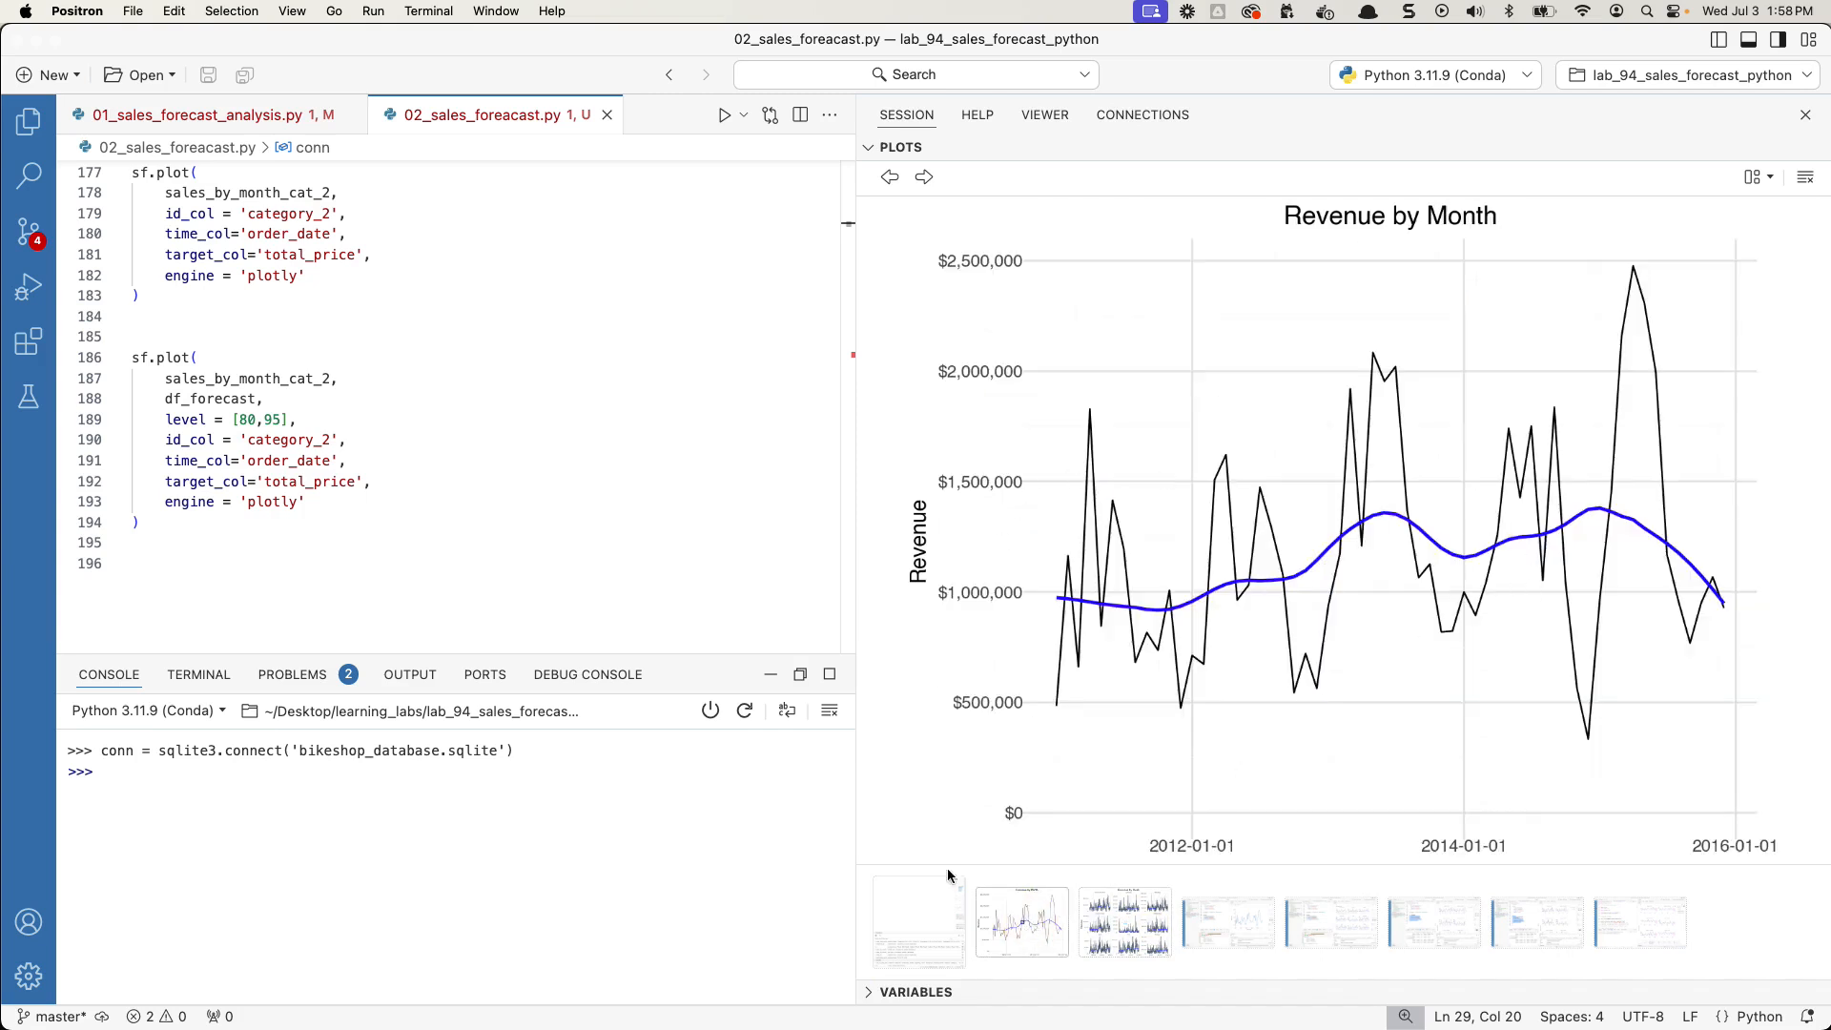
mouse_move(1308, 812)
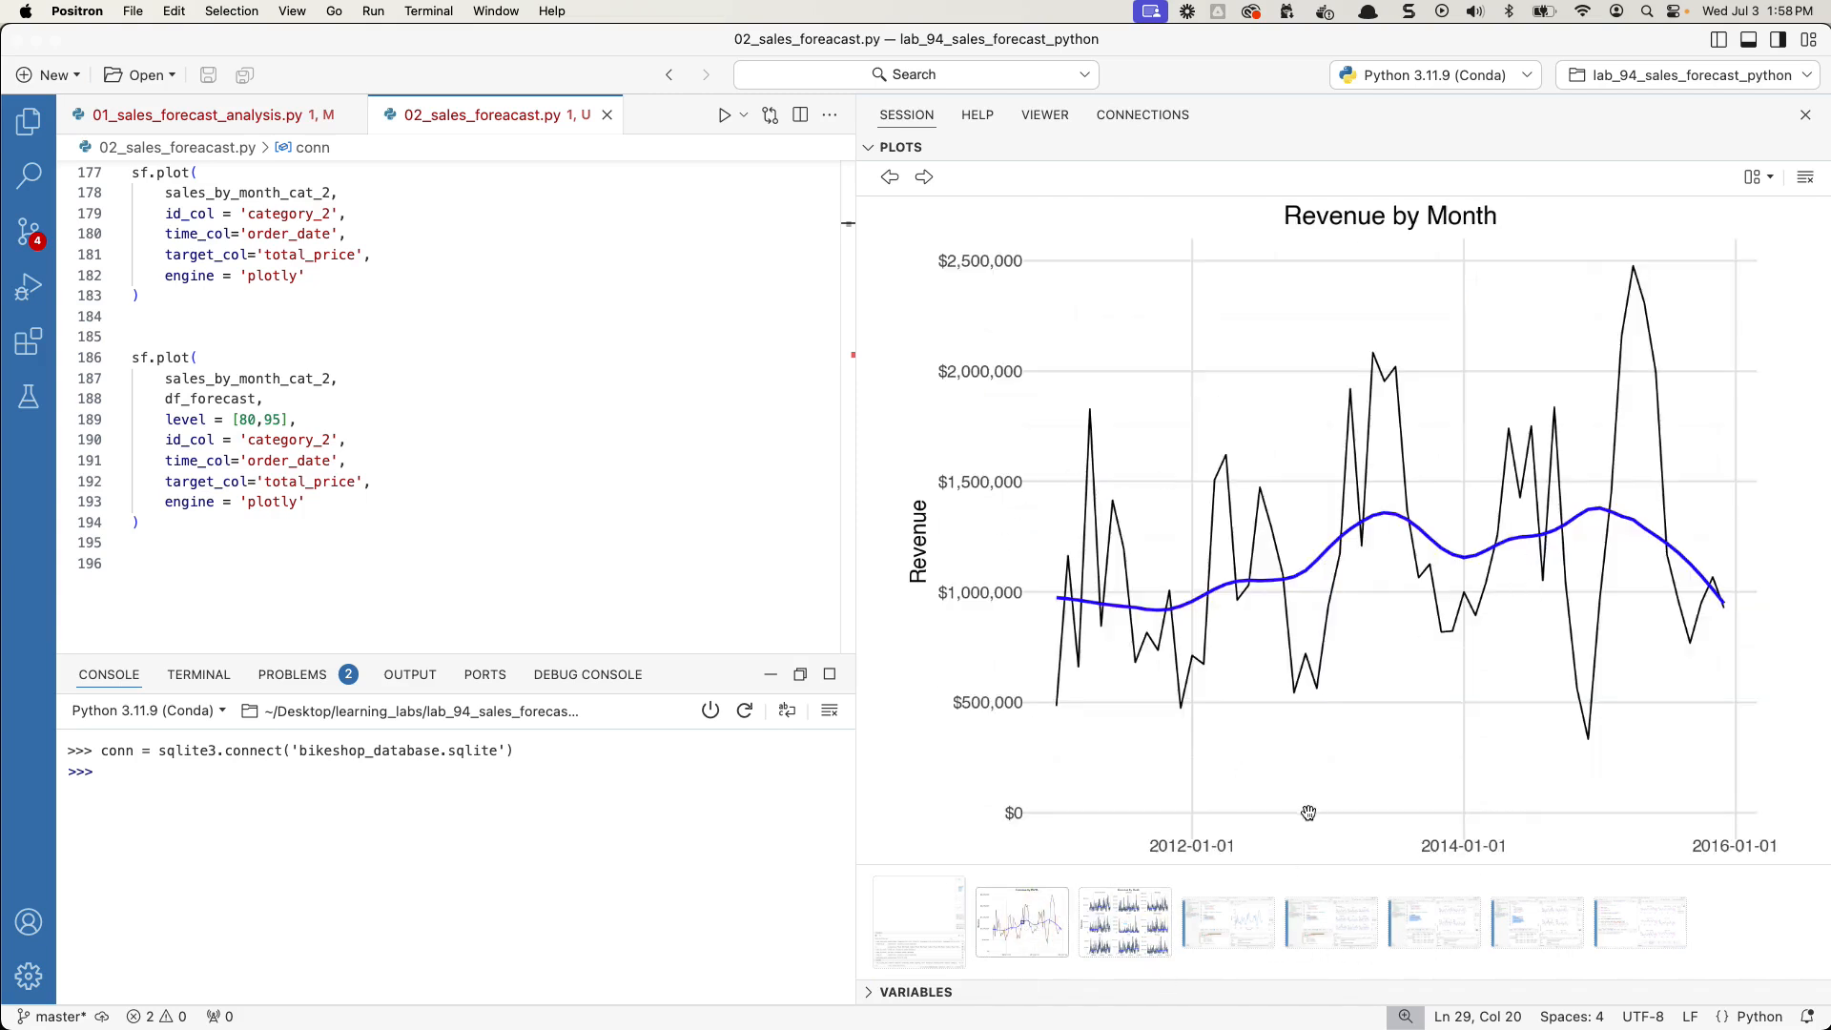
mouse_move(977, 115)
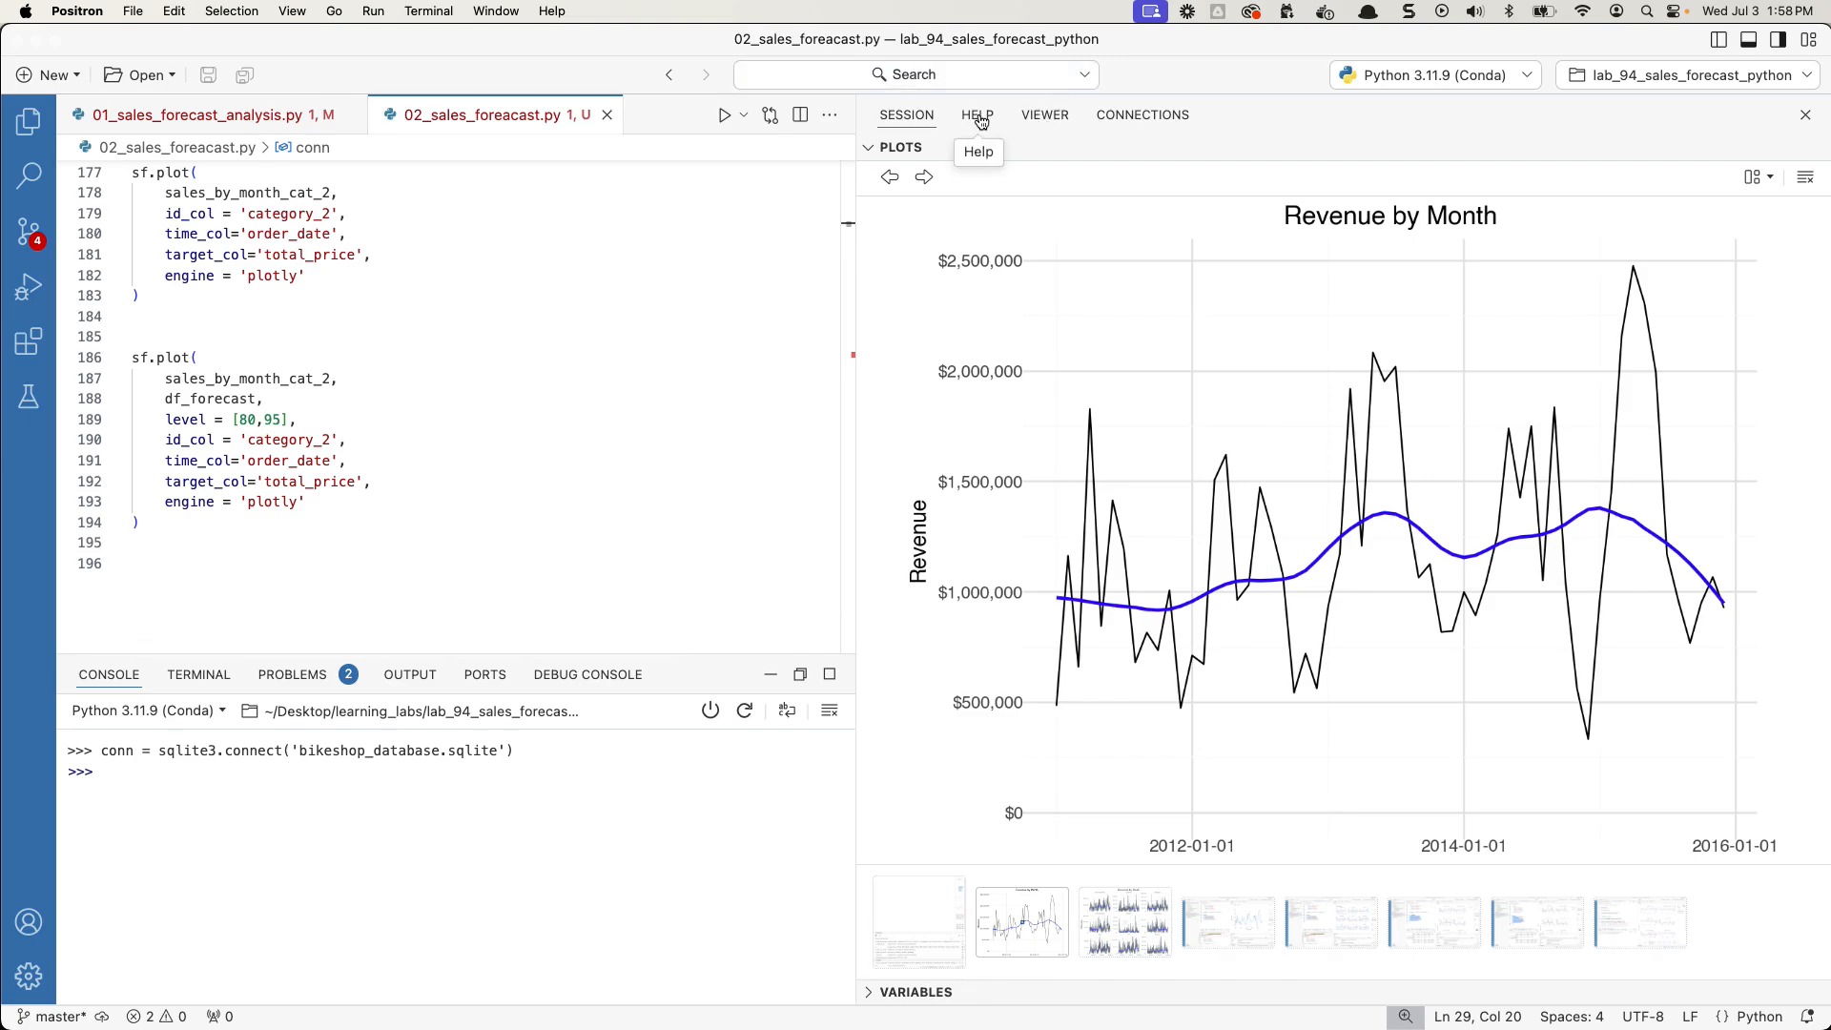
- Query help for ?tk.summarize_by_time, select the not-found topic, then return to Plots
click(978, 115)
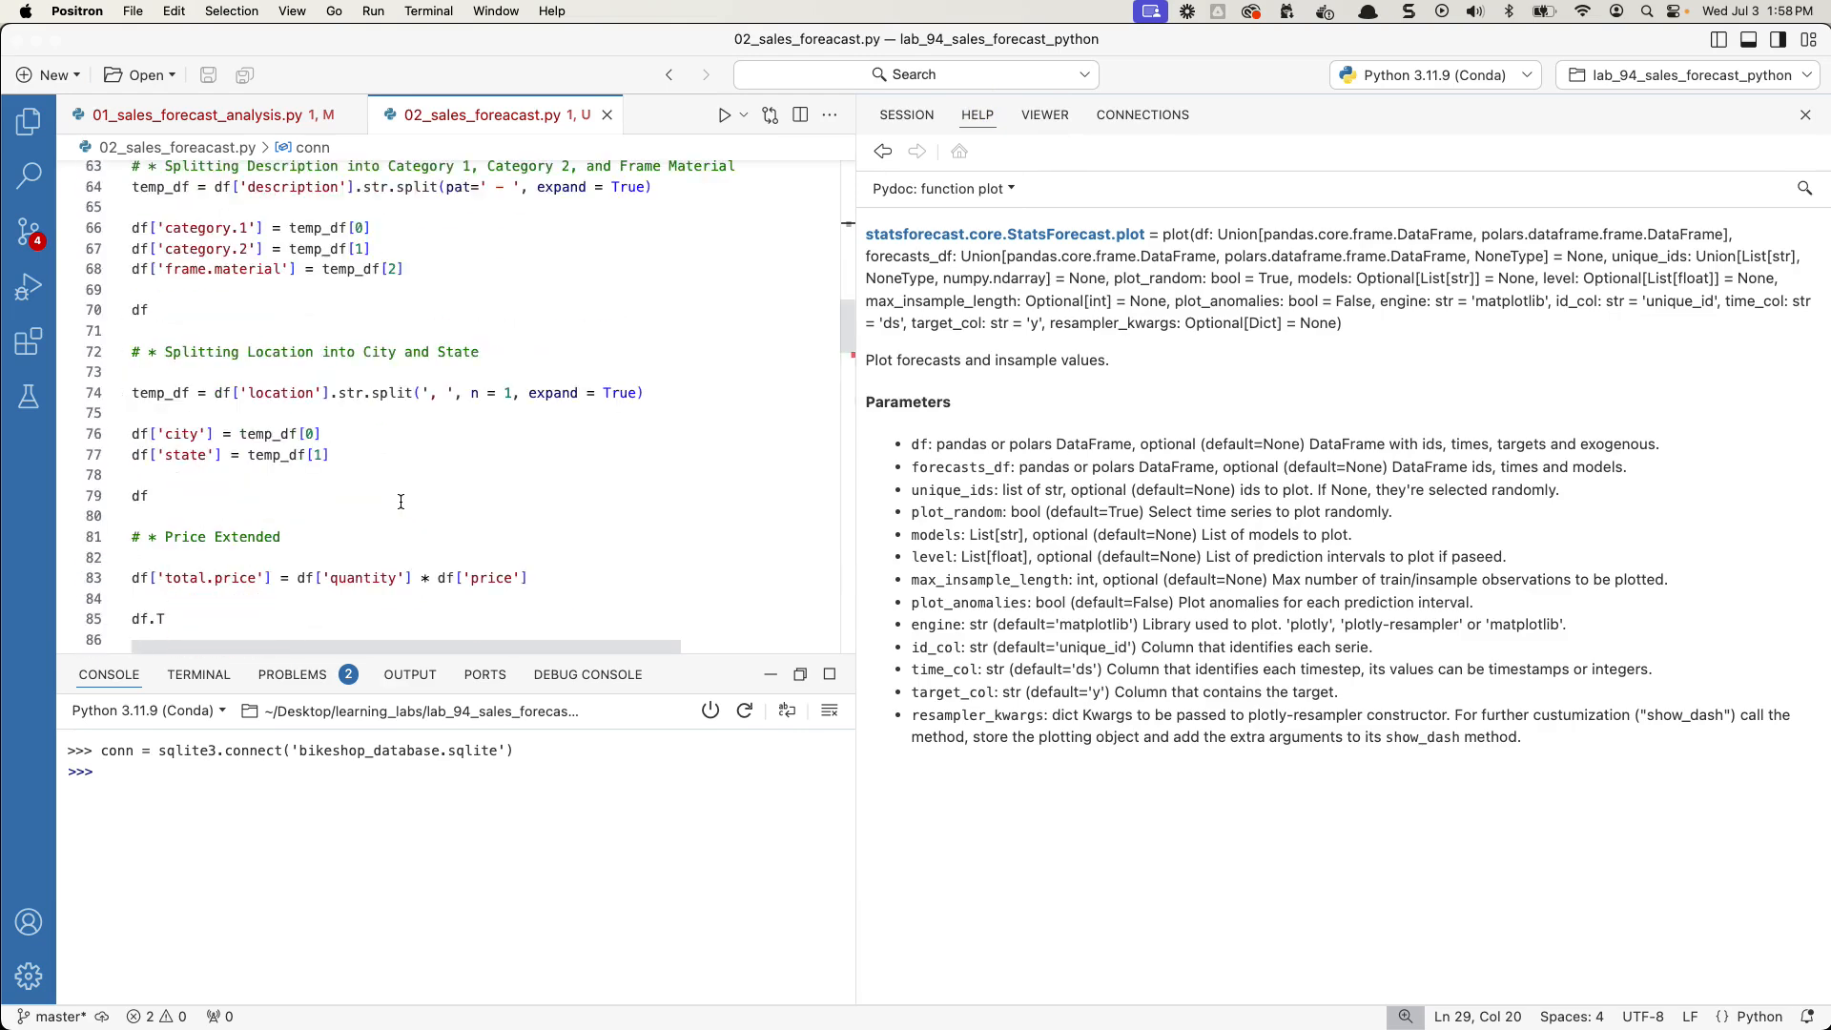
scroll(up, 3)
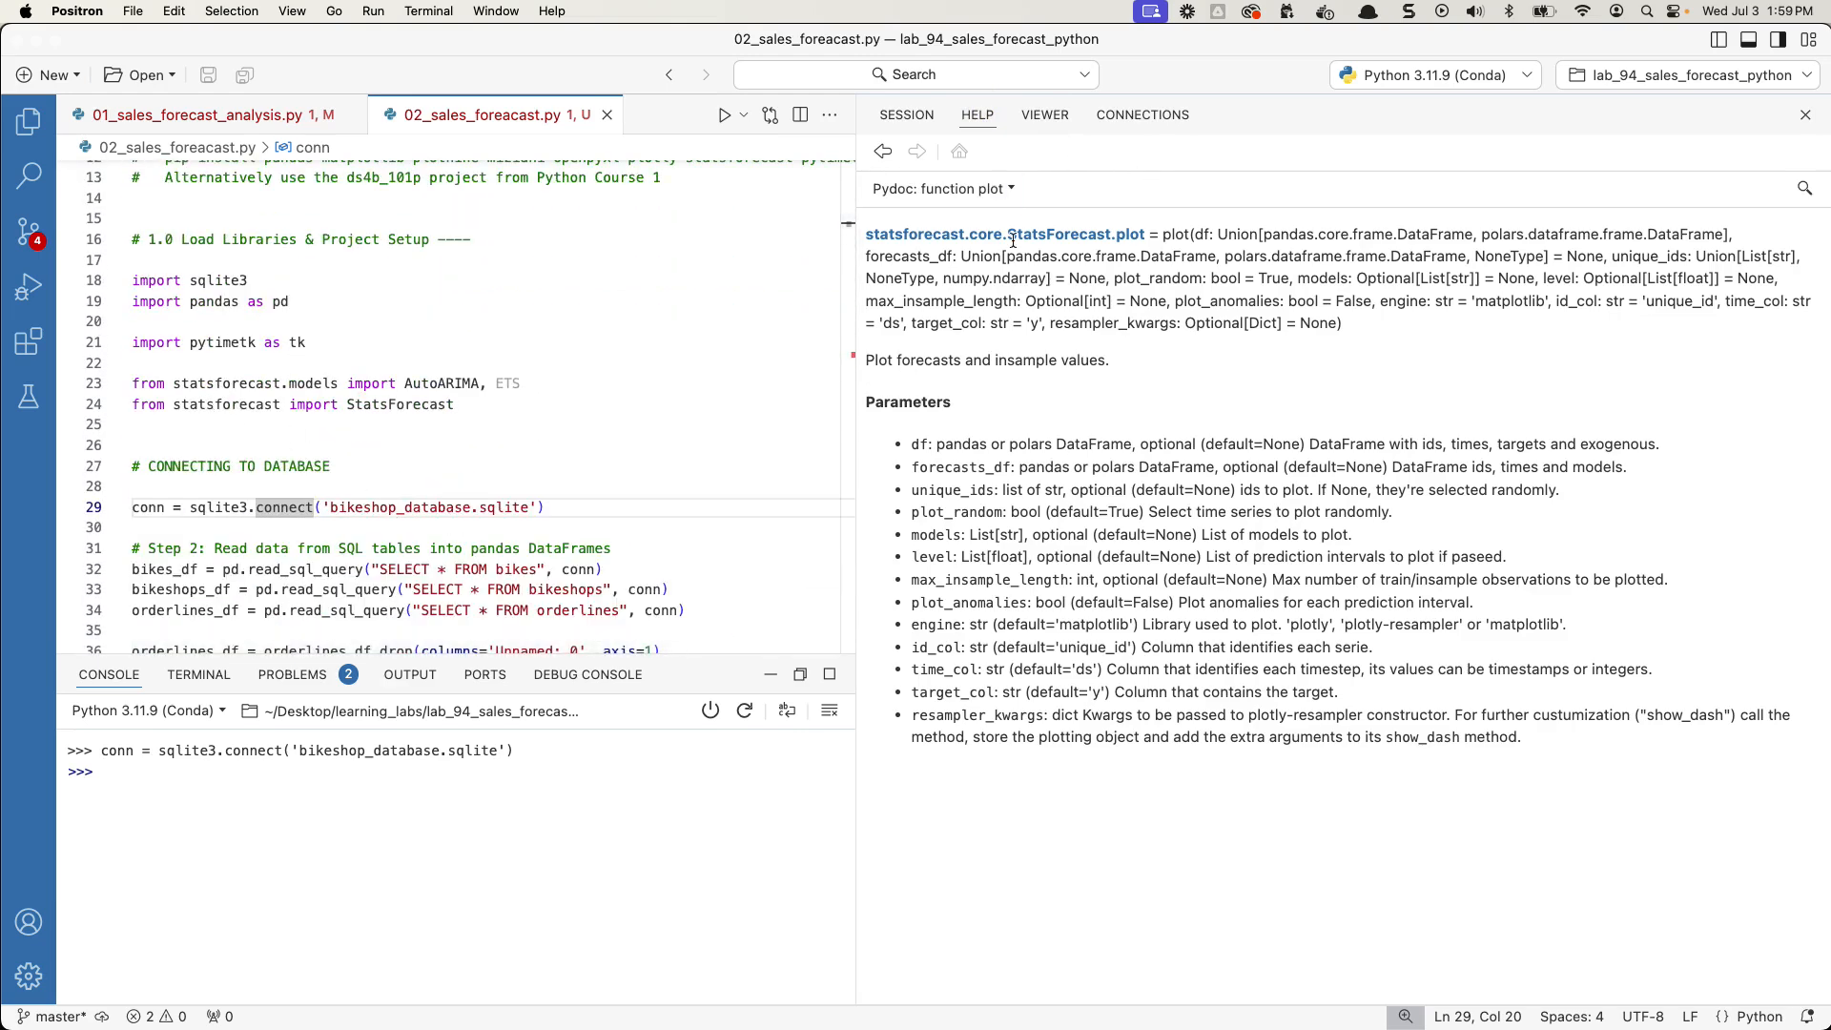
text(?)
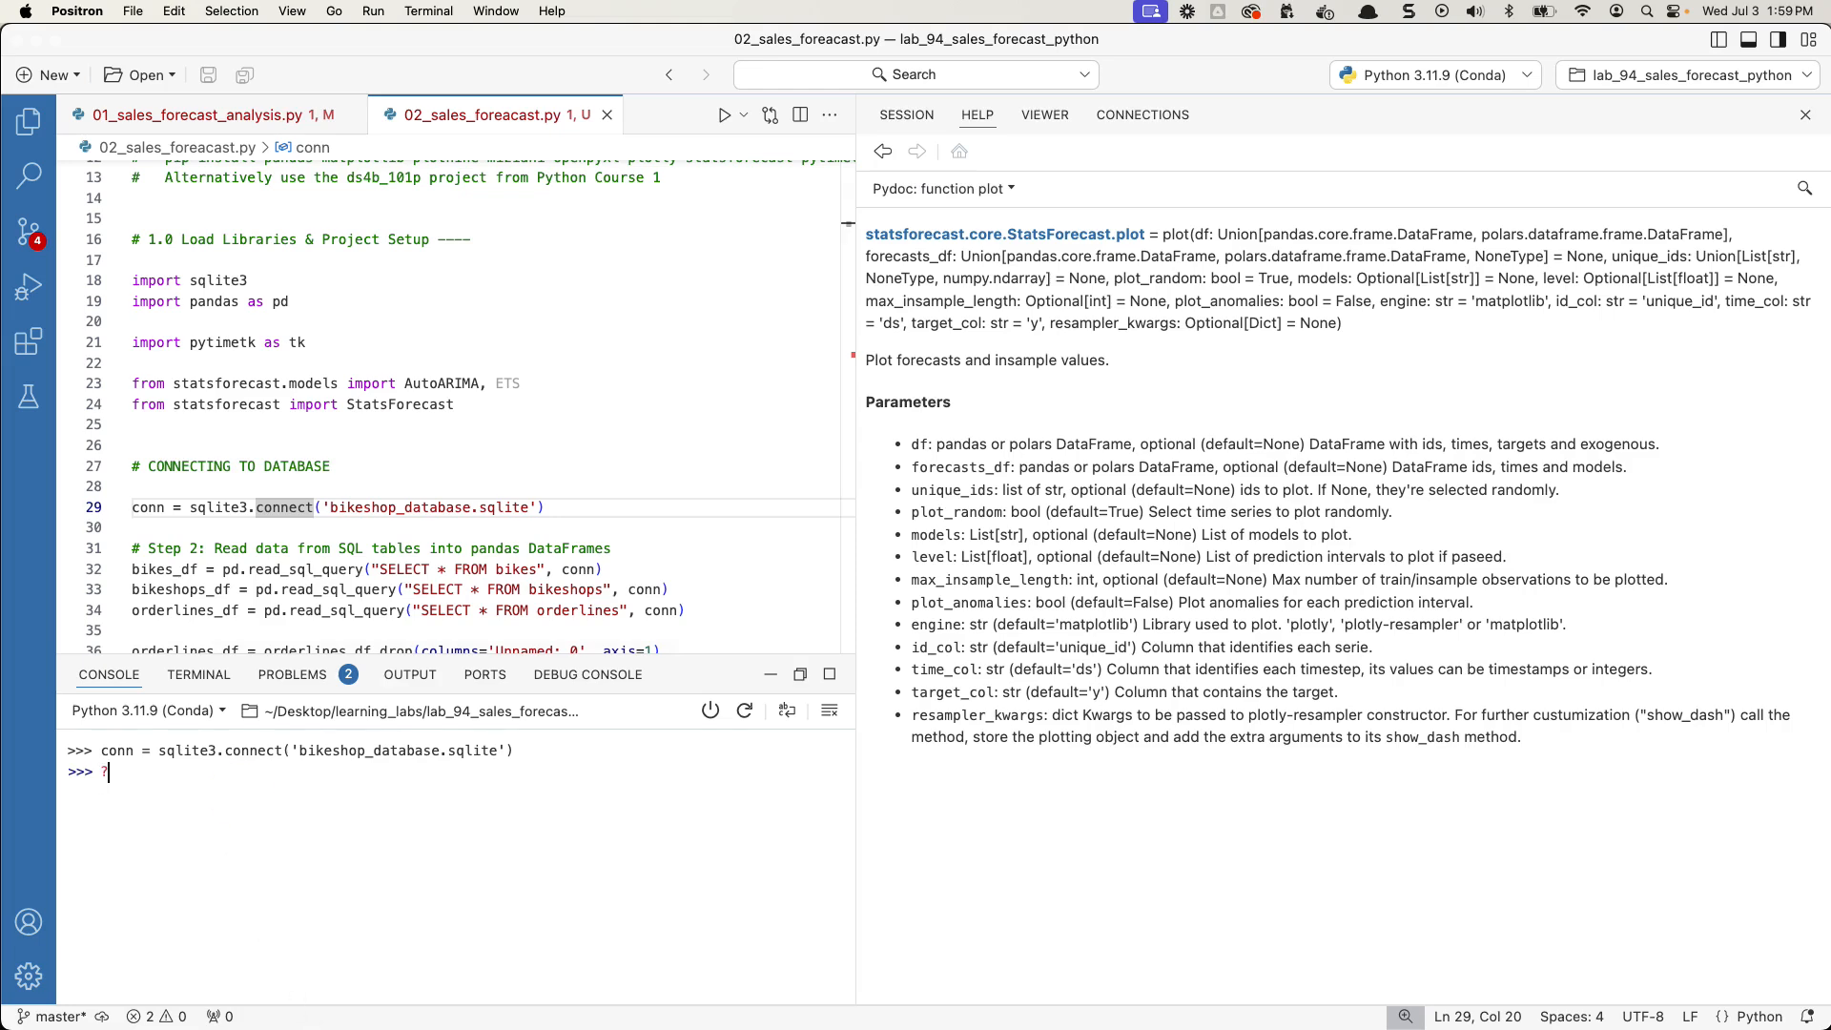
text(tk.summarize_by_time)
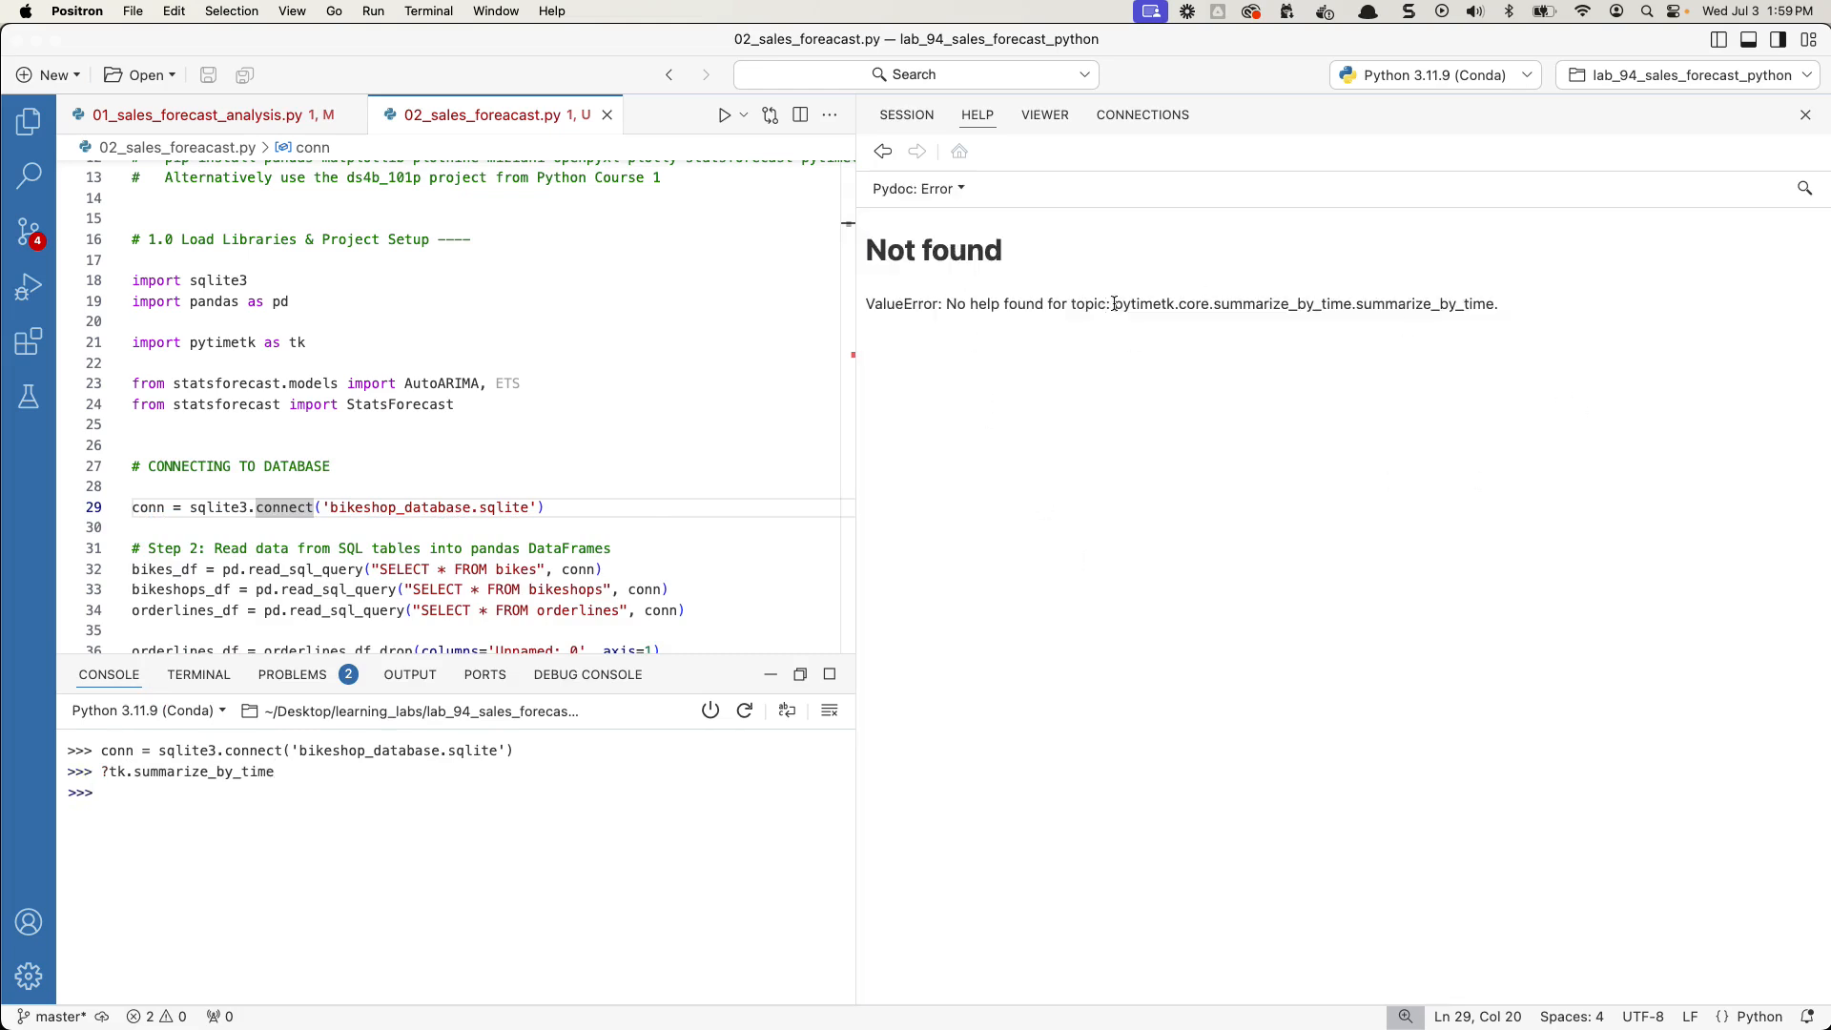
double_click(1302, 303)
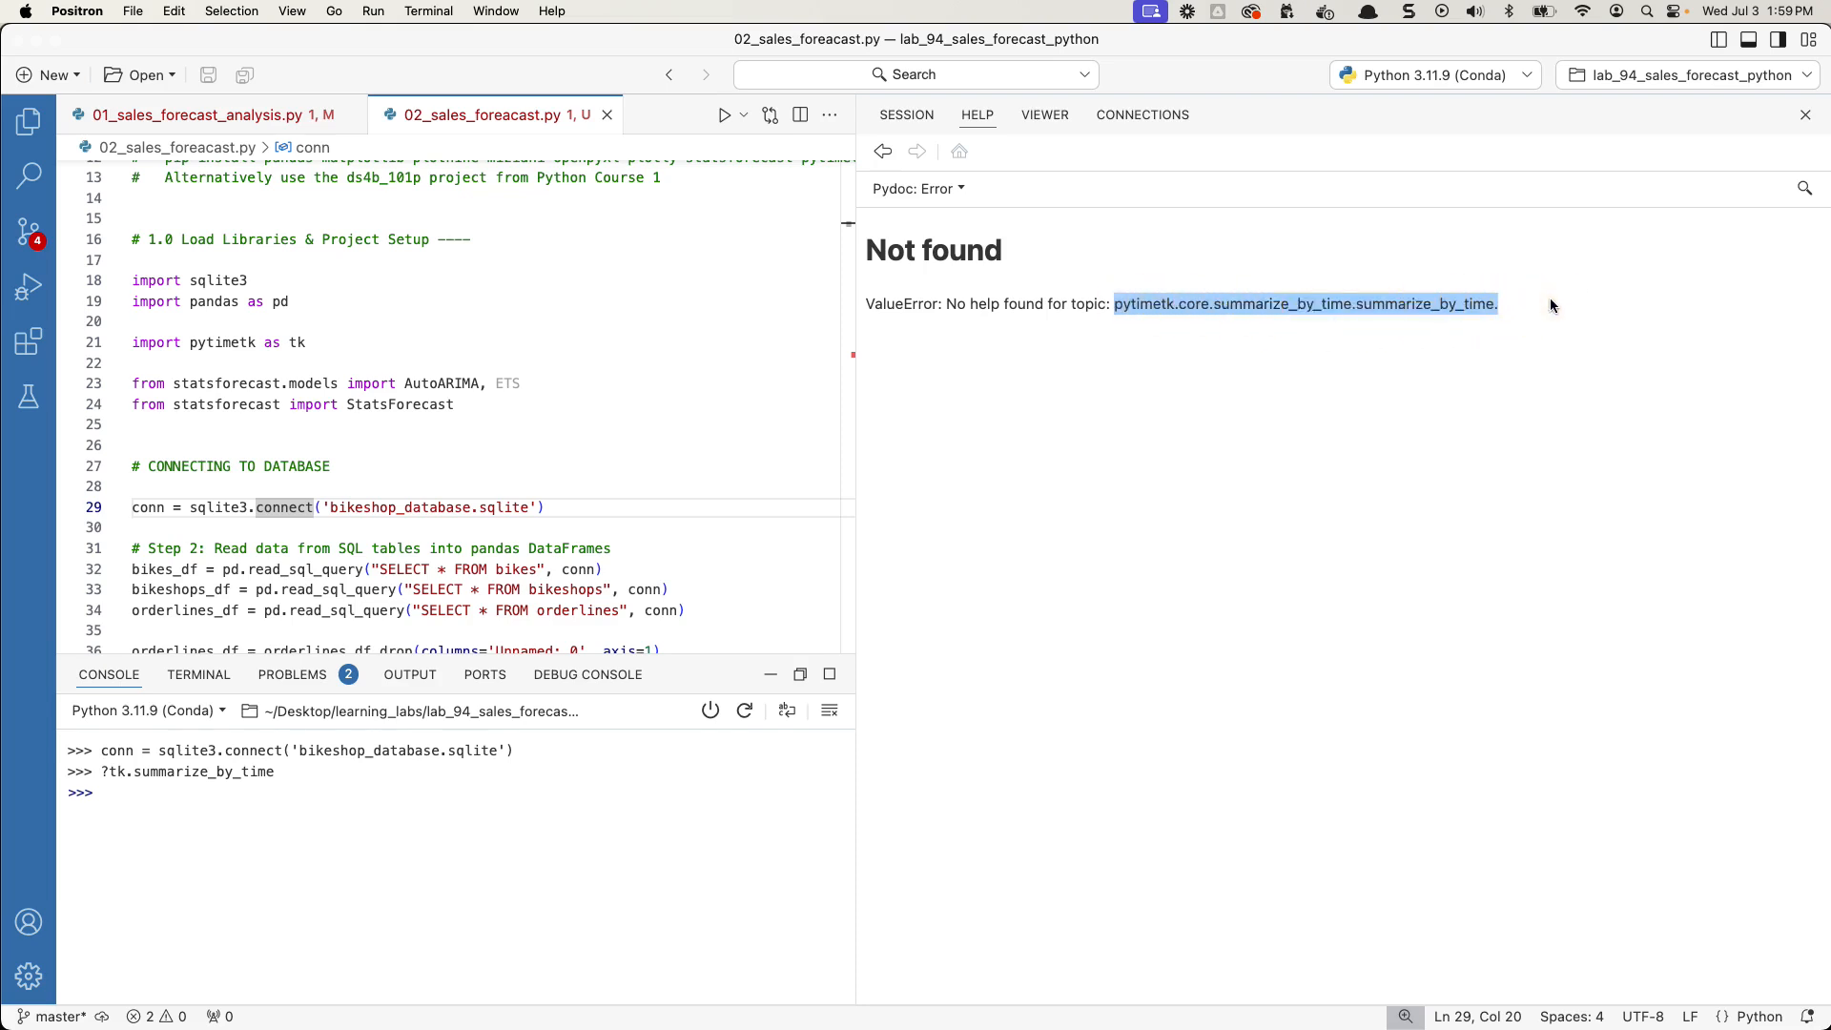
mouse_move(998, 438)
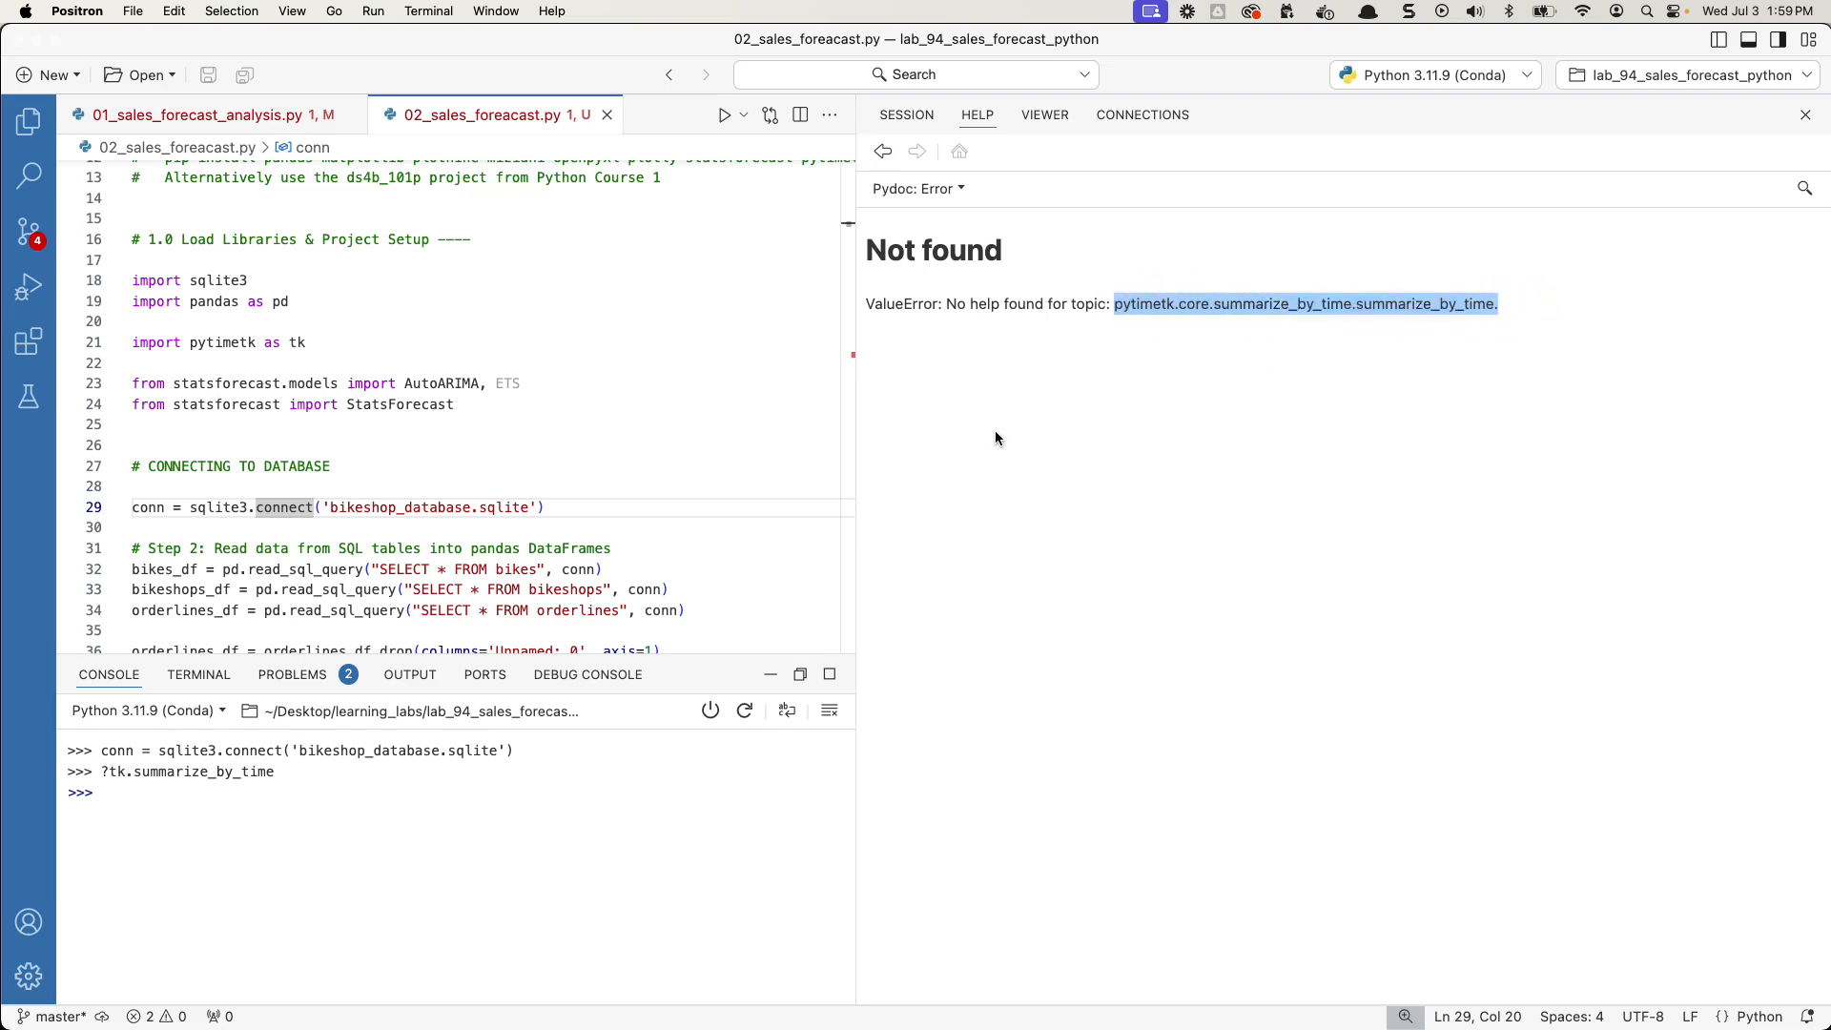
click(905, 114)
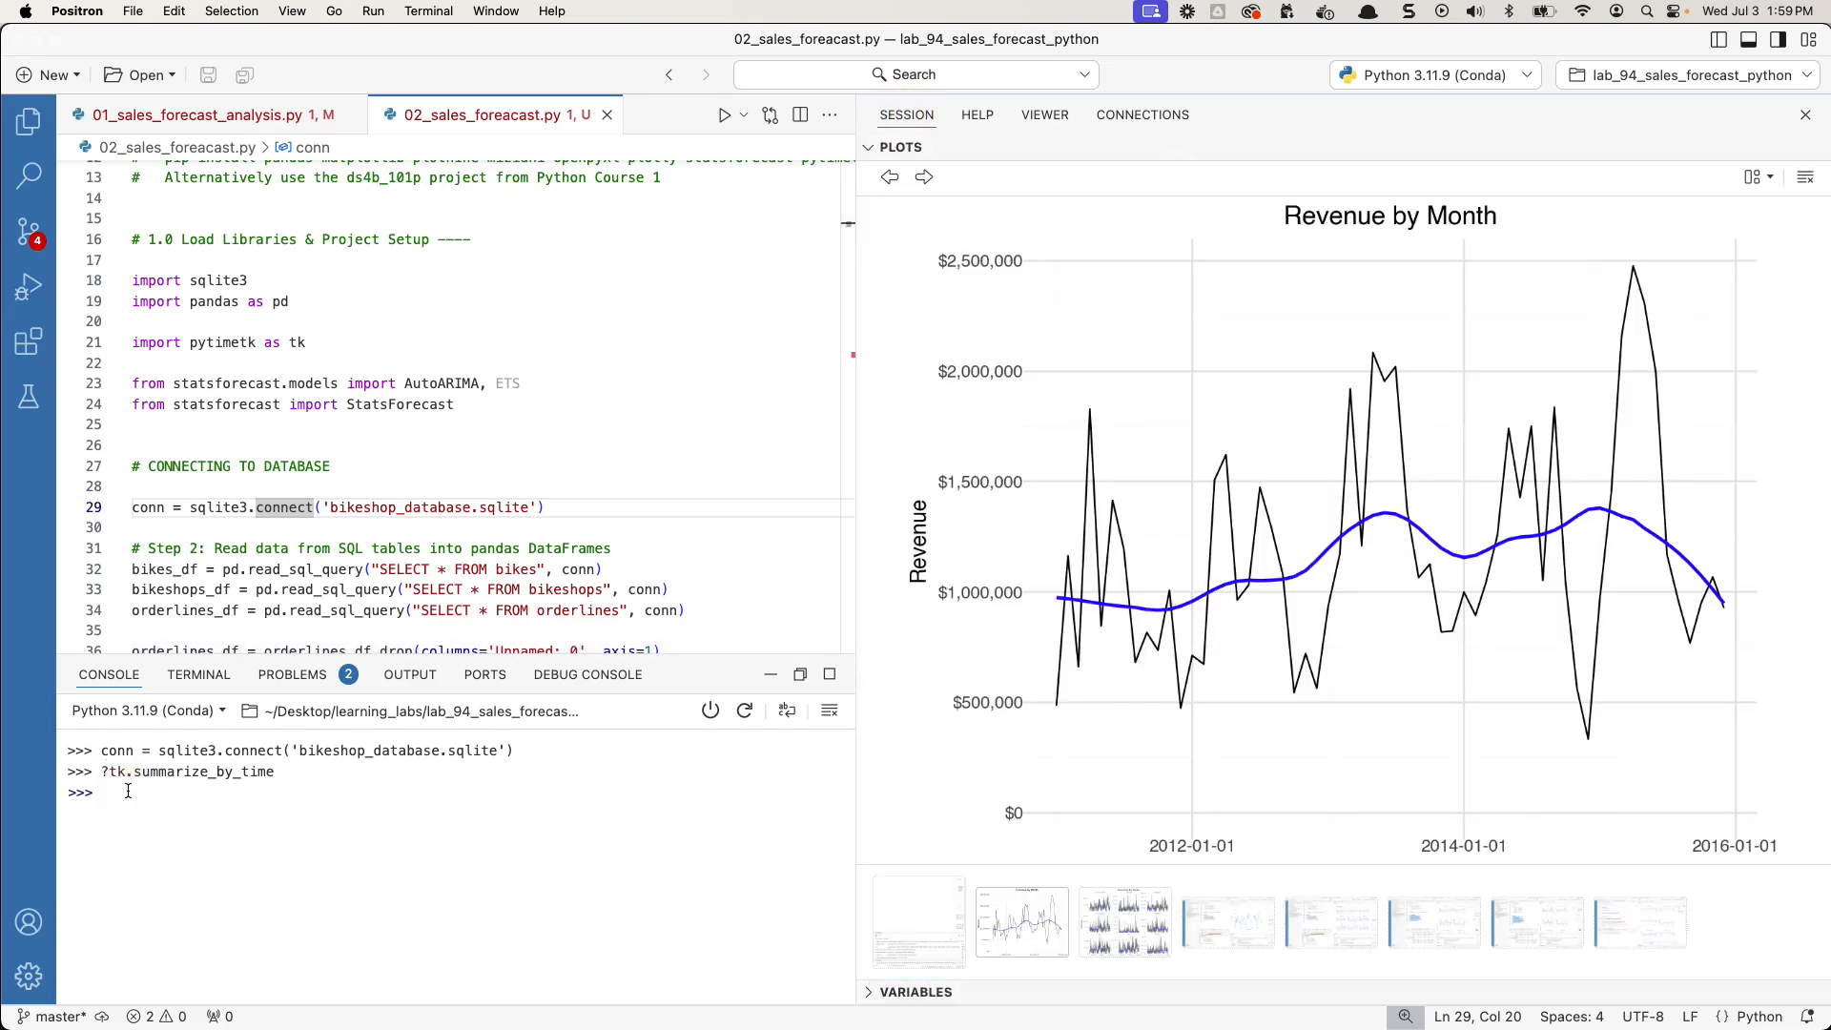
- Run the ?sf.plot help query and scroll through its parameter documentation
text(?sf.plot)
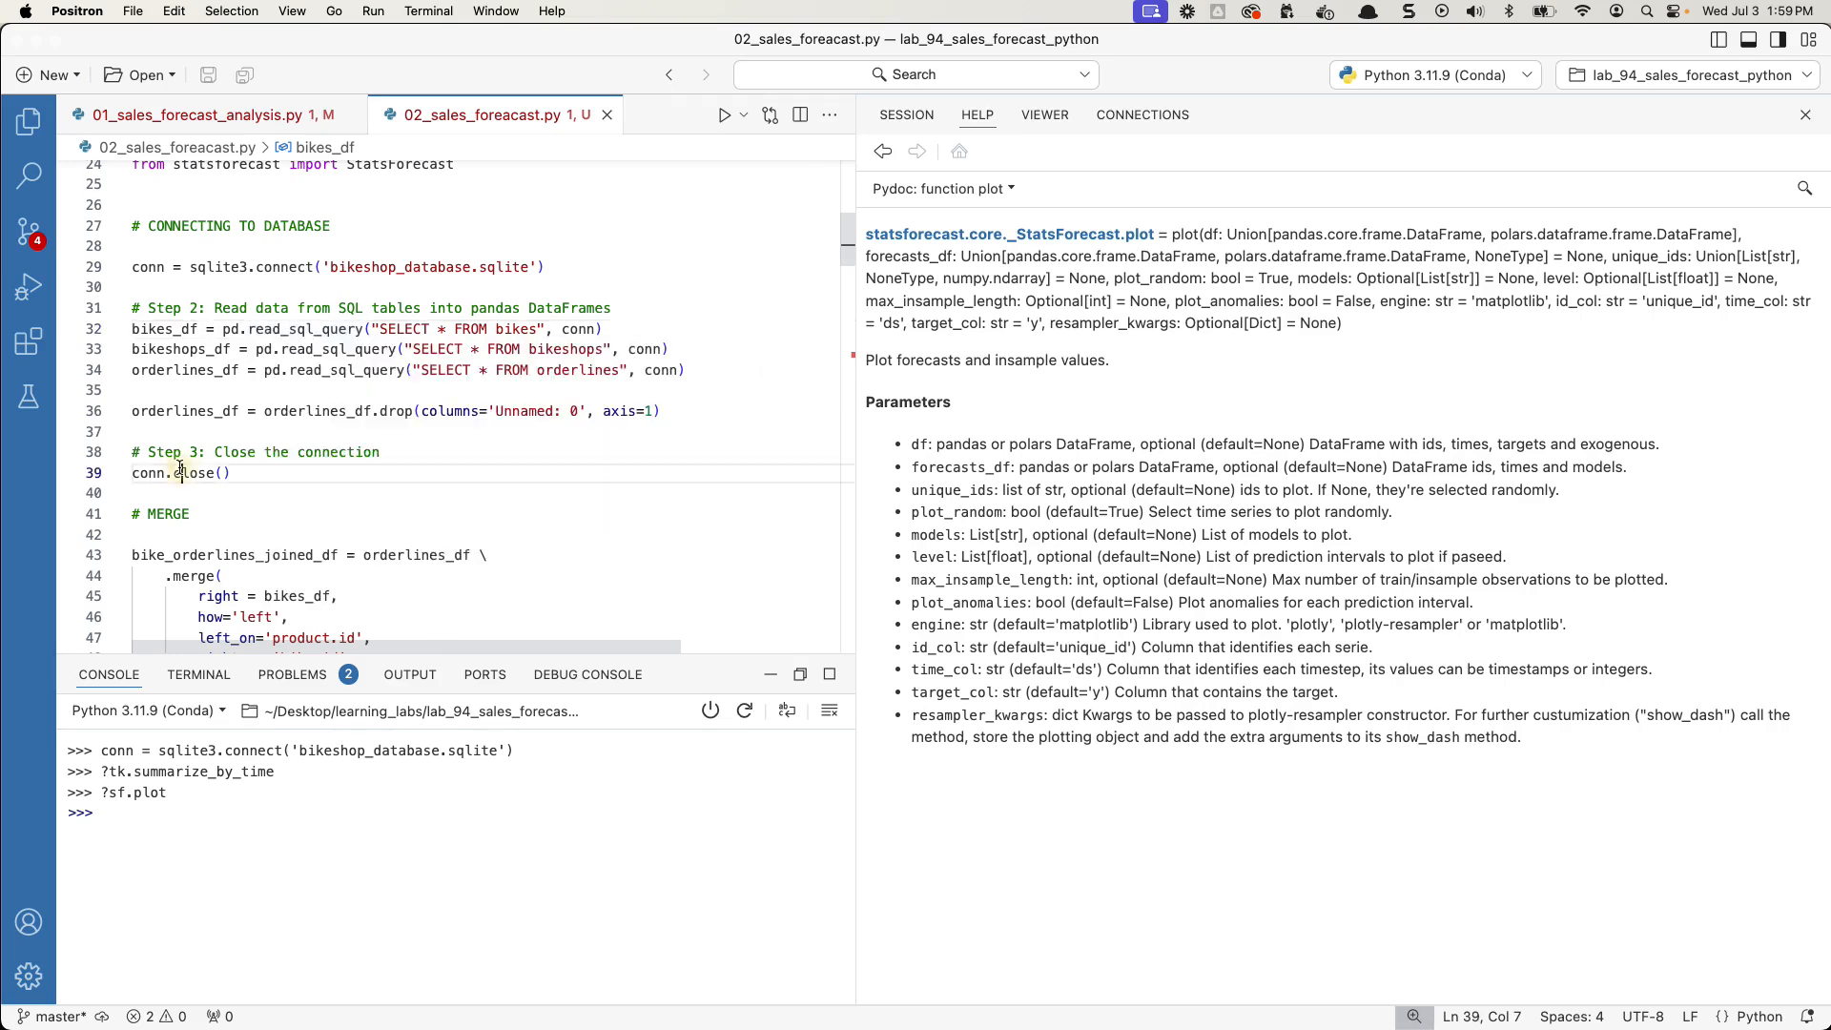
scroll(down, 3)
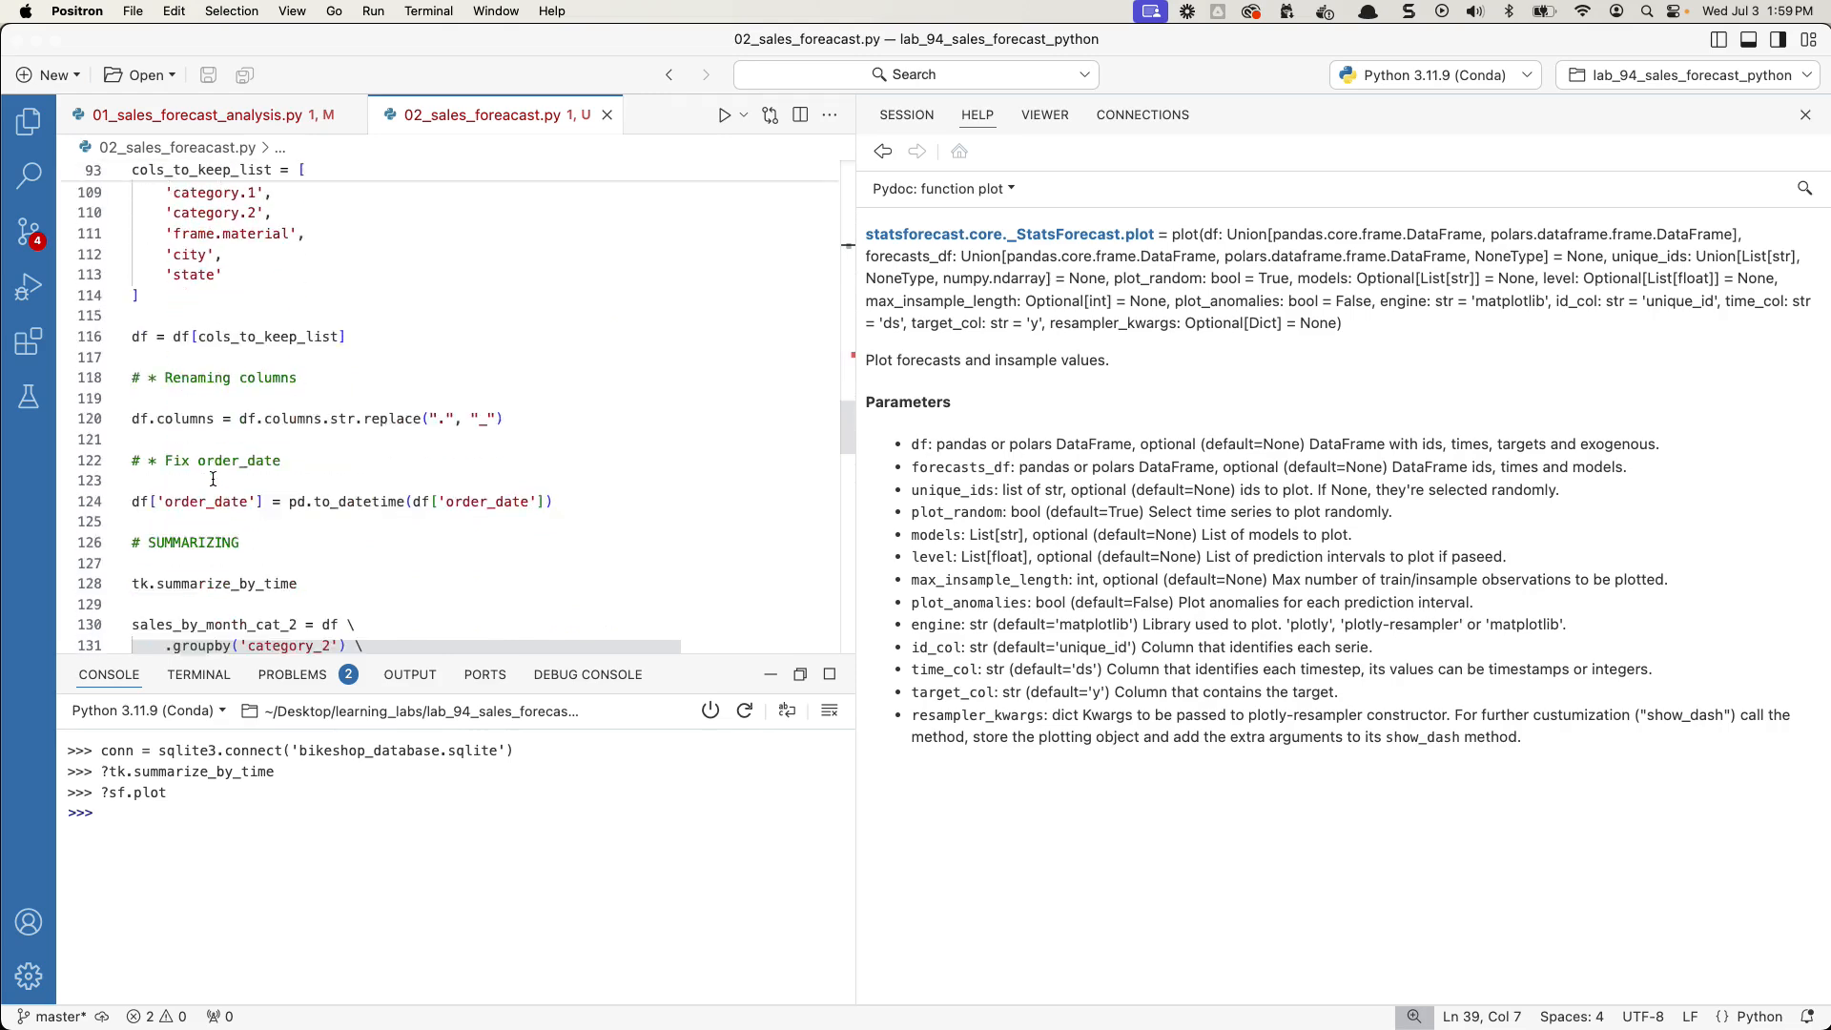
scroll(down, 3)
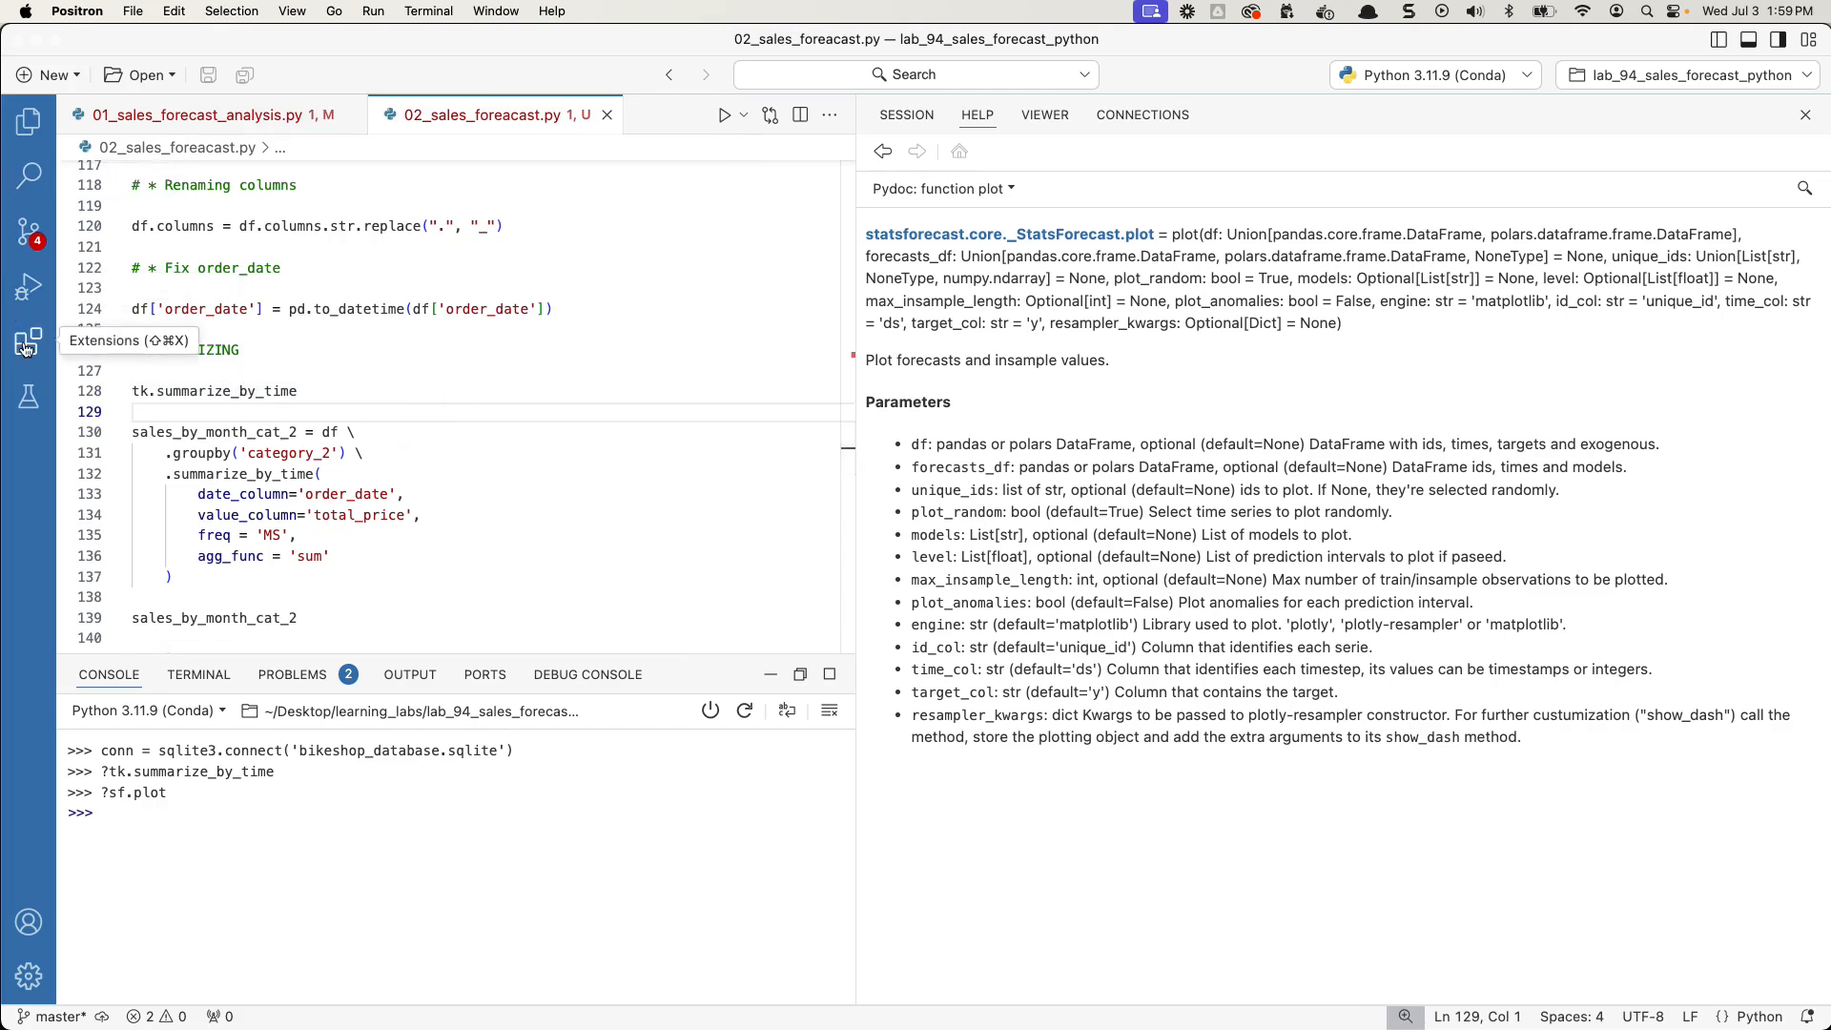
- Search the extensions marketplace for 'azure', then for 'ssh'
click(27, 342)
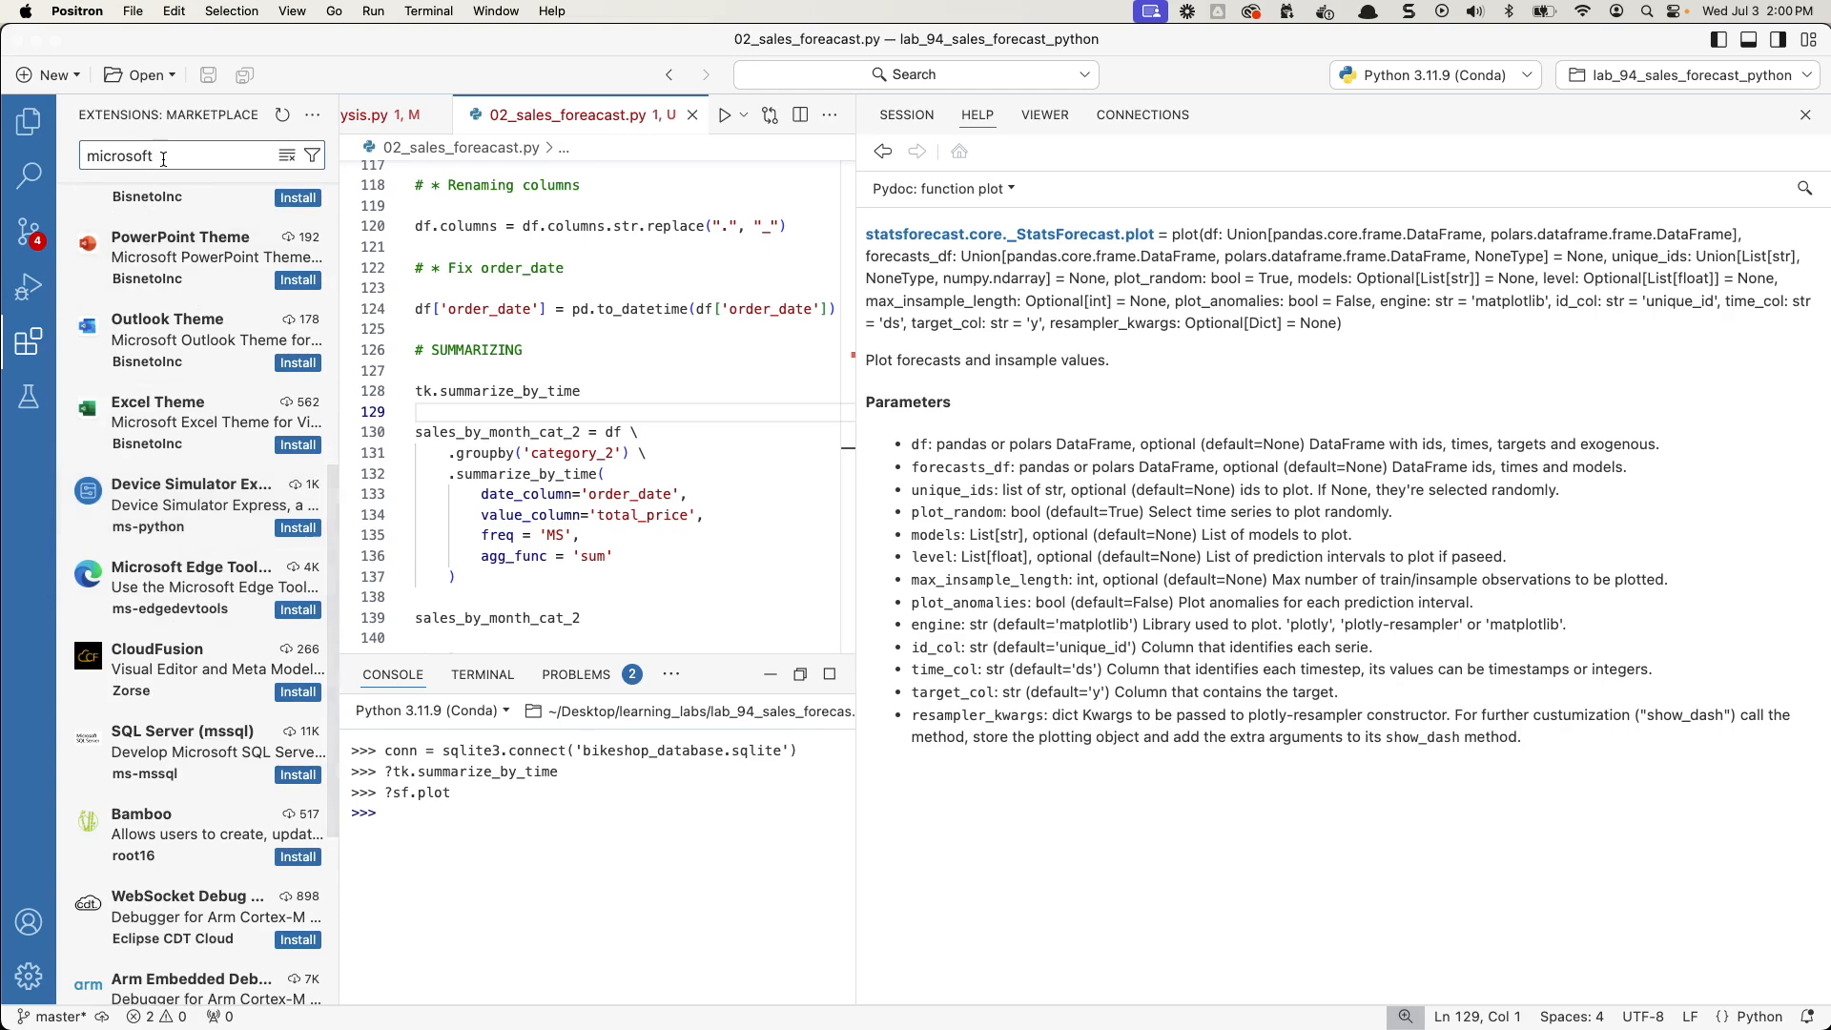
text(azure)
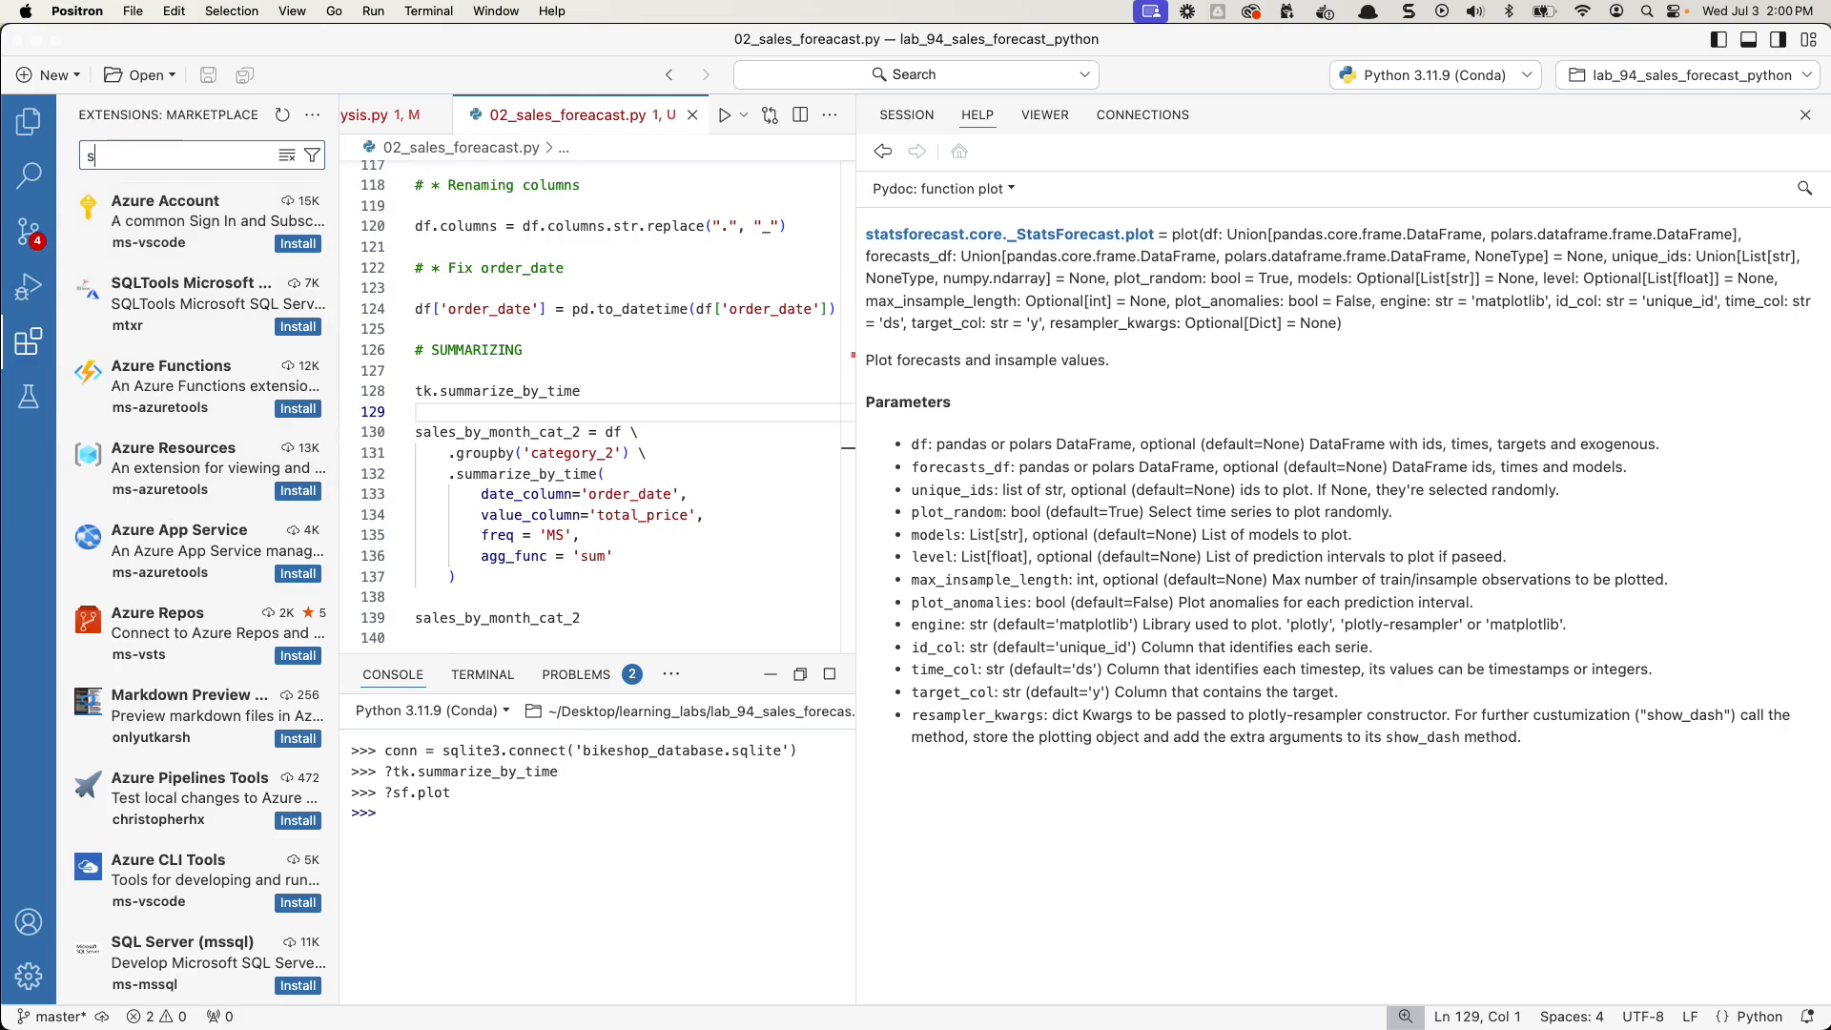
text(sh)
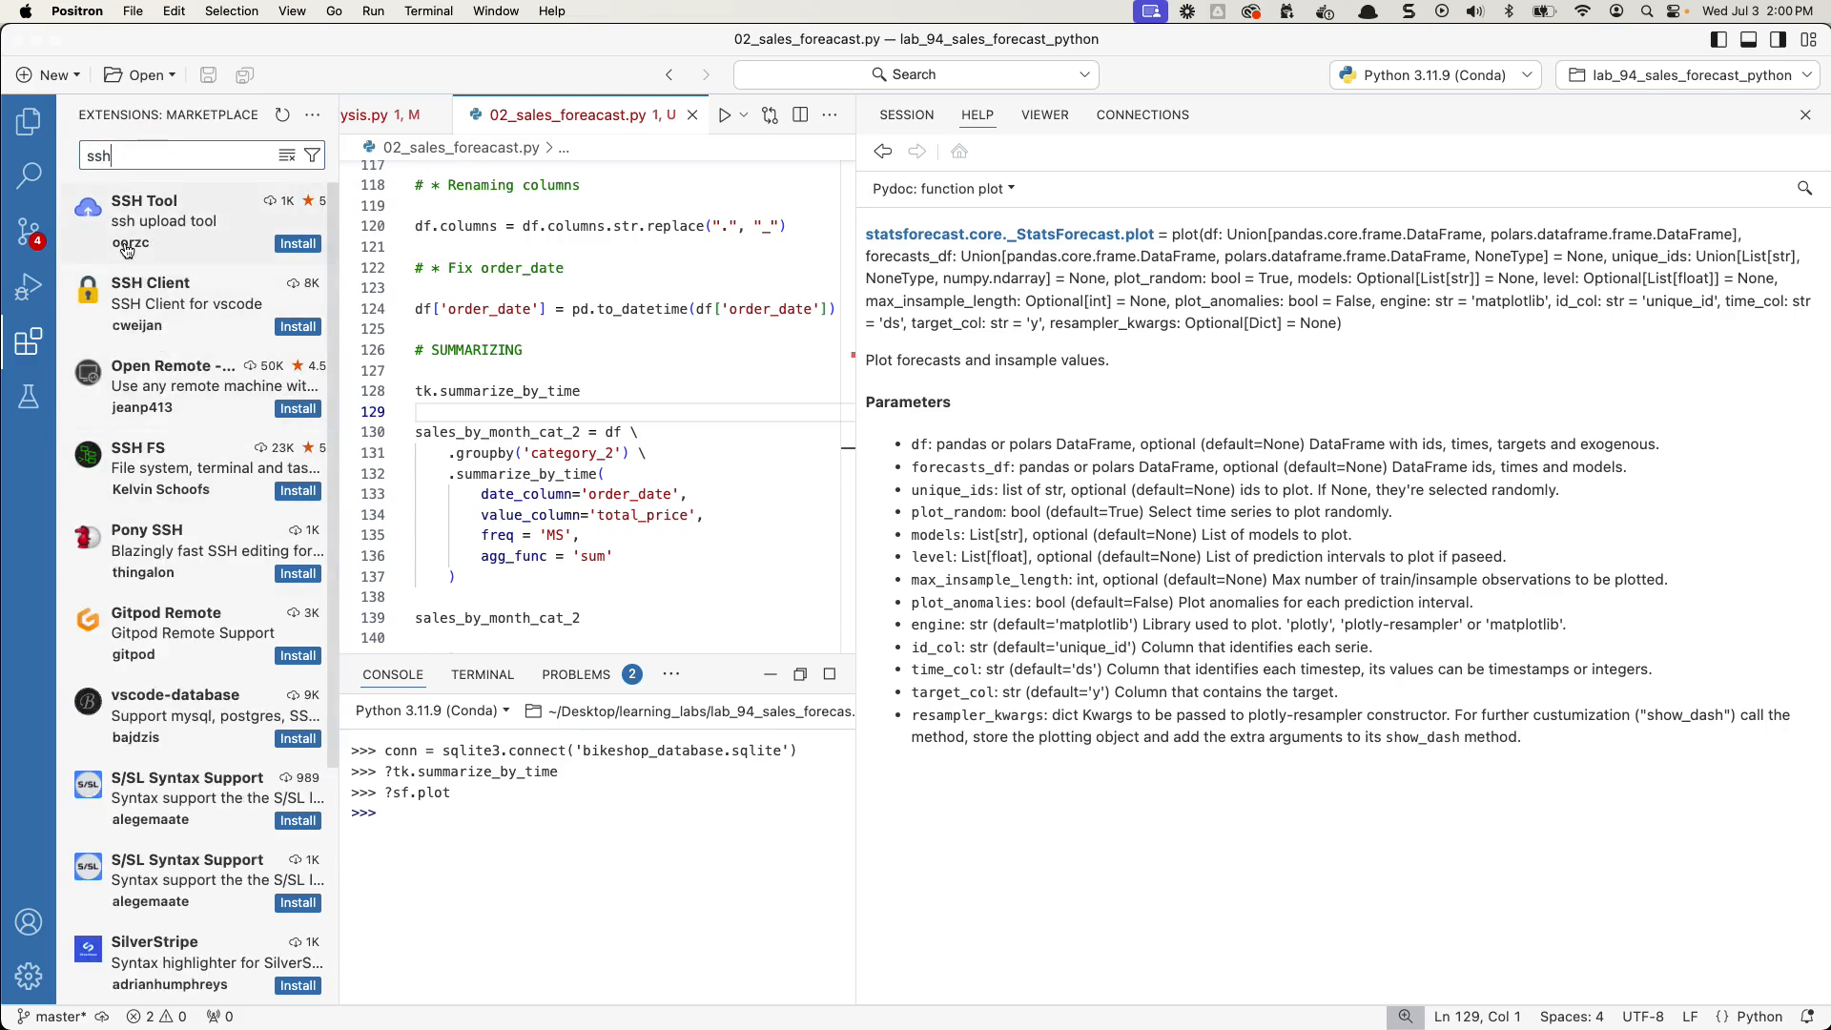
mouse_move(175, 223)
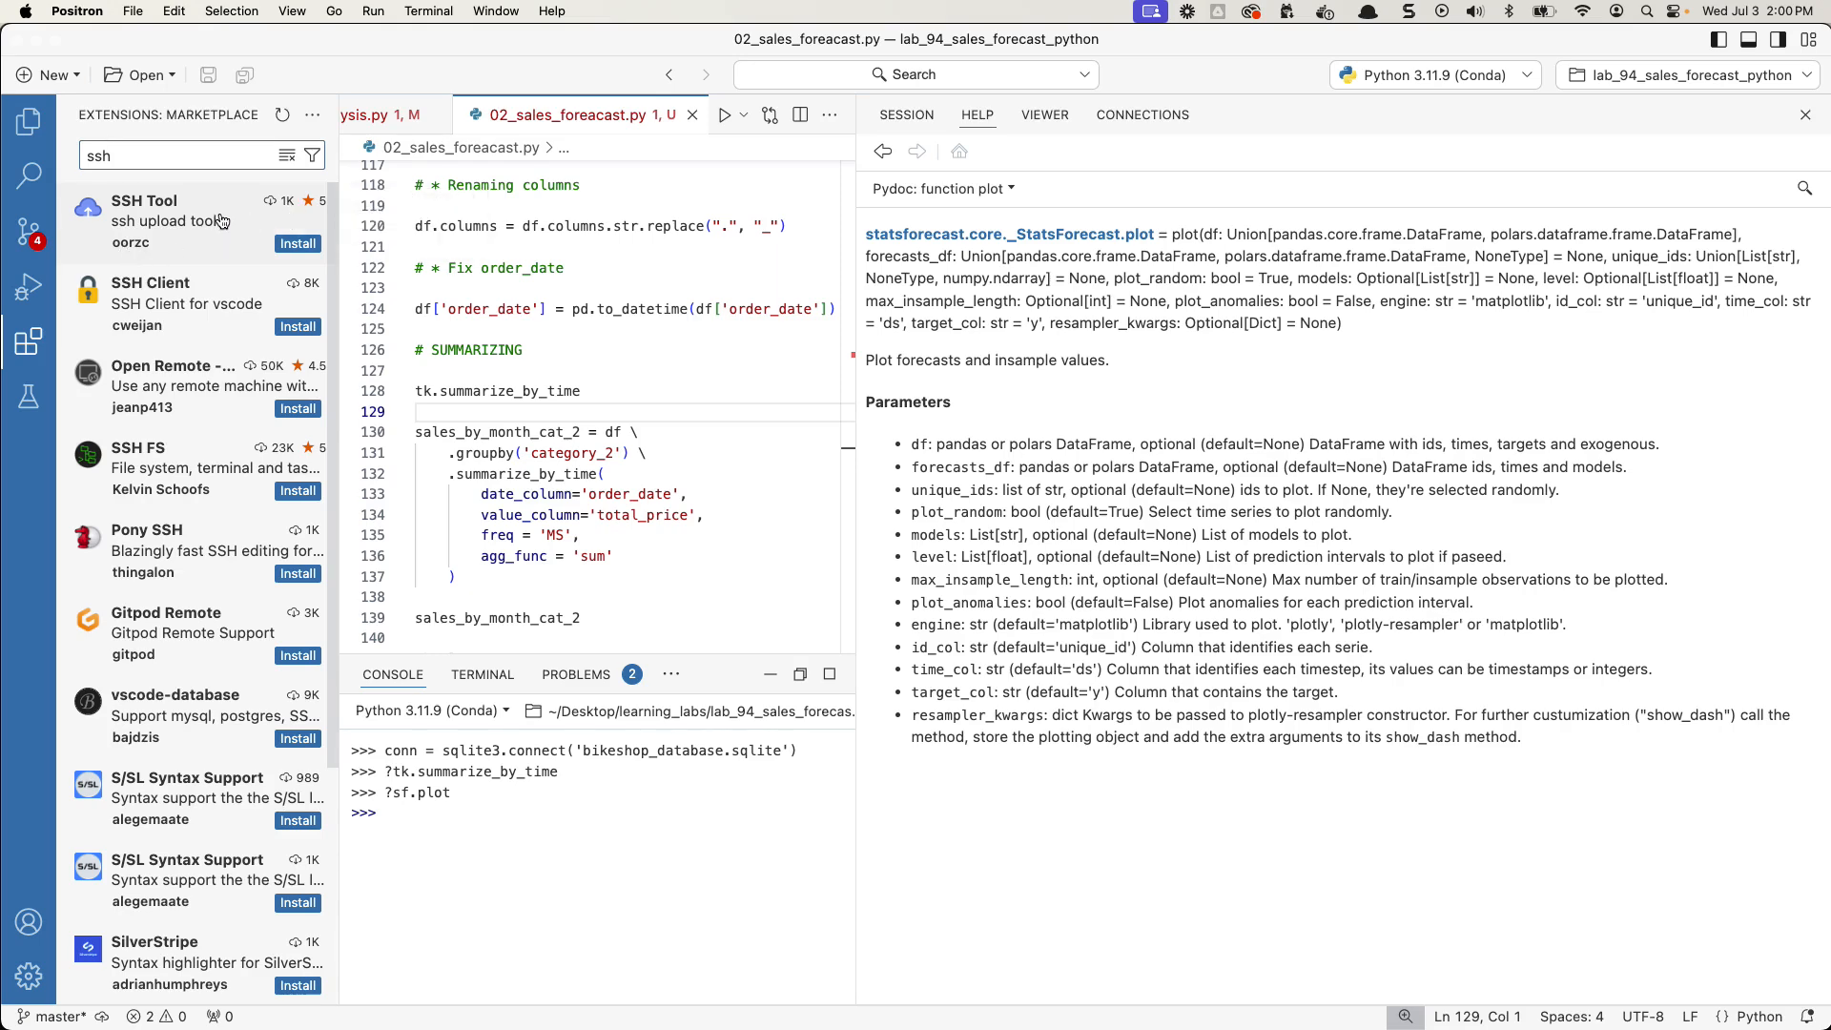
mouse_move(177, 179)
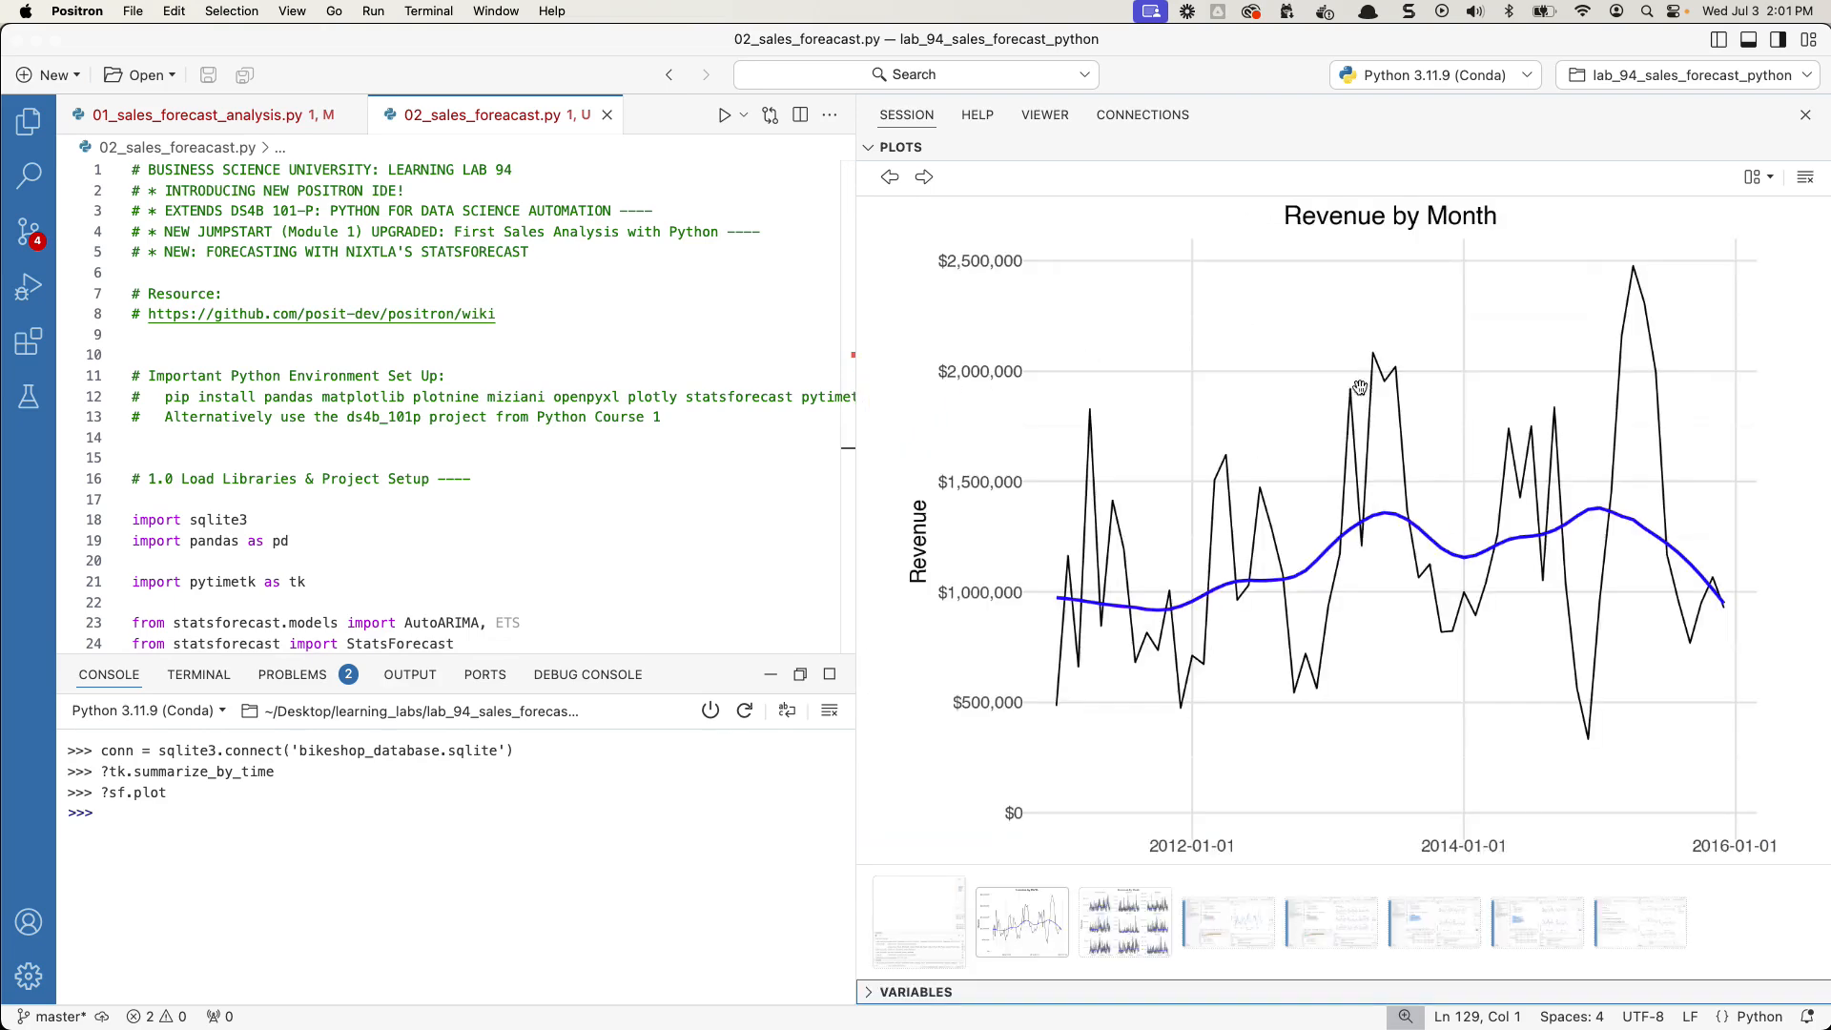
- Restore the six-category AutoARIMA forecast plot and focus the script's header comments
click(1638, 922)
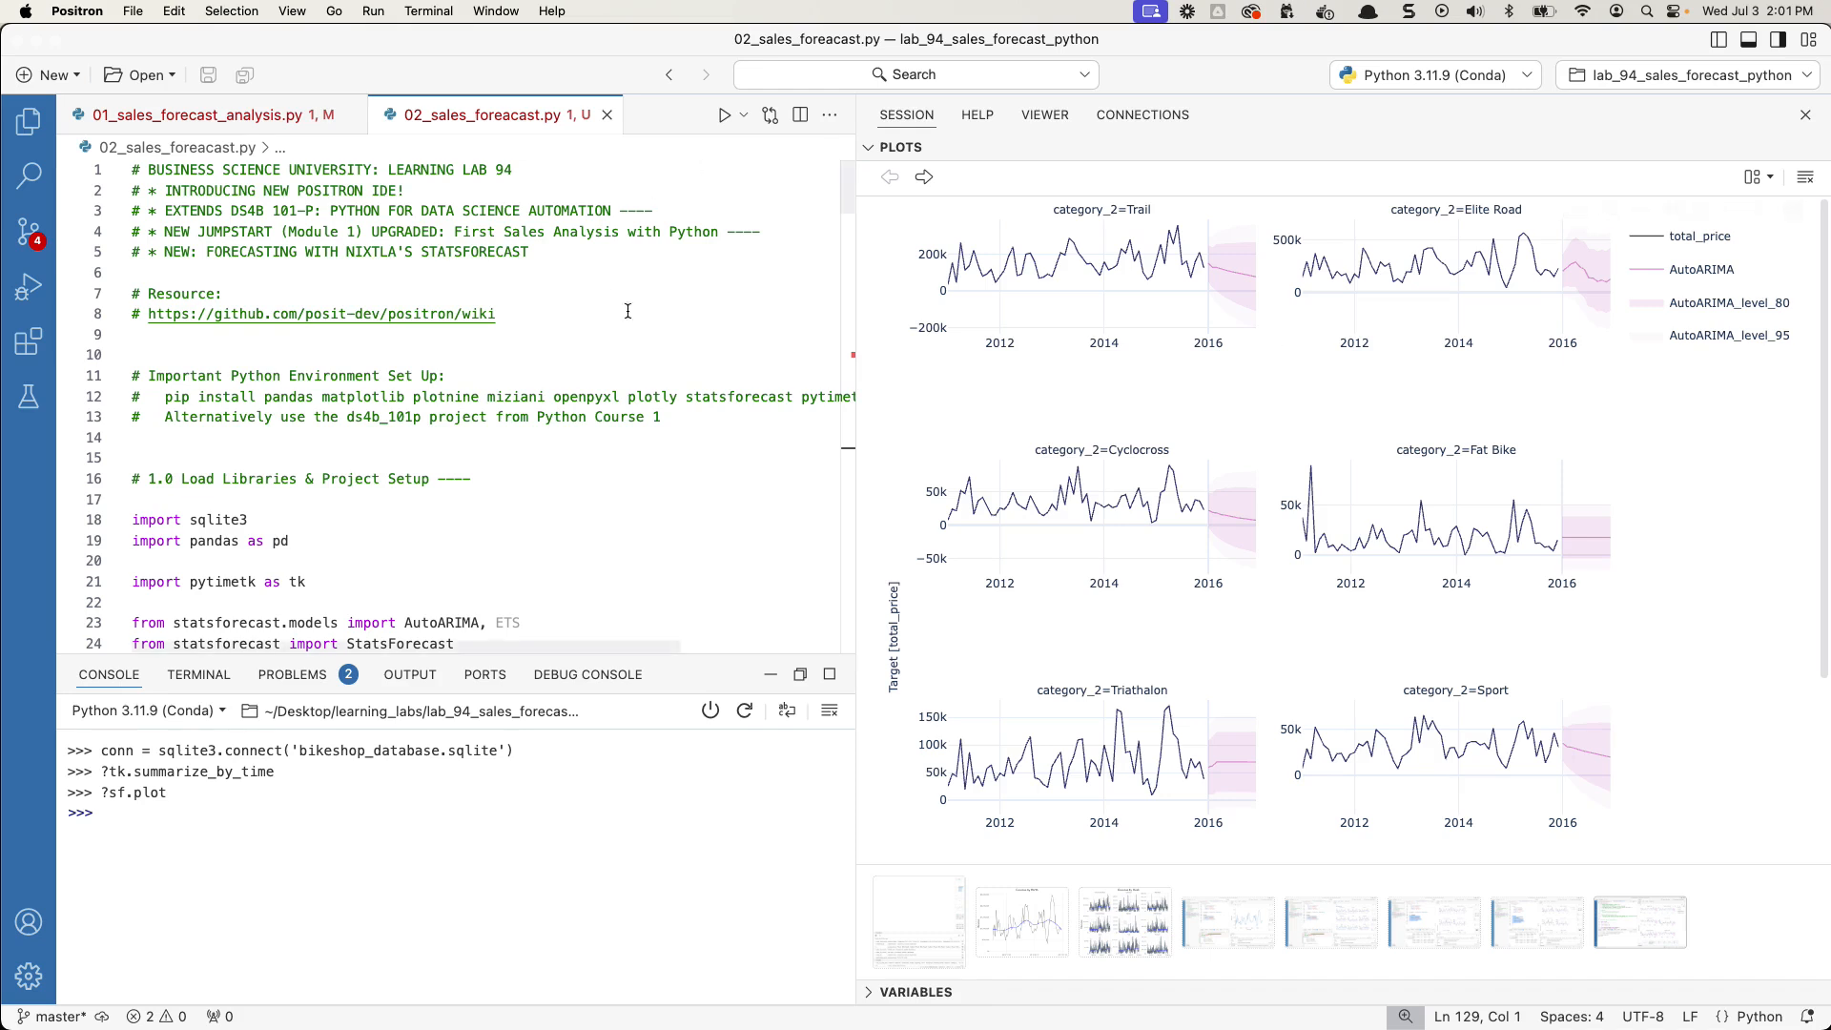
mouse_move(681, 329)
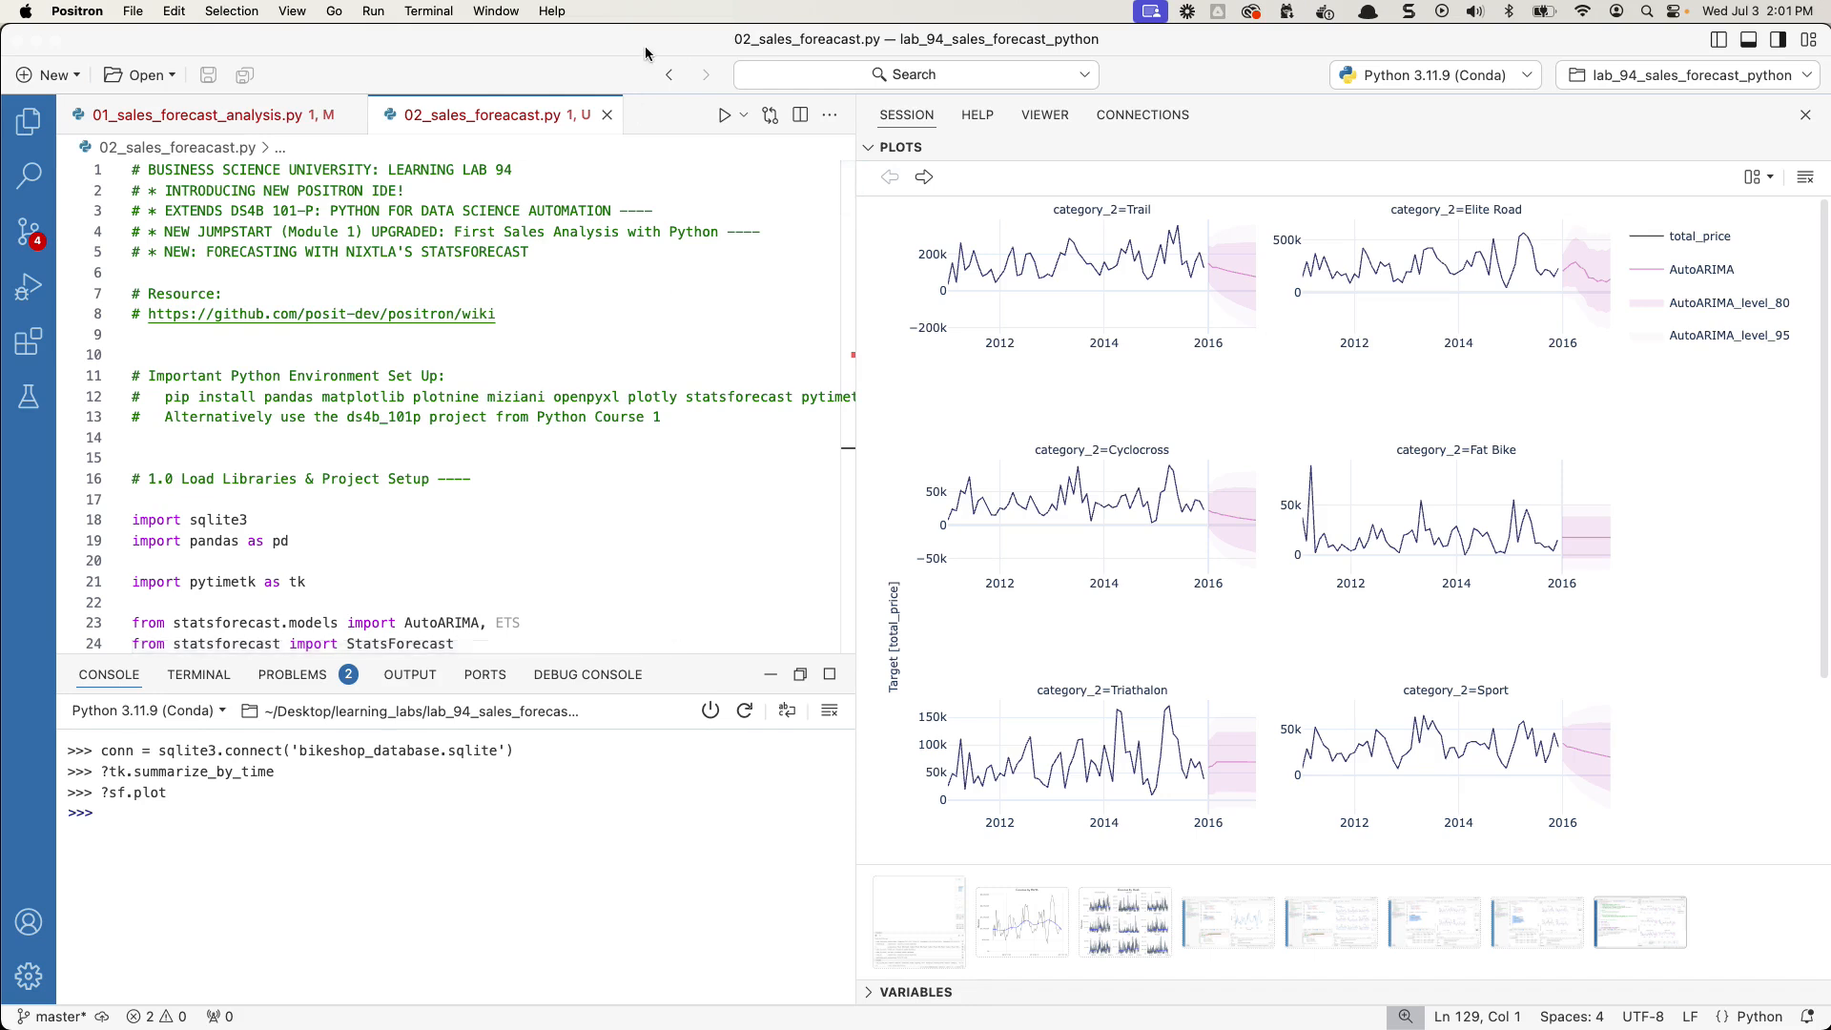
mouse_move(641, 53)
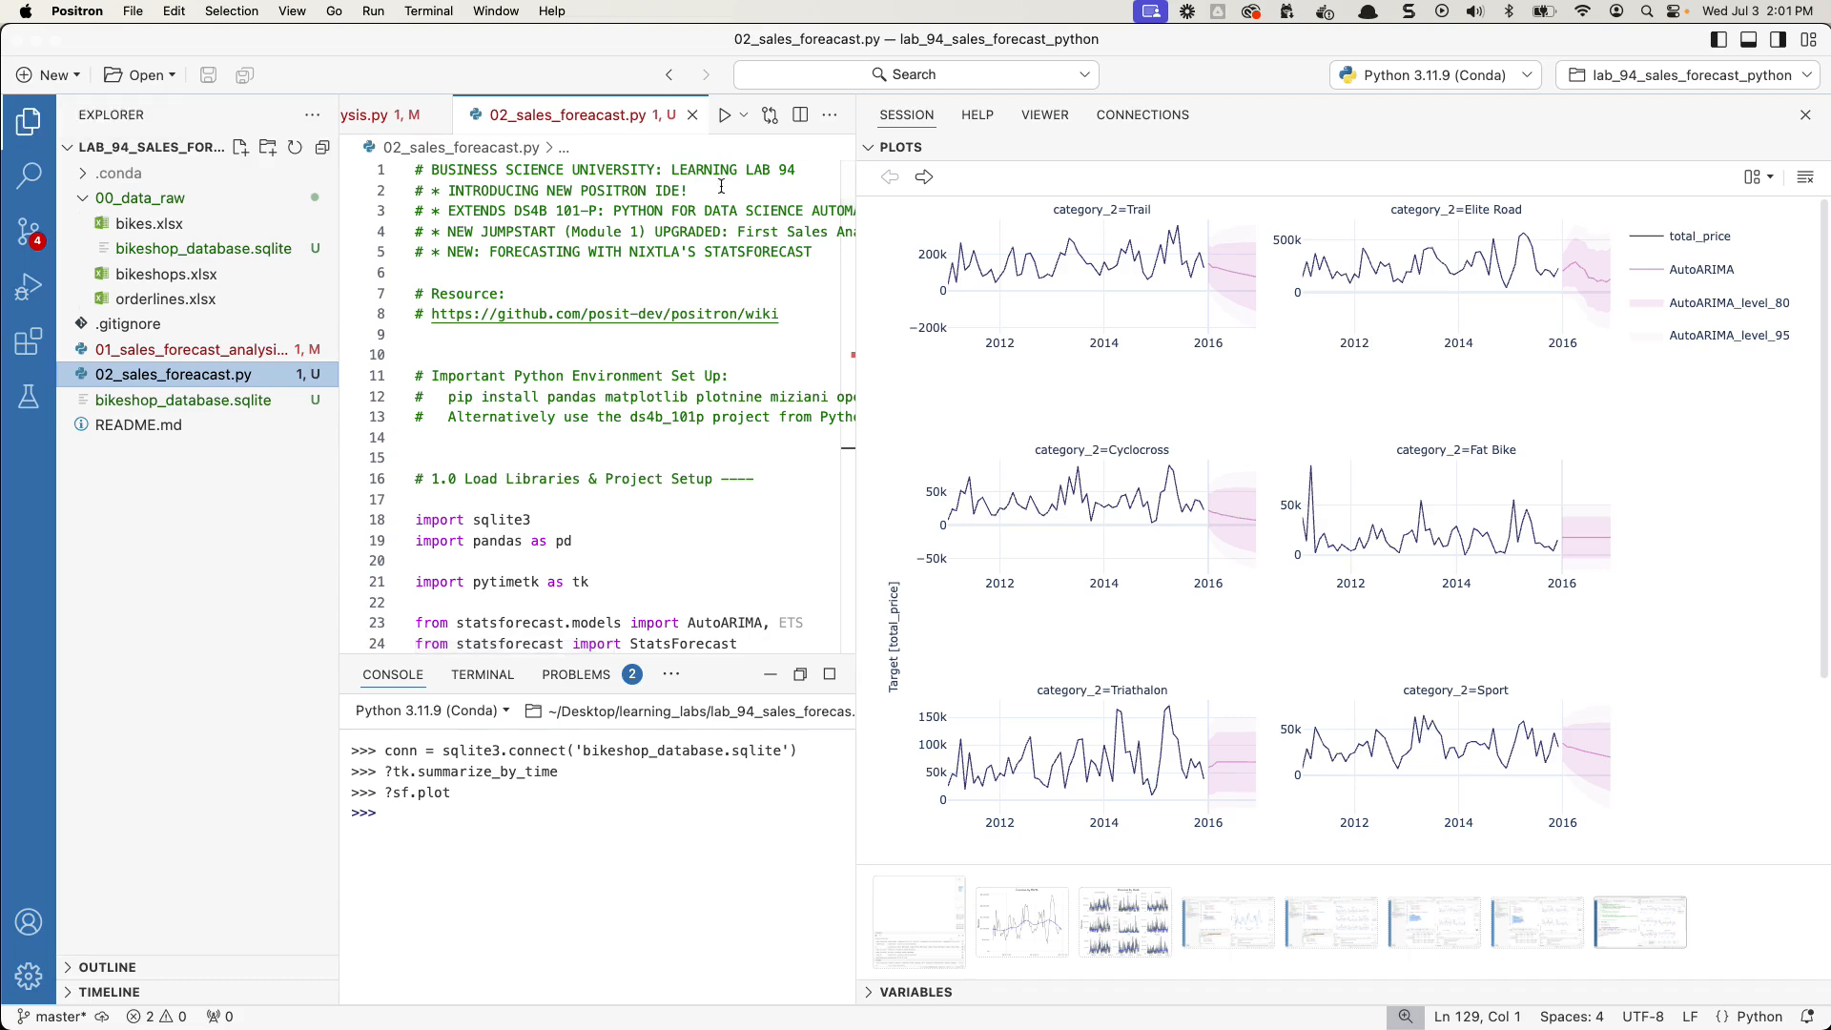
click(28, 120)
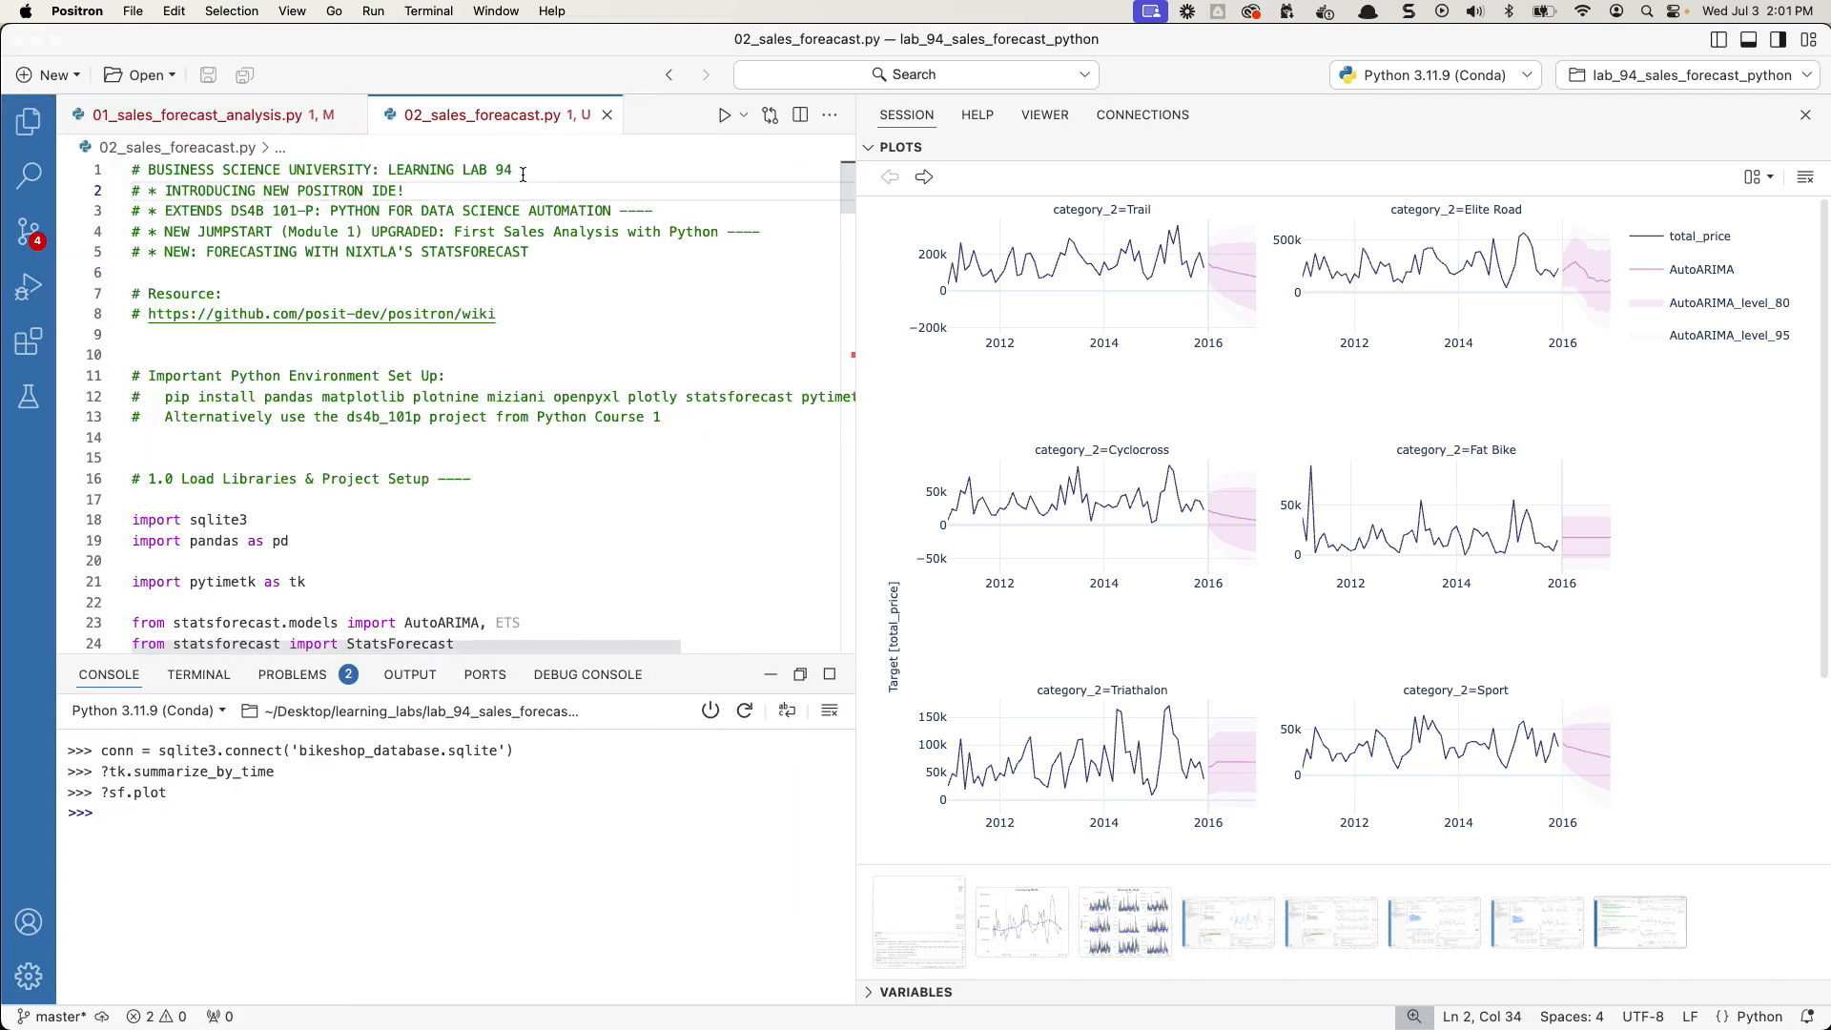